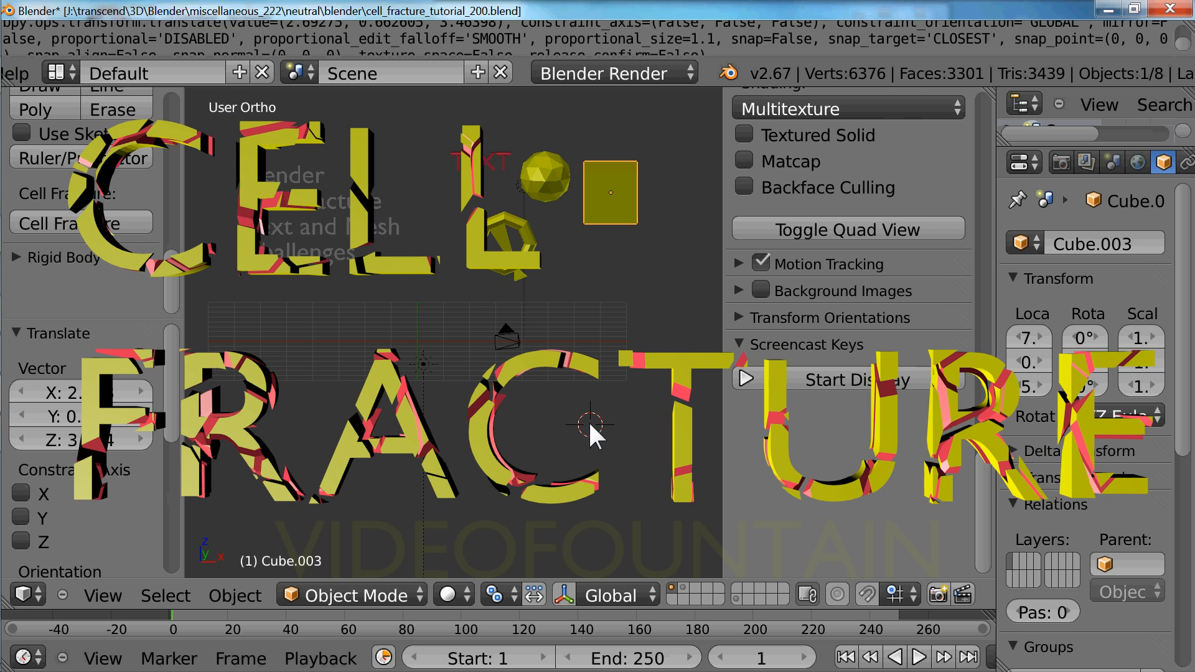
Step: Show and dismiss Blender's splash information before starting
{"action": "left_click", "coordinate": [746, 379]}
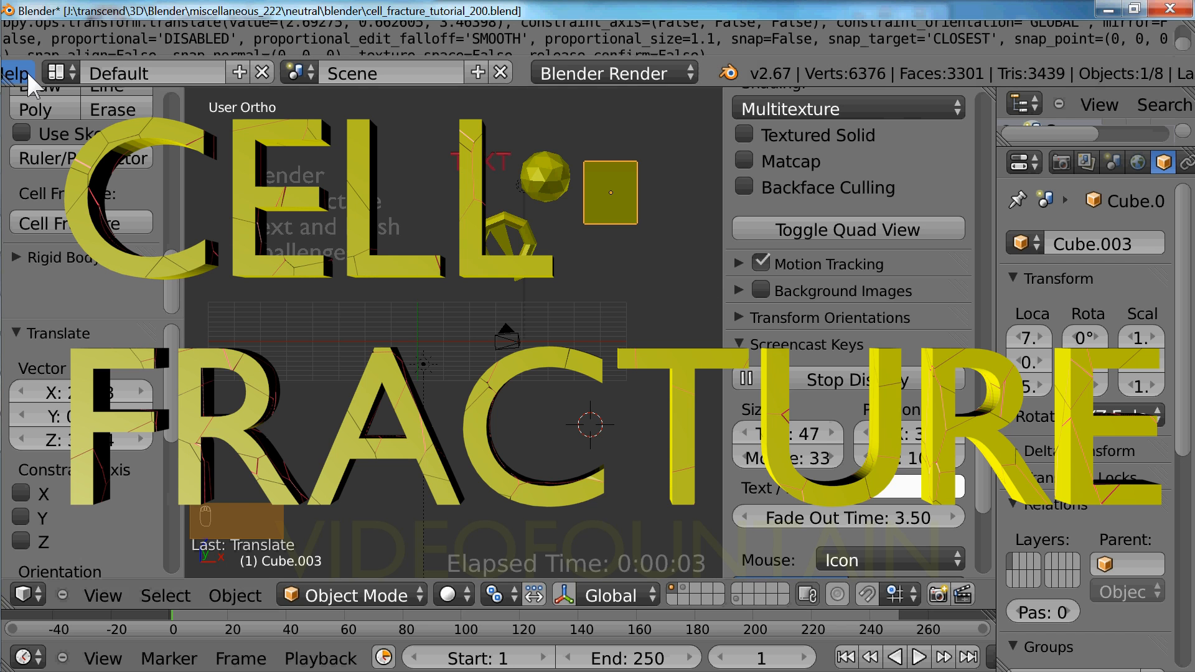
{"action": "left_click", "coordinate": [12, 73]}
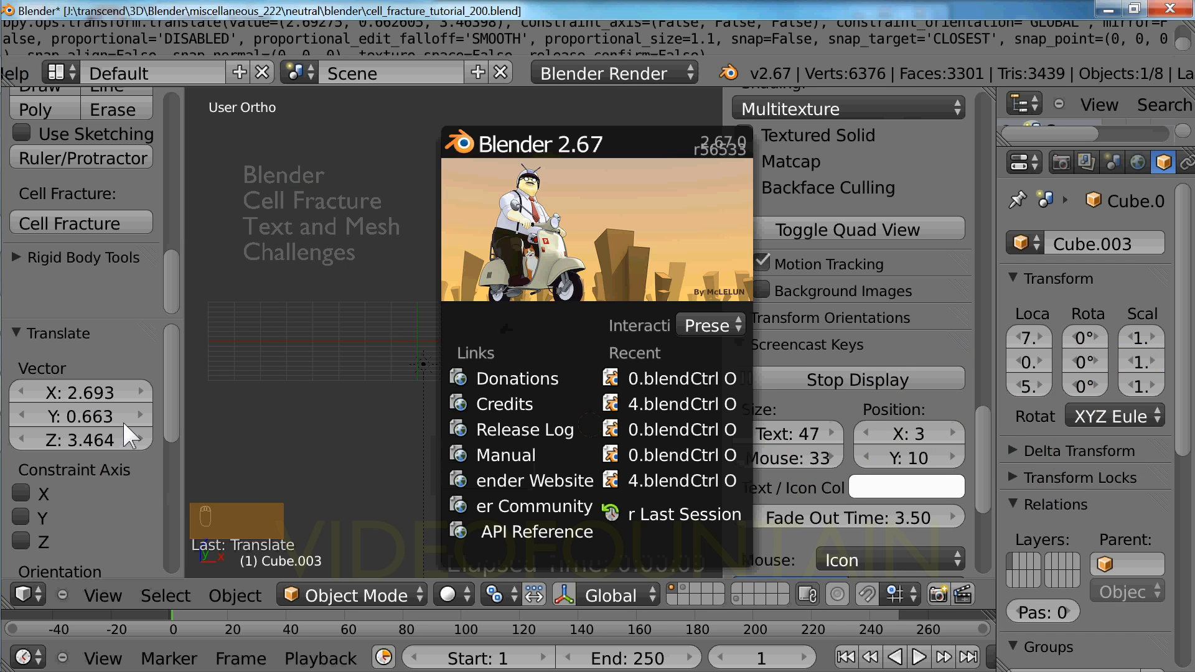
{"action": "mouse_move", "coordinate": [573, 233]}
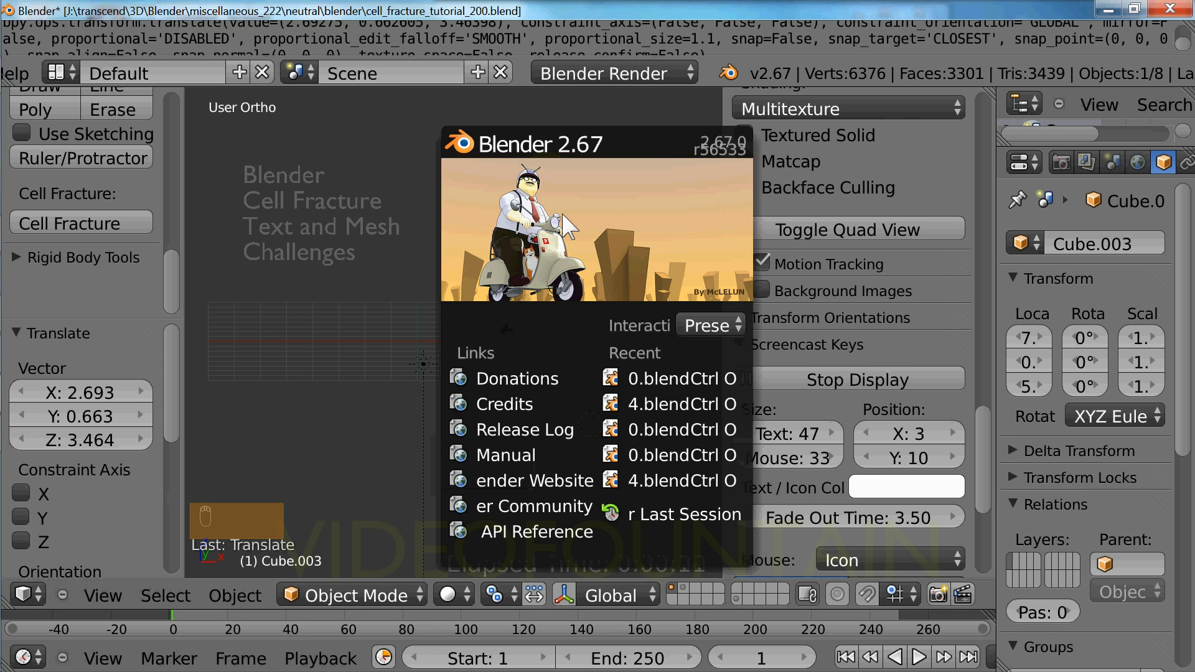
{"action": "left_click", "coordinate": [568, 225]}
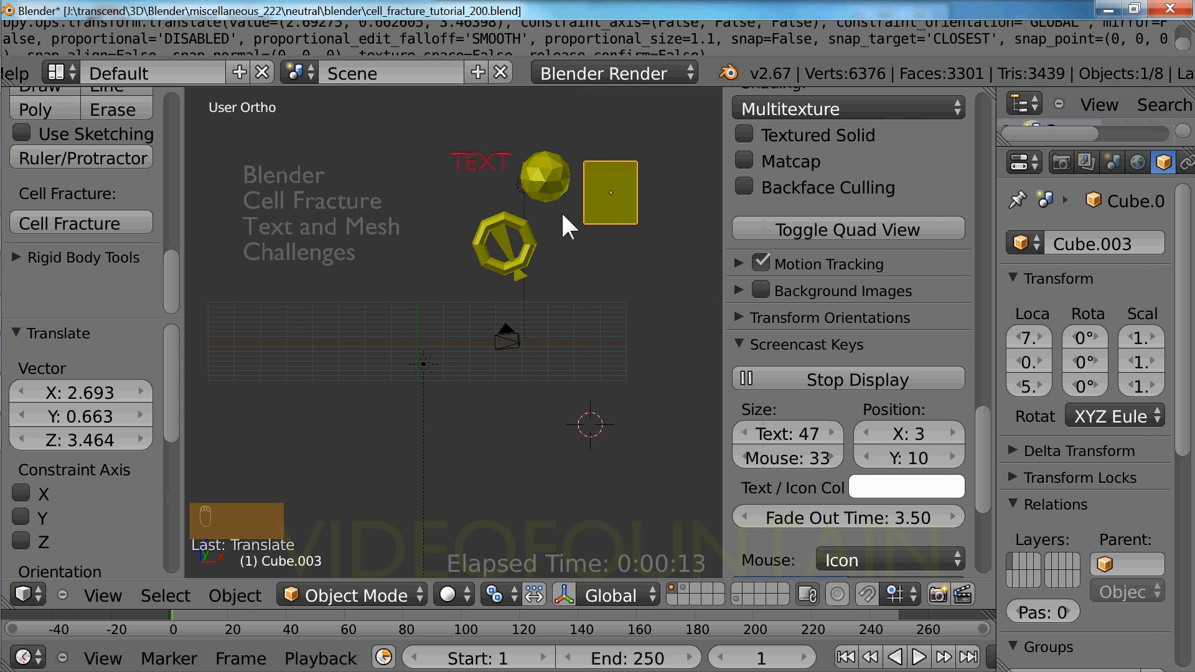
{"action": "mouse_move", "coordinate": [512, 362]}
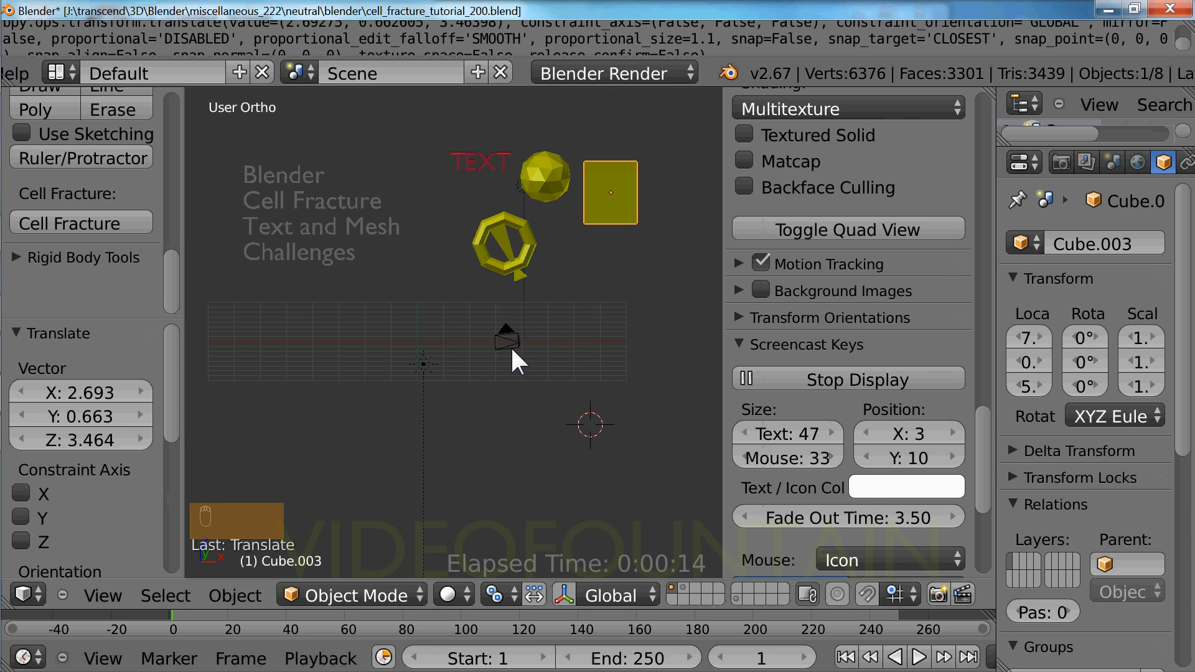
Step: Snap the 3D cursor to the world centre, add a cube moved left along X, then an icosphere
{"action": "key", "text": "shift+s"}
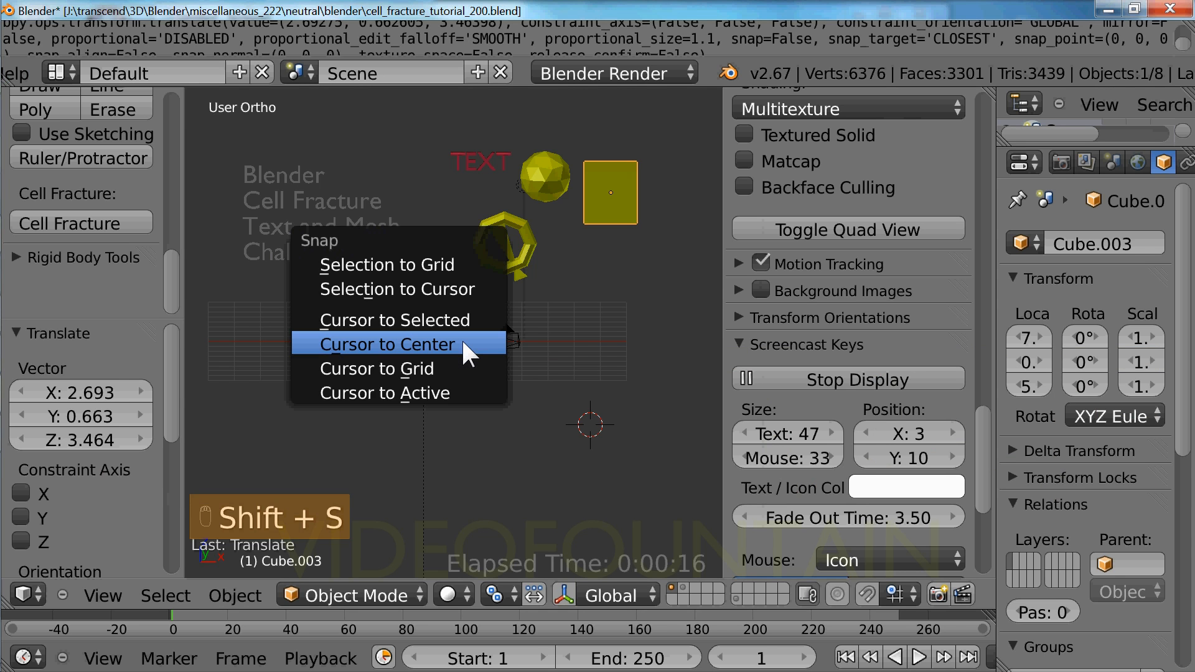
{"action": "left_click", "coordinate": [389, 344]}
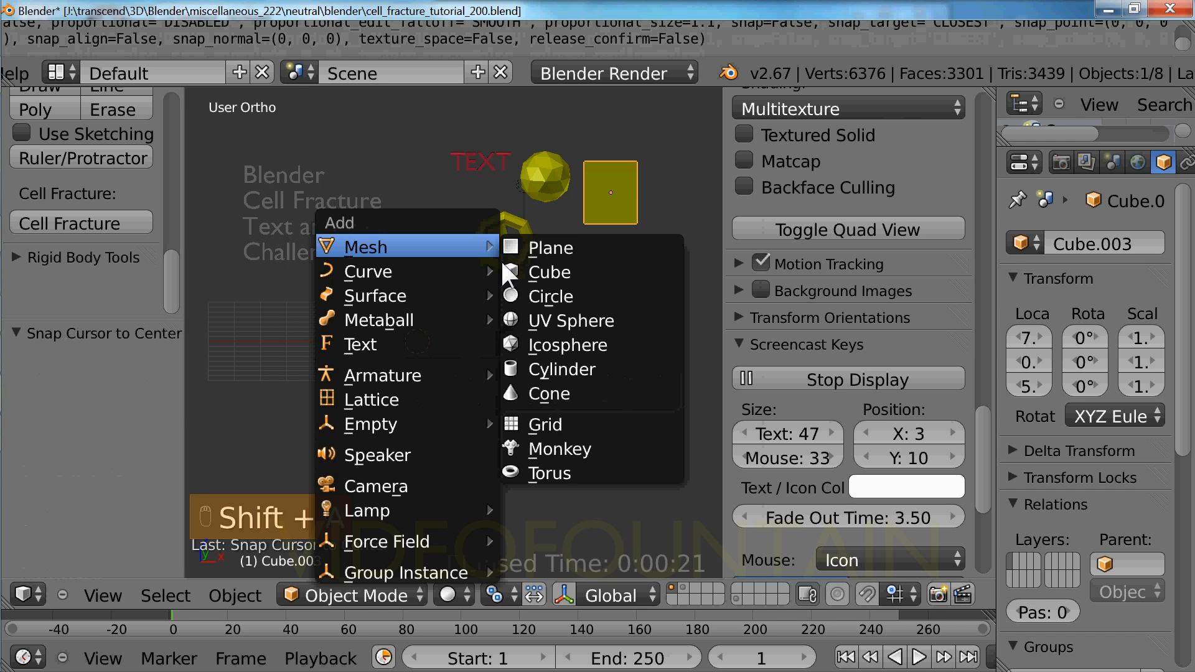
{"action": "left_click", "coordinate": [549, 272]}
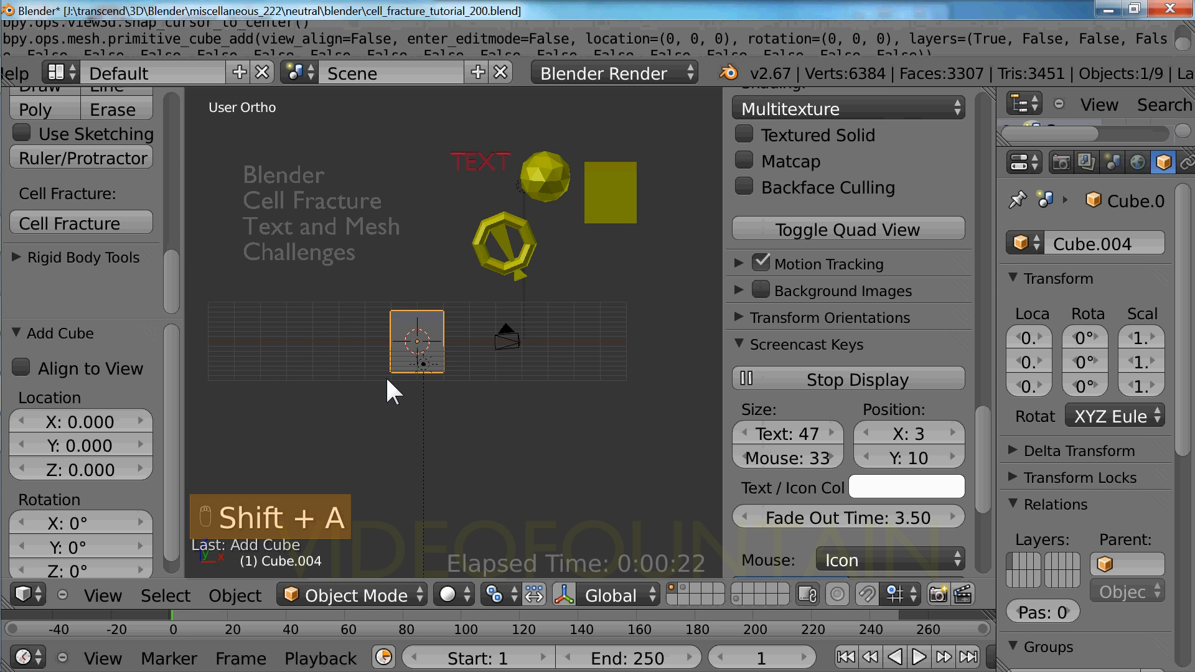
{"action": "key", "text": "g"}
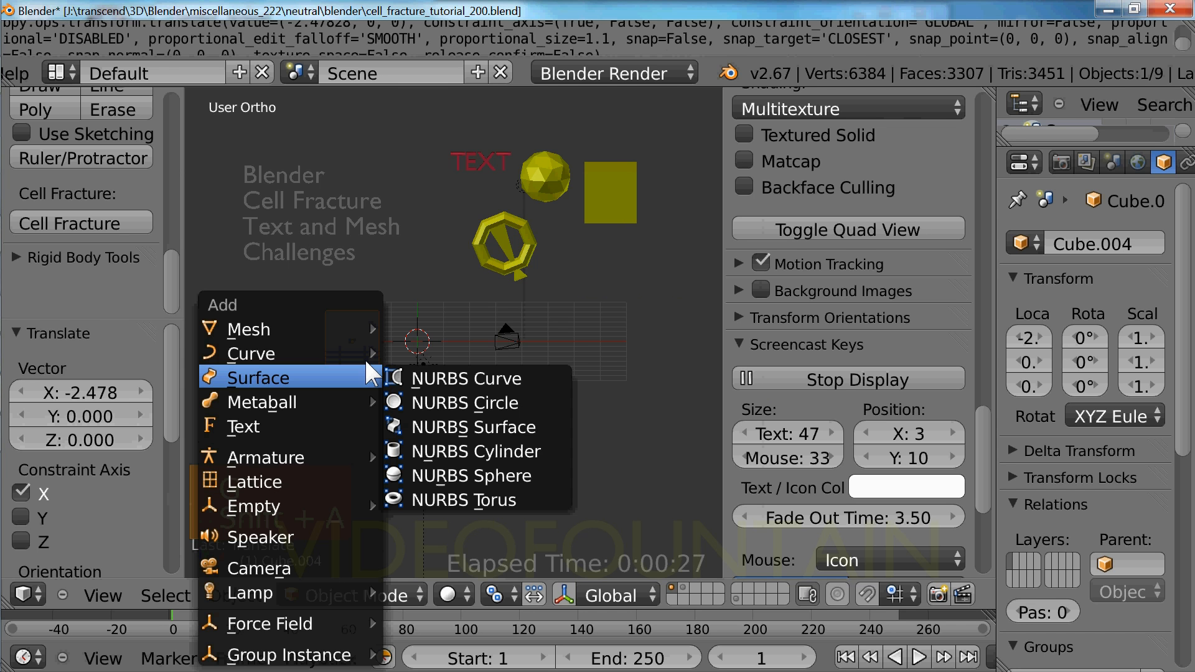
{"action": "mouse_move", "coordinate": [248, 330]}
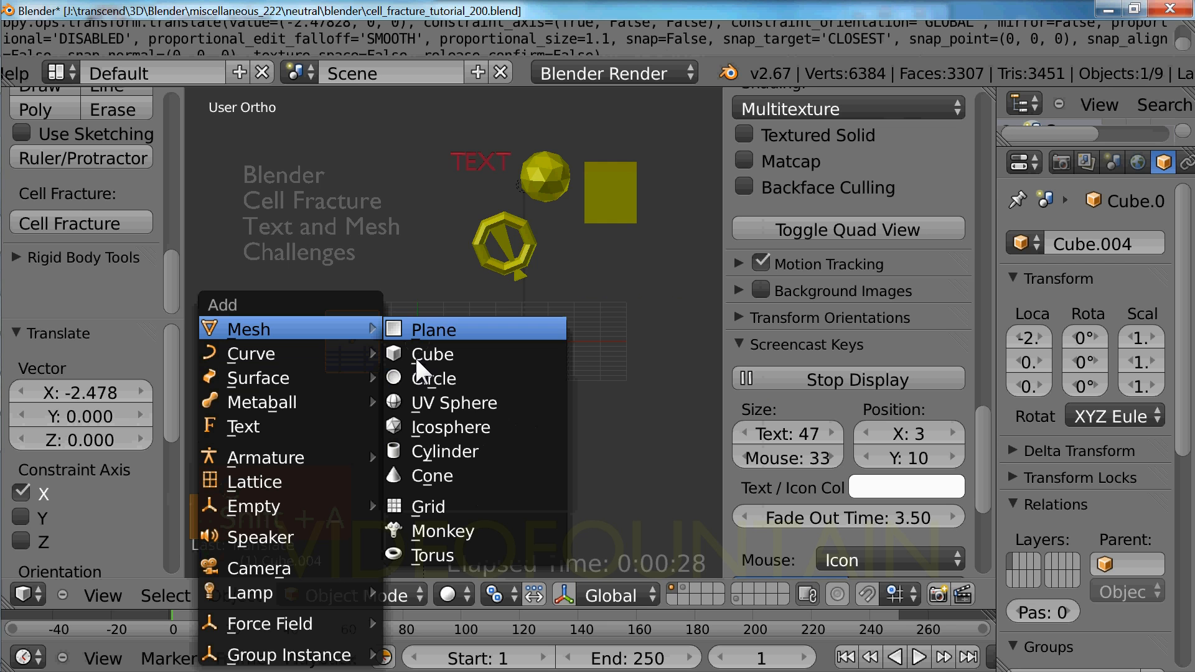
{"action": "mouse_move", "coordinate": [430, 427]}
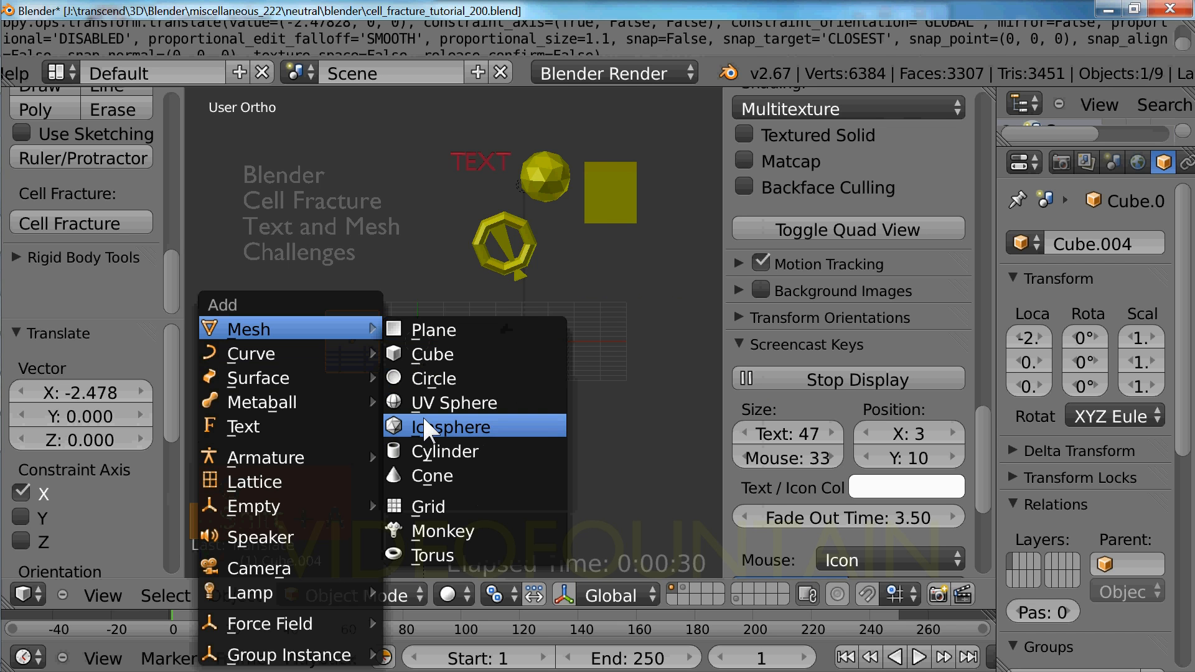
{"action": "left_click", "coordinate": [450, 427]}
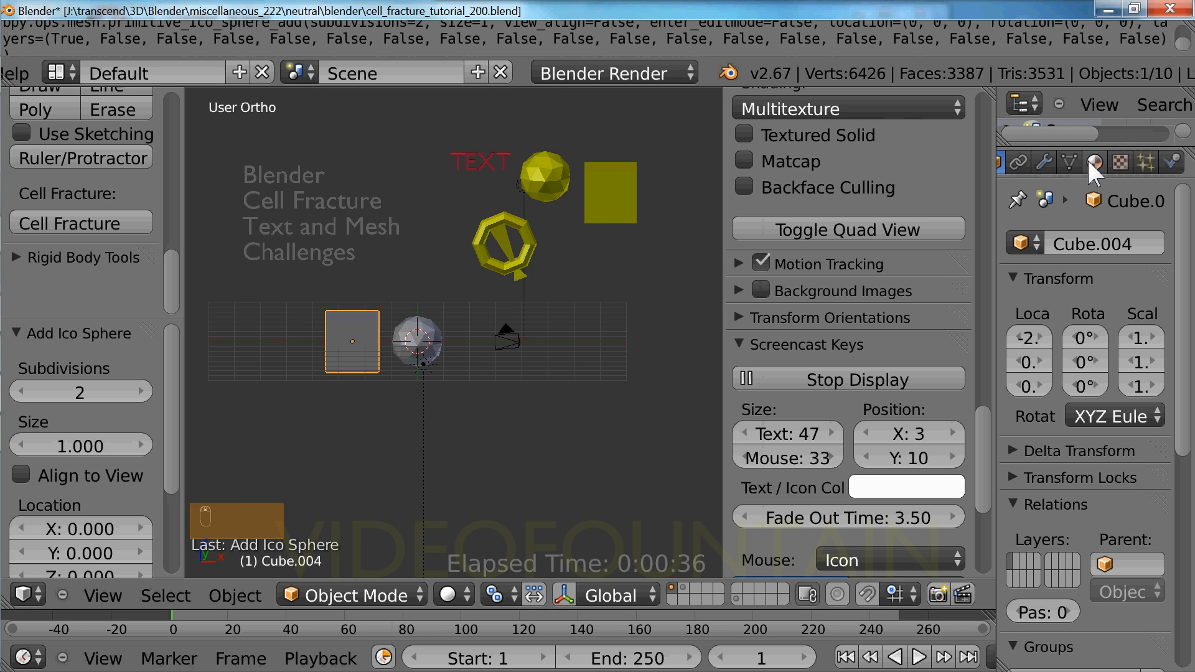
Step: Assign yellow Material and red Material.001 slots to the cube and the icosphere
{"action": "left_click", "coordinate": [1094, 162]}
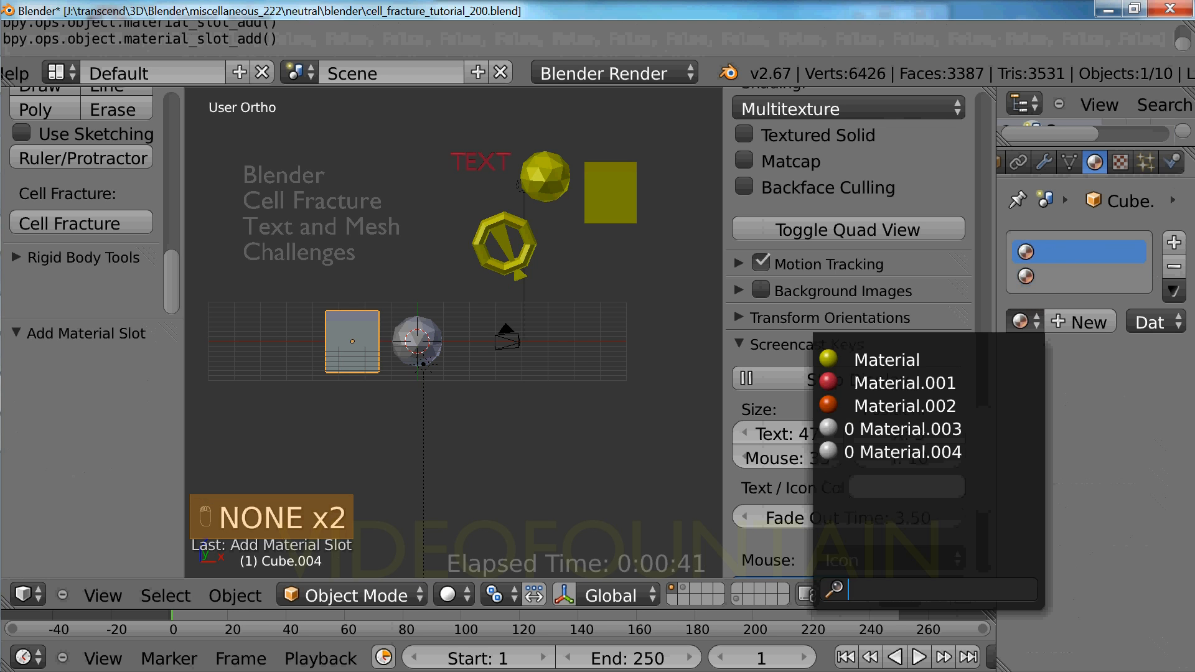
{"action": "left_click", "coordinate": [887, 360]}
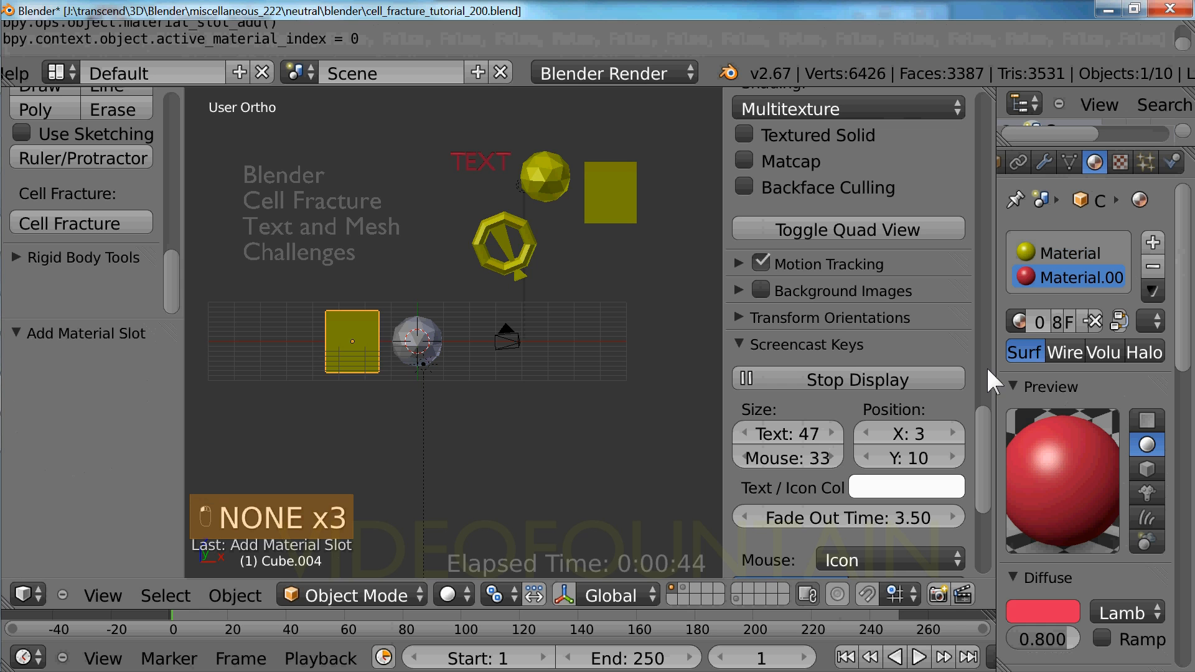
{"action": "mouse_move", "coordinate": [852, 346]}
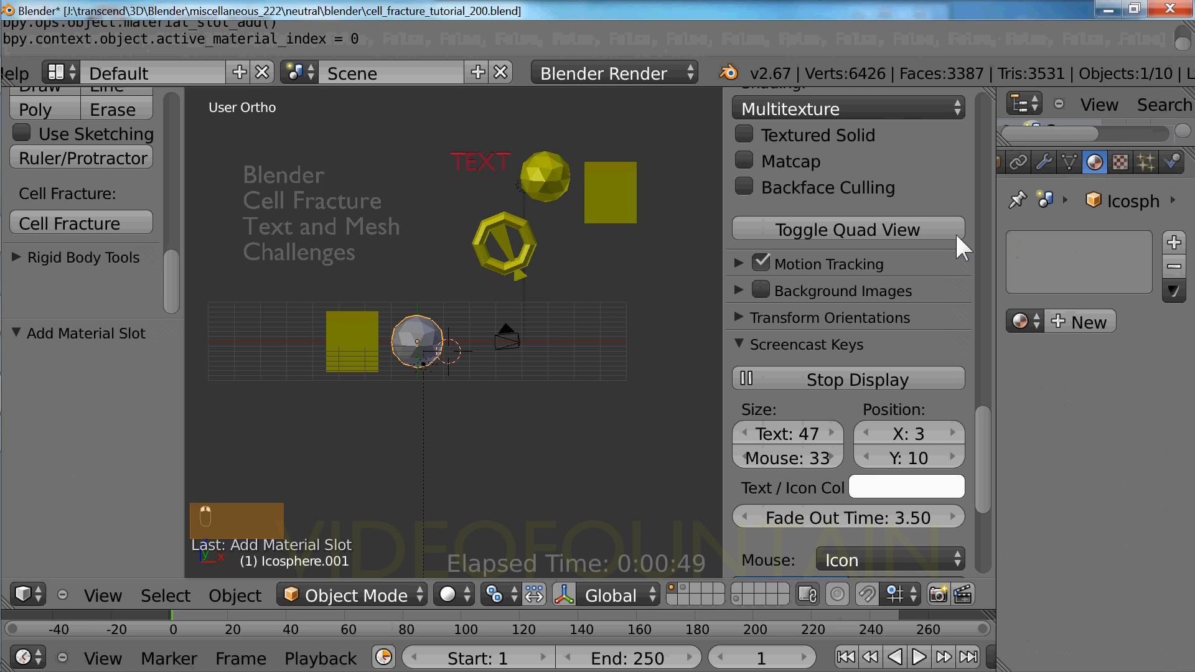
{"action": "mouse_move", "coordinate": [1175, 244]}
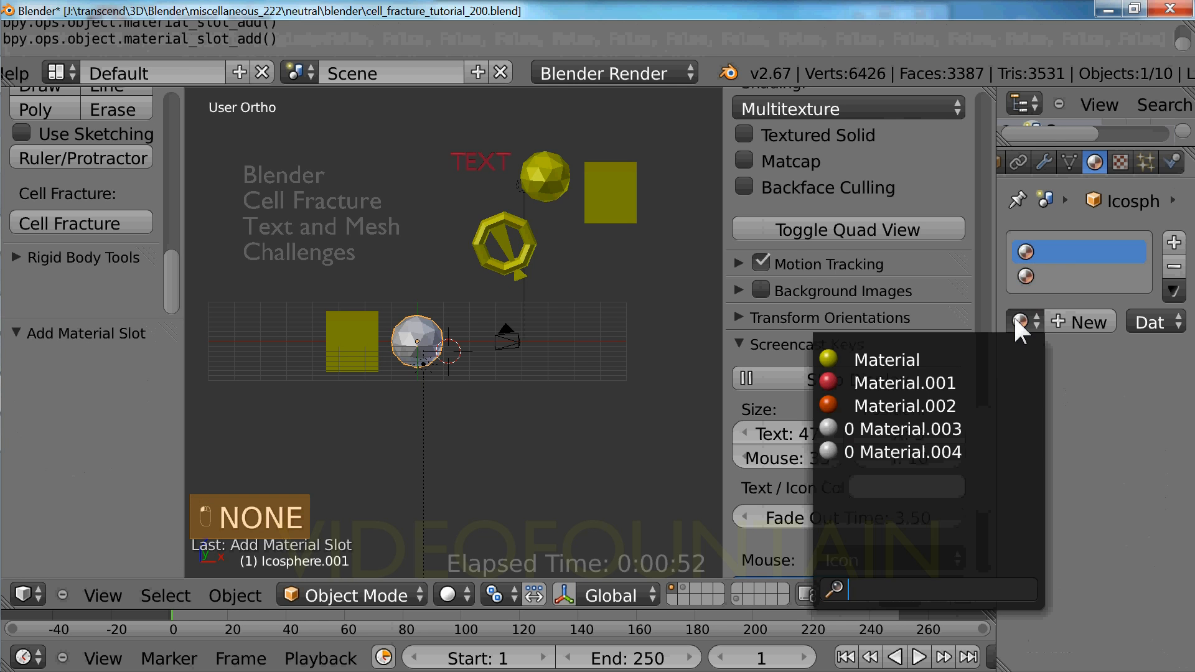
{"action": "left_click", "coordinate": [885, 360]}
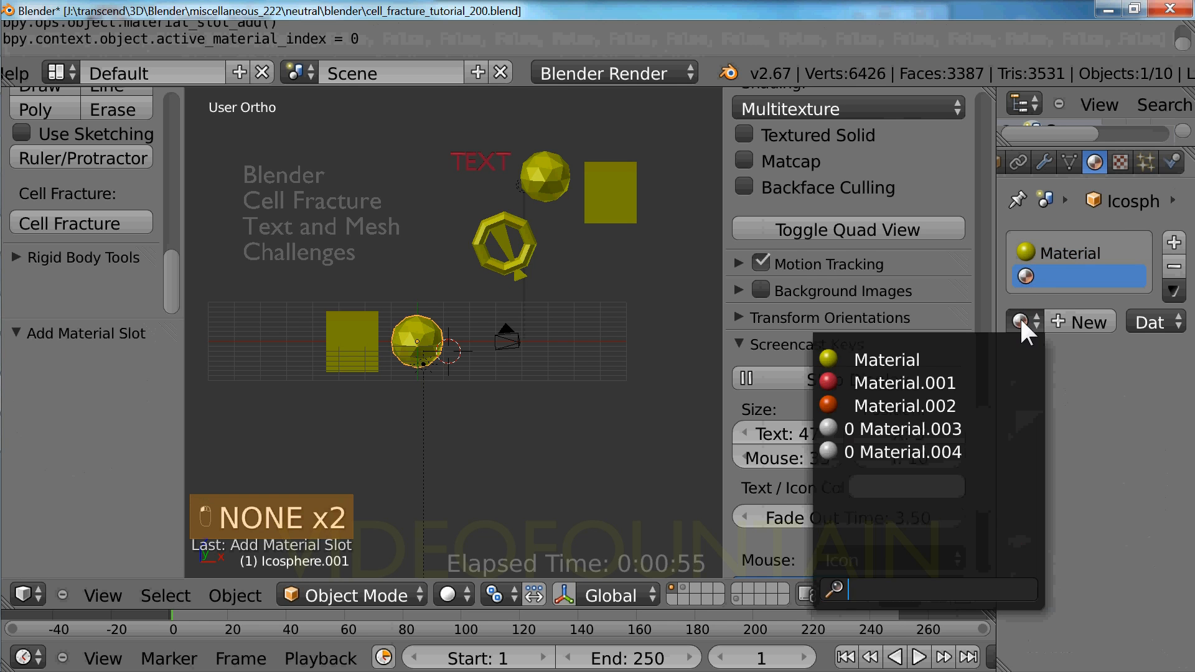
{"action": "left_click", "coordinate": [904, 383]}
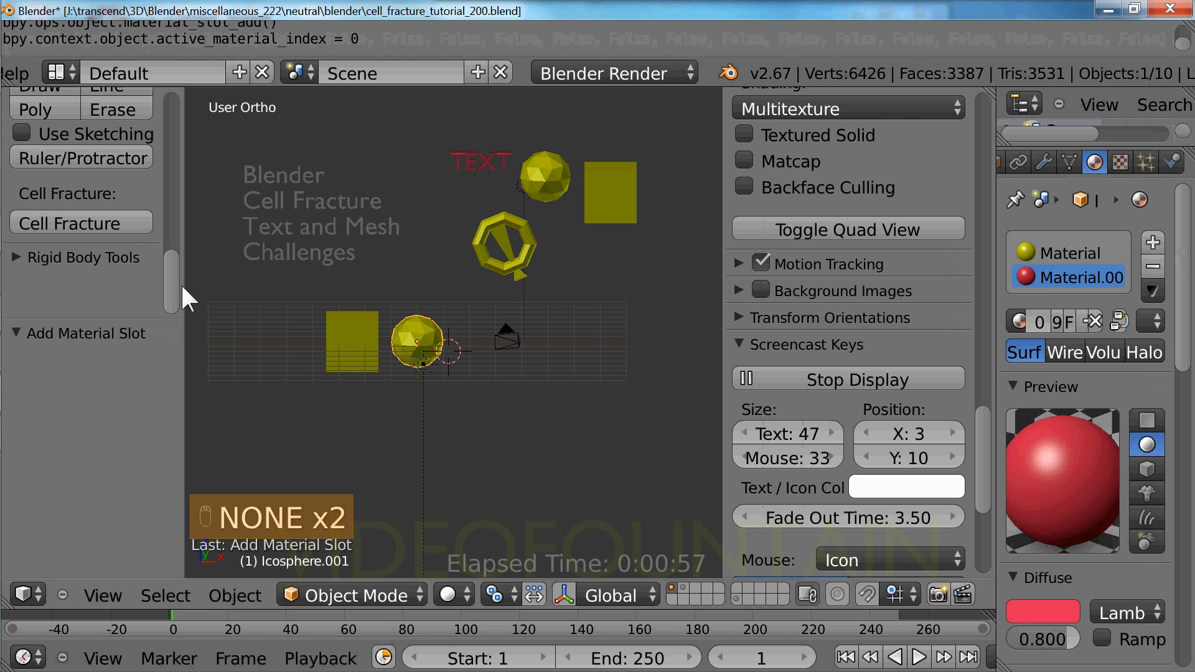
{"action": "mouse_move", "coordinate": [114, 240]}
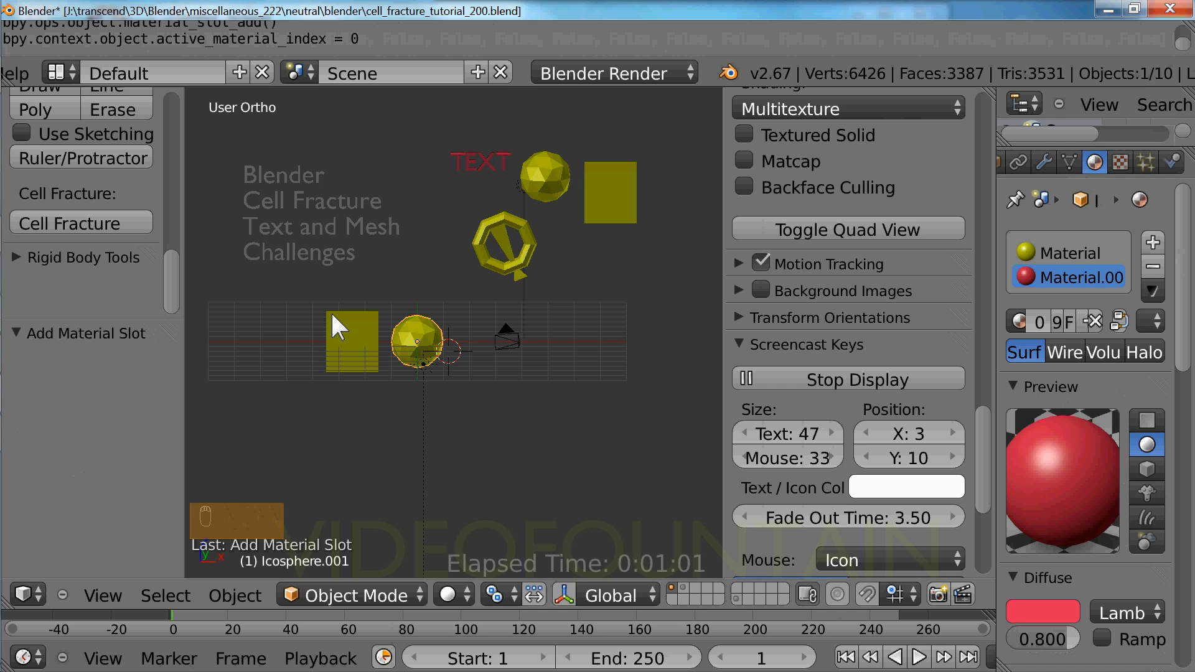
{"action": "left_click", "coordinate": [352, 341]}
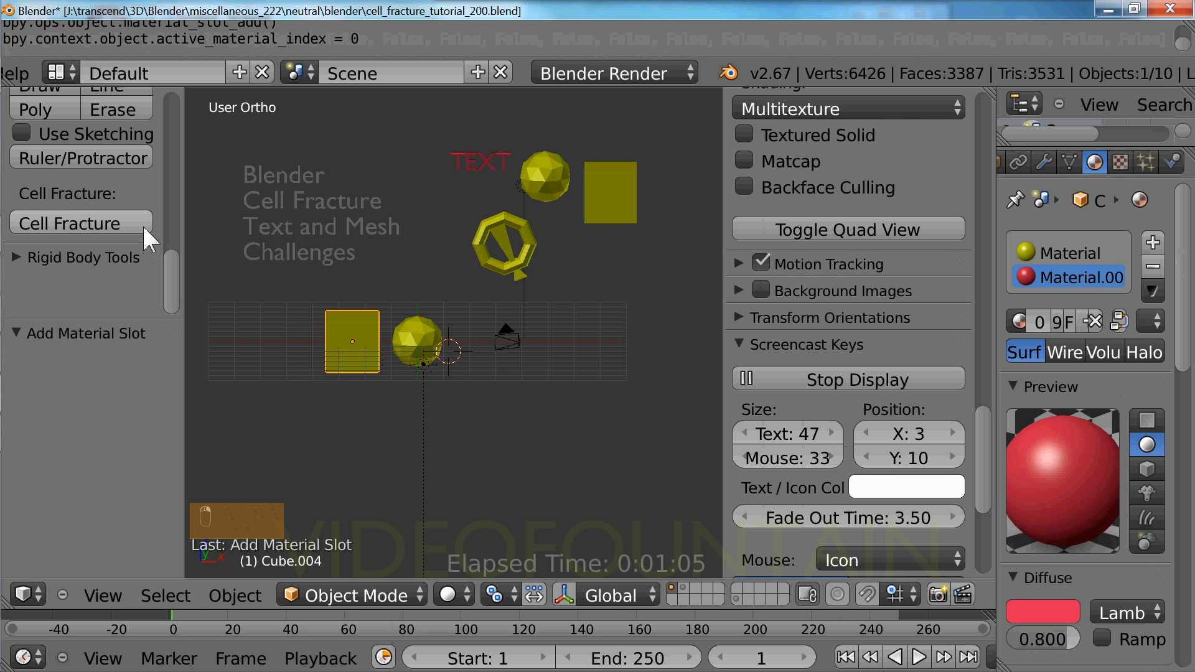
Step: Run Cell Fracture on the cube and frame the resulting shards in the view
{"action": "left_click", "coordinate": [69, 222]}
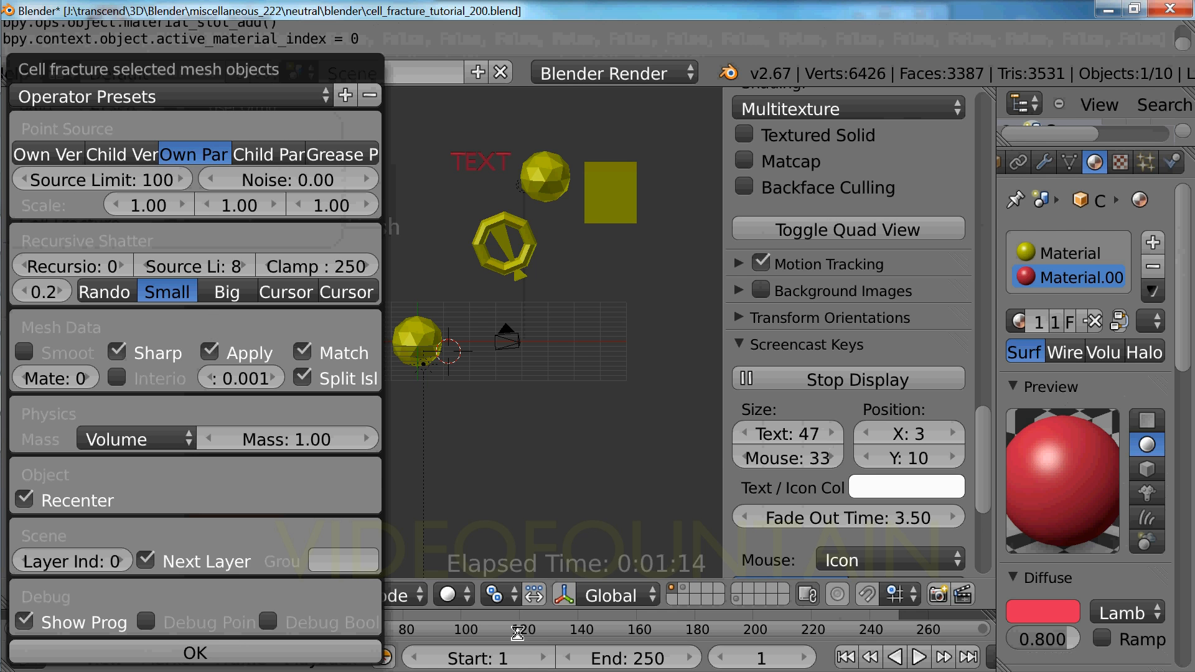
{"action": "left_click", "coordinate": [195, 653]}
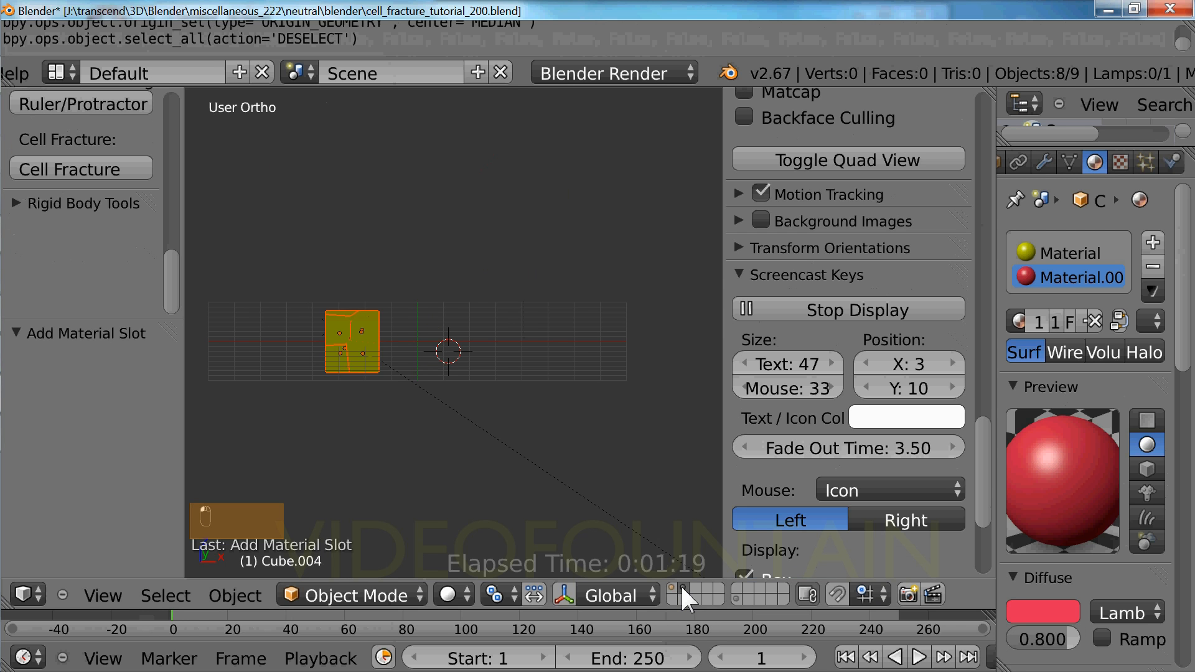
{"action": "mouse_move", "coordinate": [546, 518]}
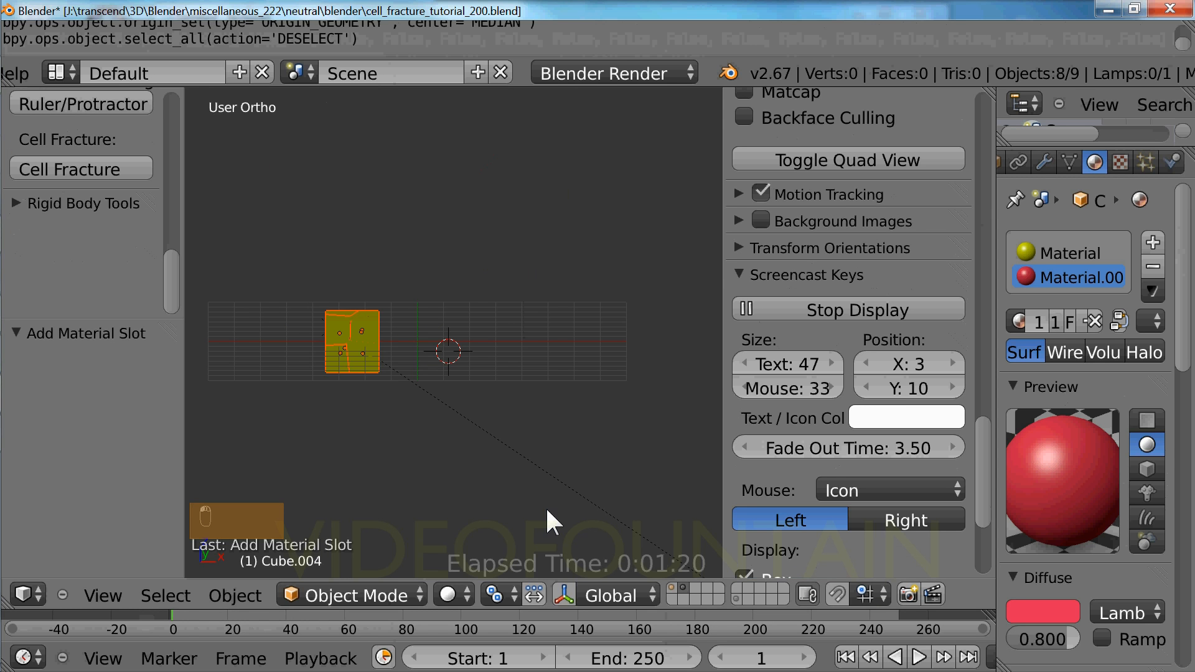
{"action": "left_click", "coordinate": [494, 595]}
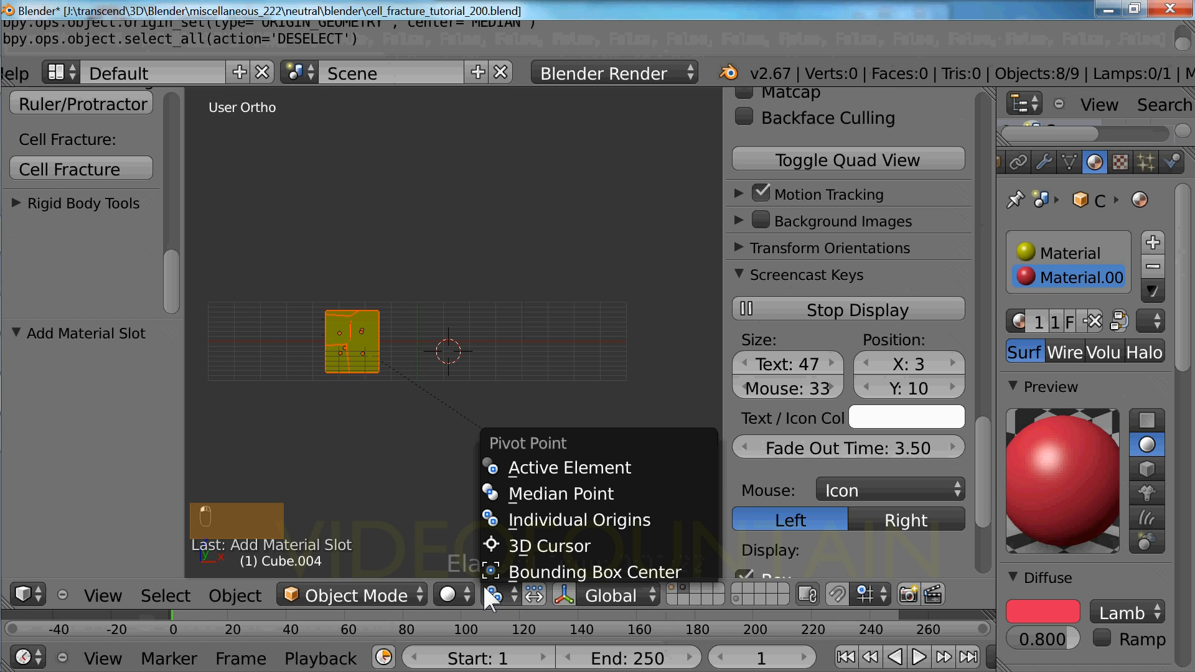
{"action": "mouse_move", "coordinate": [501, 512]}
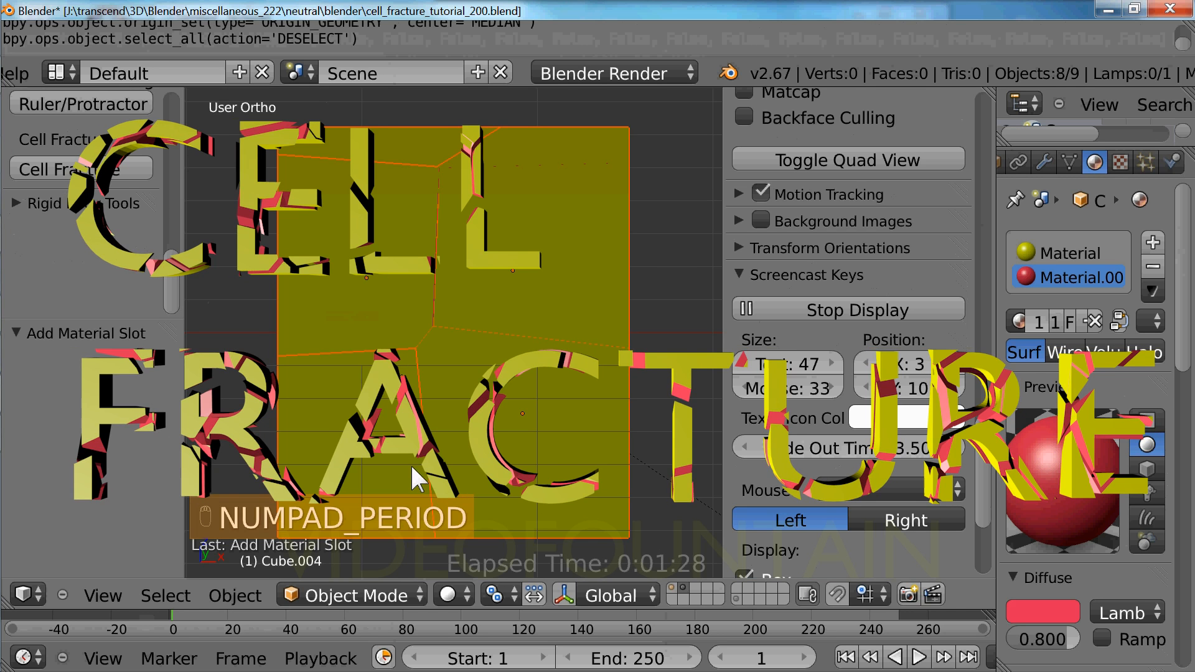
{"action": "key", "text": "s"}
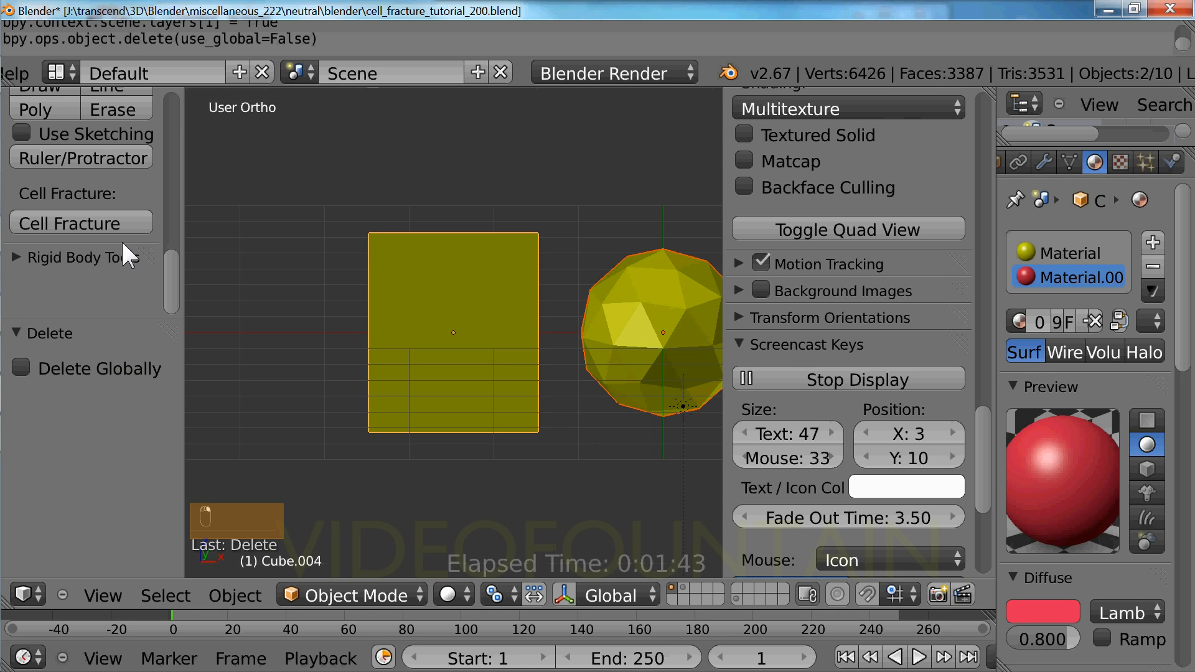
Step: Cell-fracture the cube and icosphere together and select all the new shards
{"action": "left_click", "coordinate": [81, 222]}
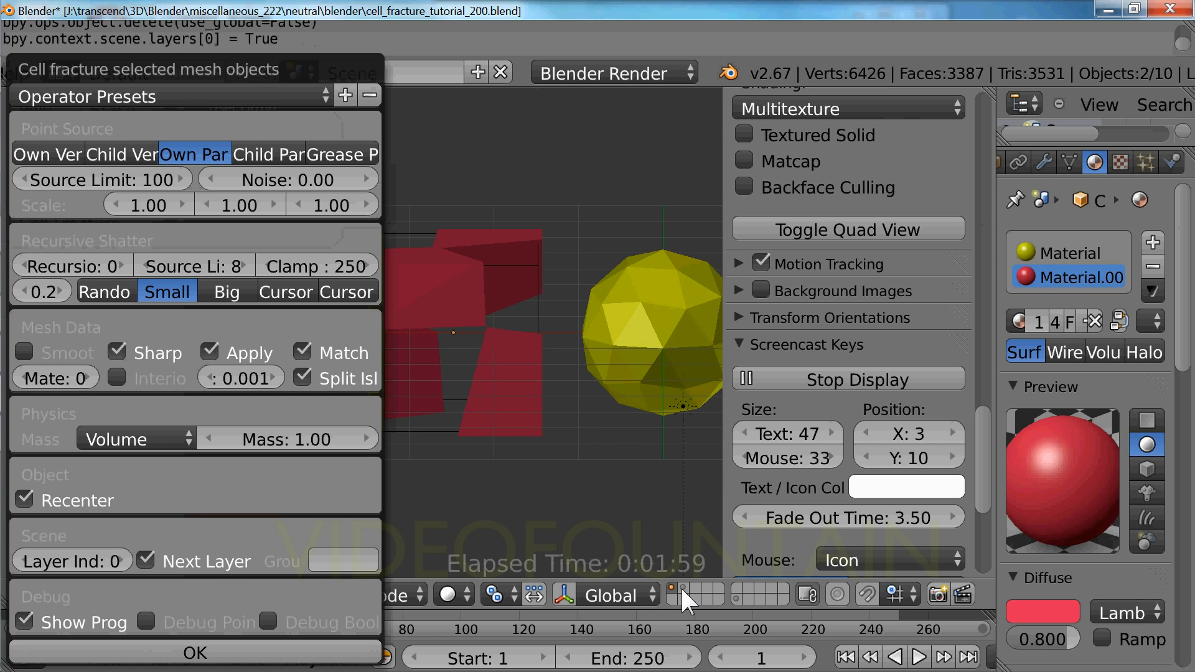
{"action": "left_click", "coordinate": [196, 652]}
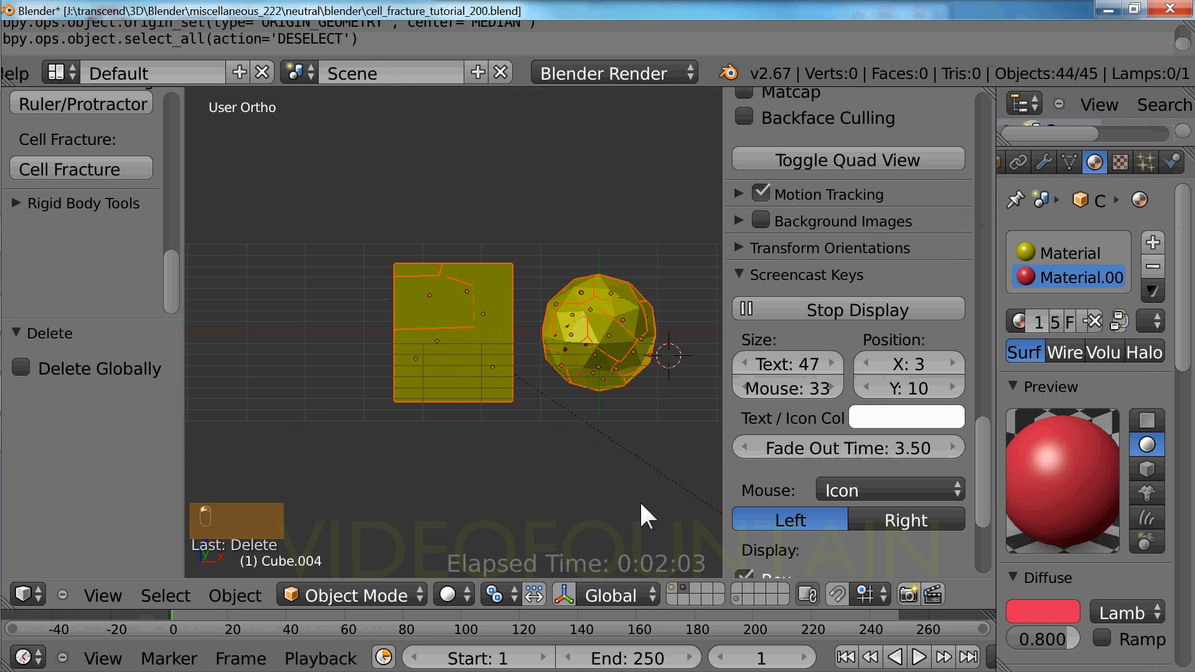
{"action": "key", "text": "s"}
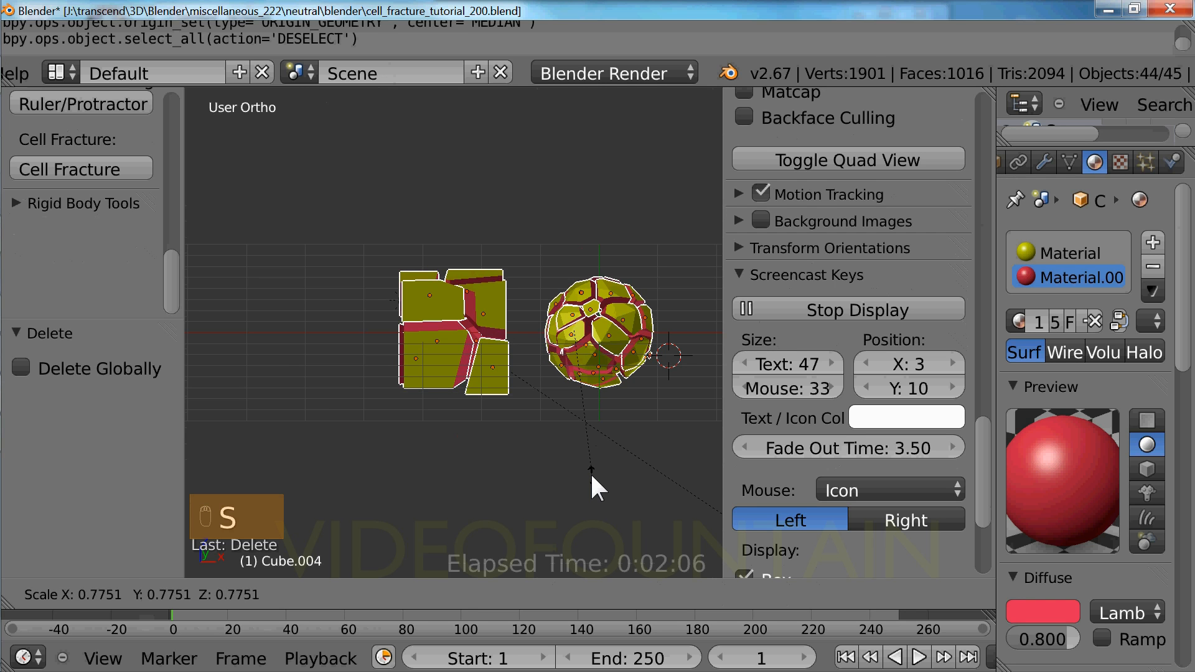
Step: Shrink the shards to reveal red interiors, undo it, then begin deleting them
{"action": "key", "text": "s"}
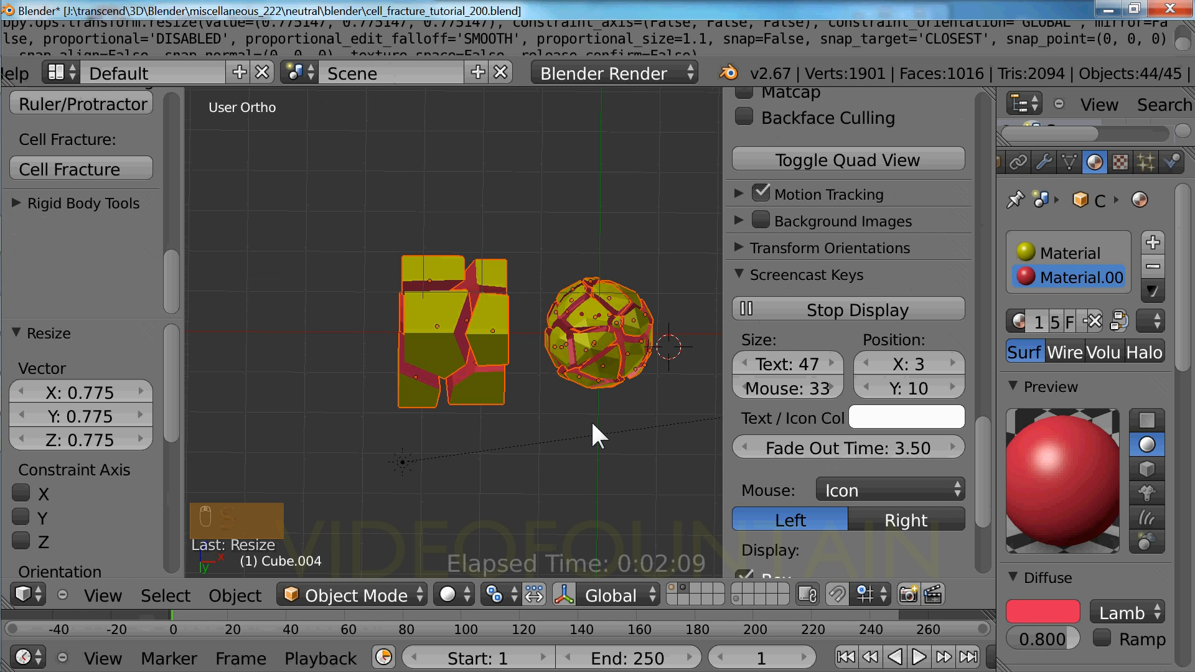
{"action": "key", "text": "ctrl+z"}
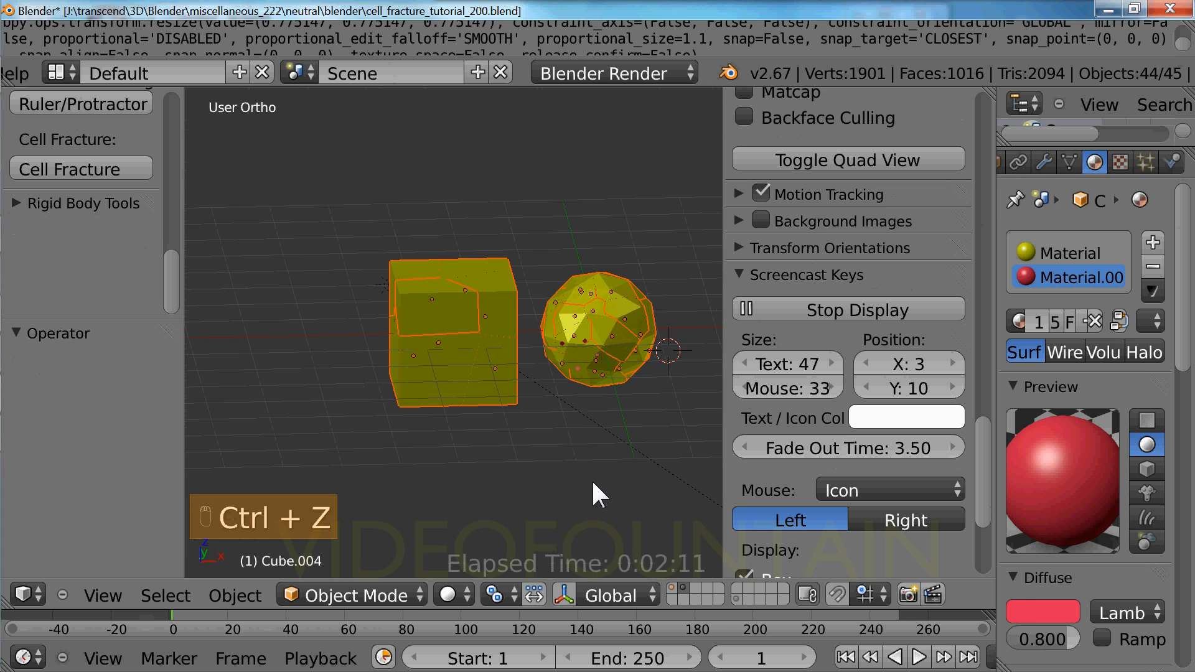
{"action": "key", "text": "x"}
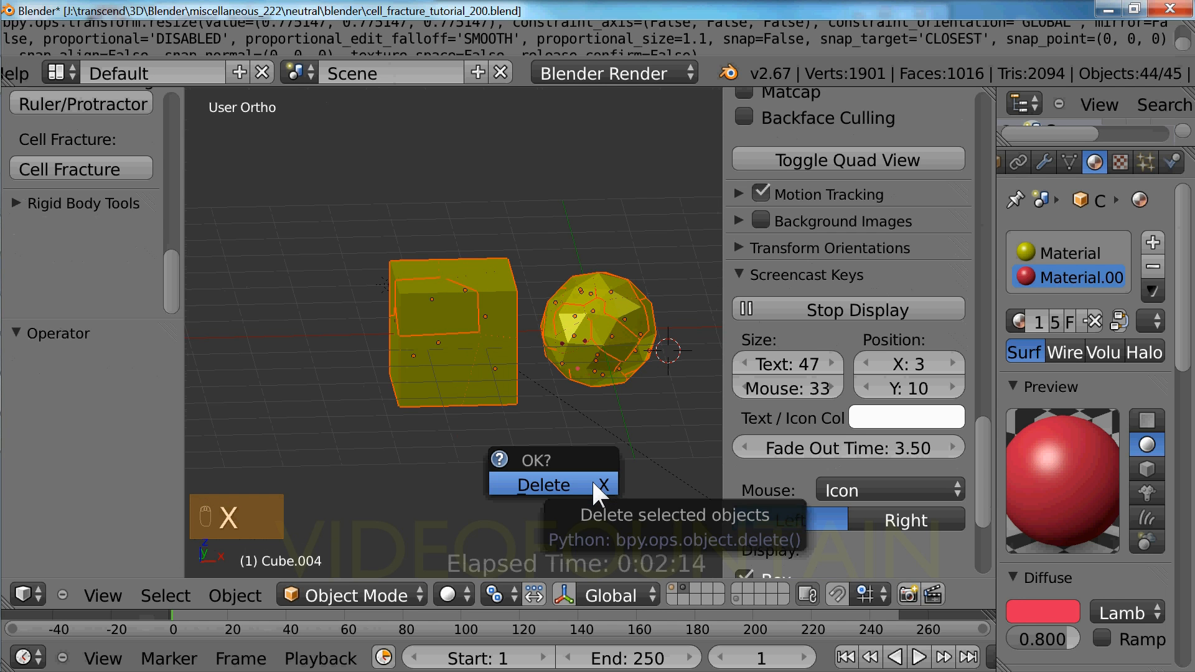
Step: Confirm deleting the shards to return to the intact cube and icosphere
{"action": "left_click", "coordinate": [554, 484]}
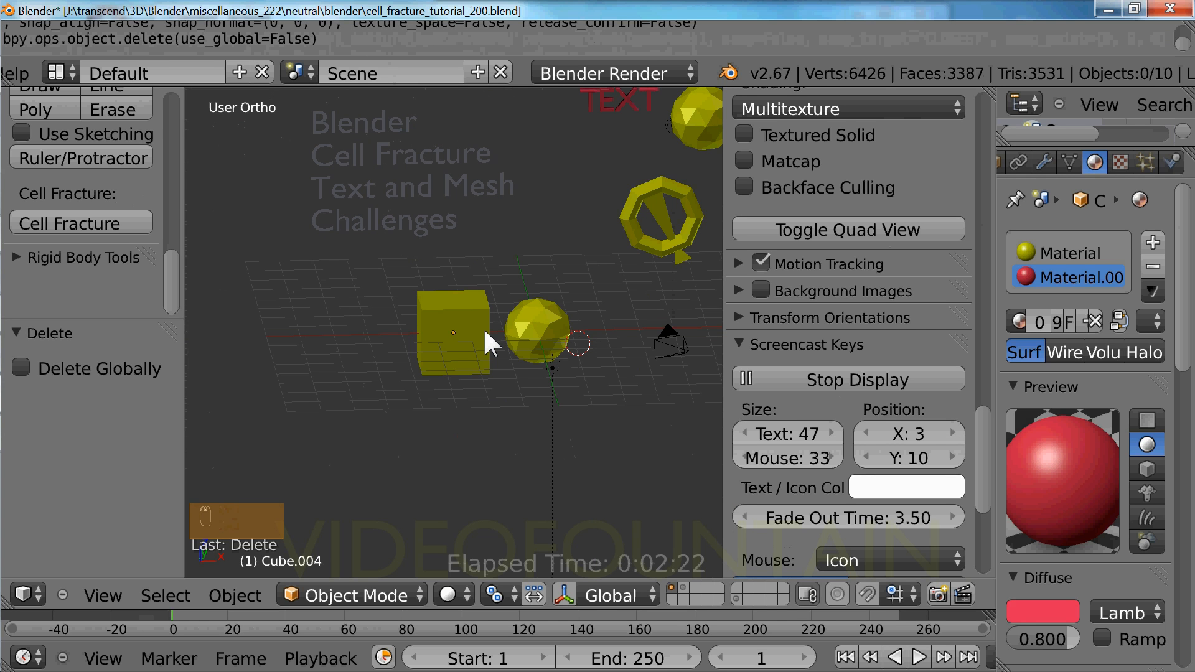
Step: Move the shapes aside and add a text object reading SO EASY at the world centre
{"action": "left_click", "coordinate": [454, 349]}
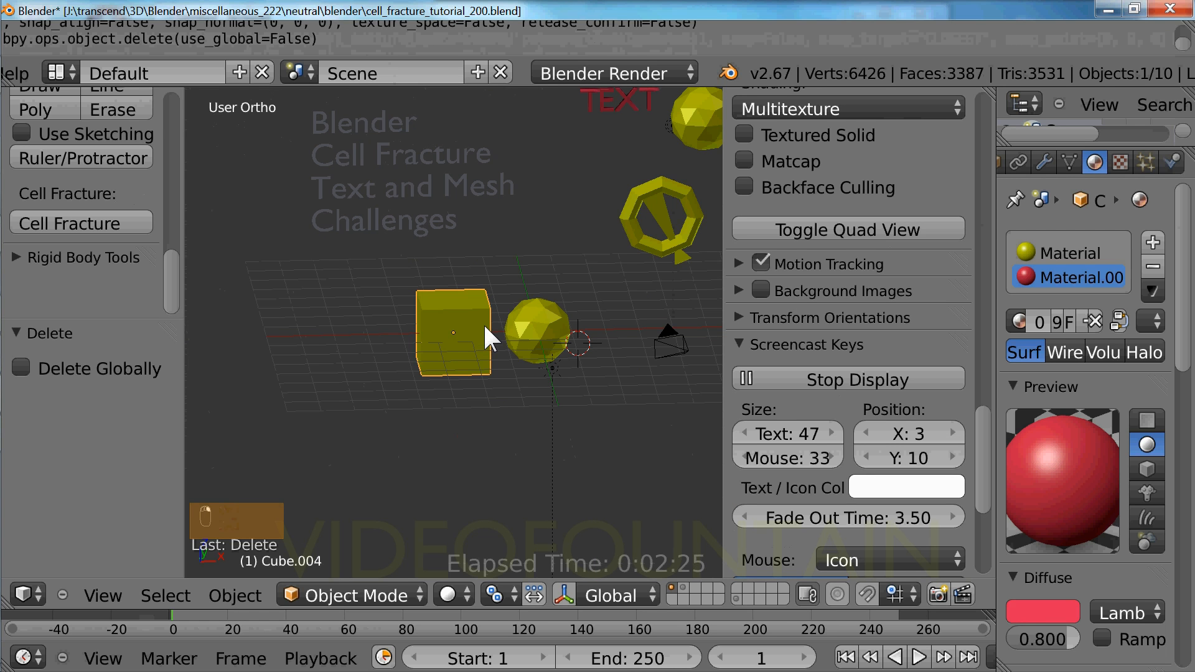
{"action": "key", "text": "Return"}
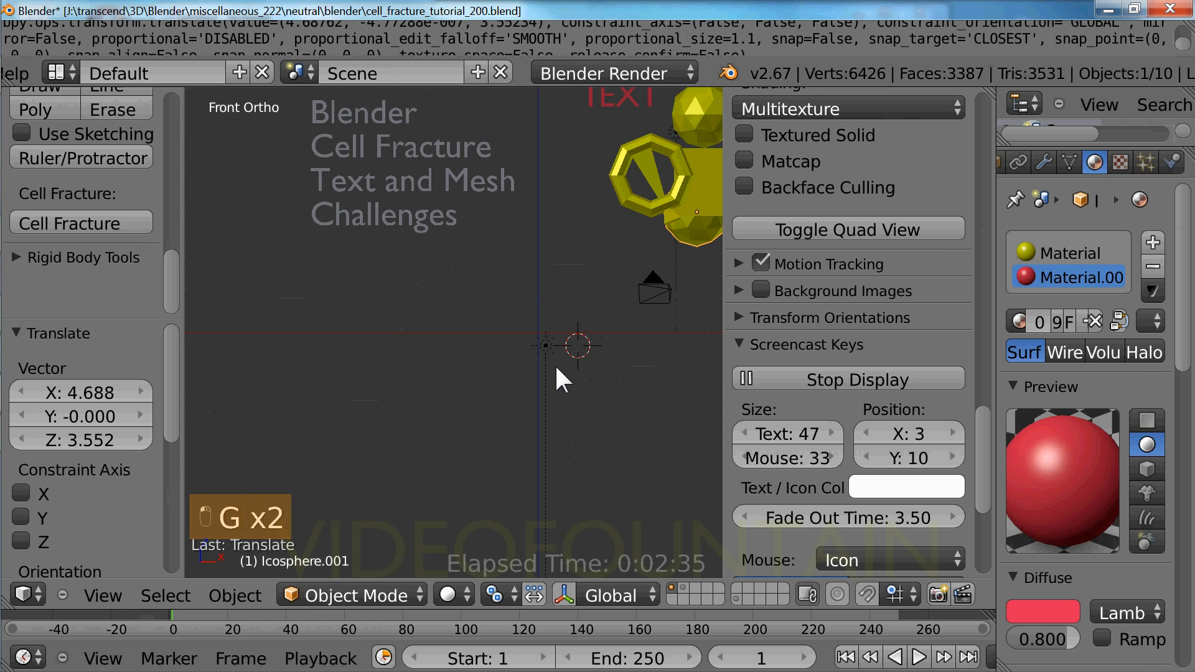
{"action": "key", "text": "Shift+S"}
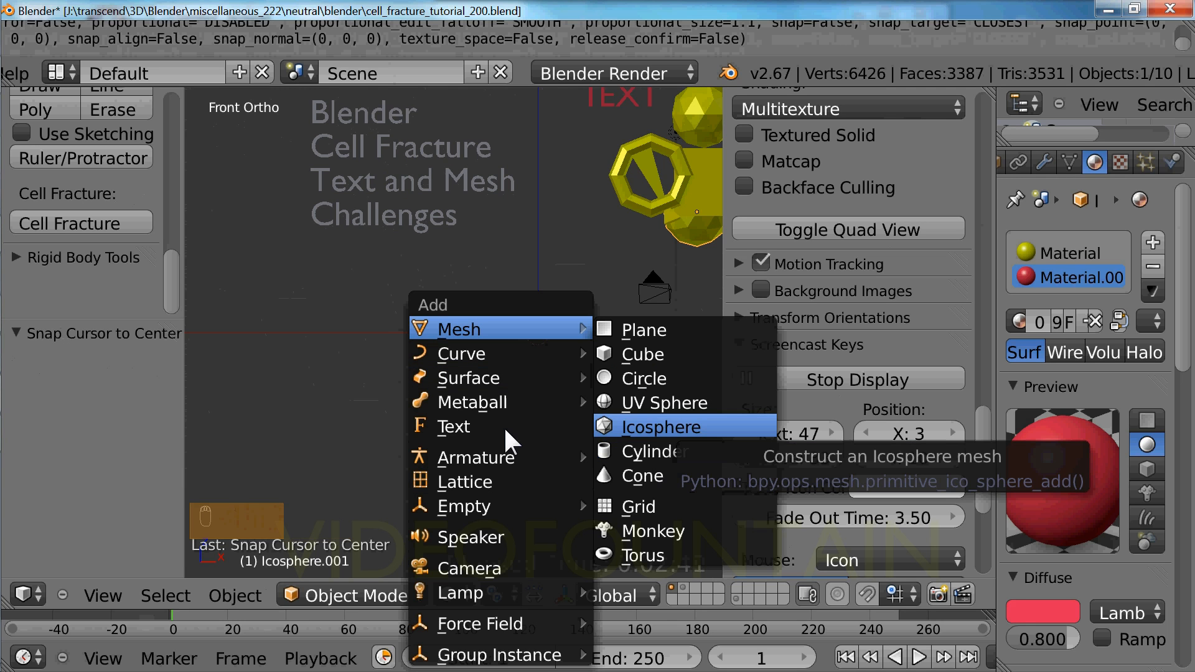
{"action": "left_click", "coordinate": [453, 427]}
{"action": "type", "text": "SO E"}
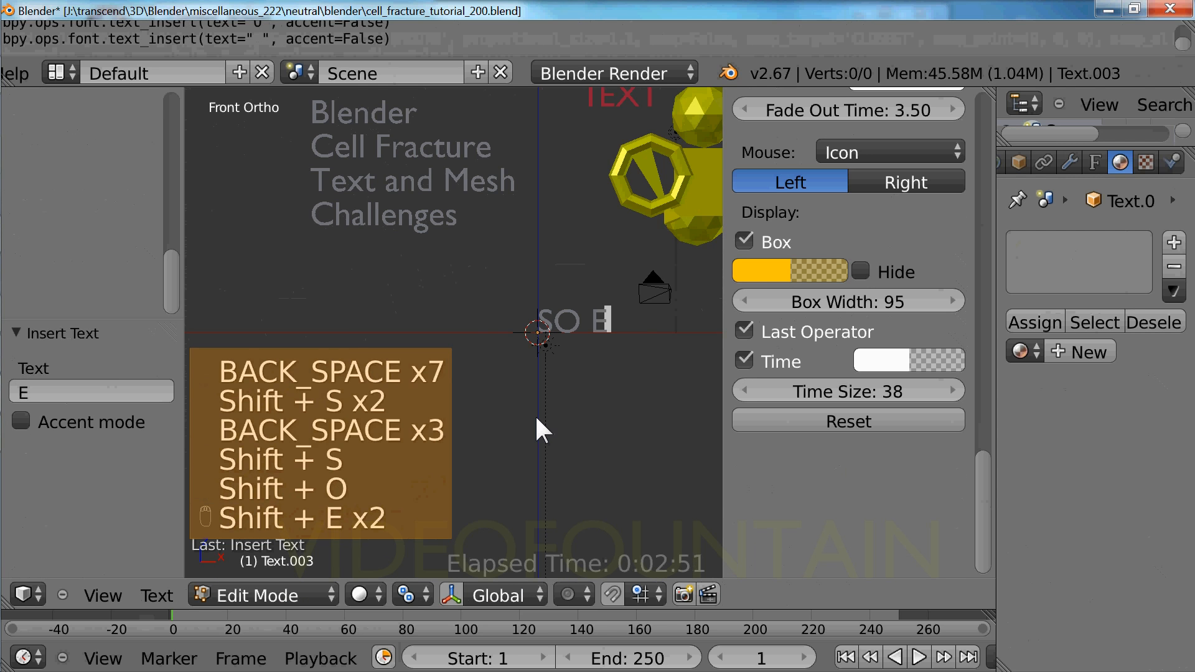
{"action": "type", "text": "ASY"}
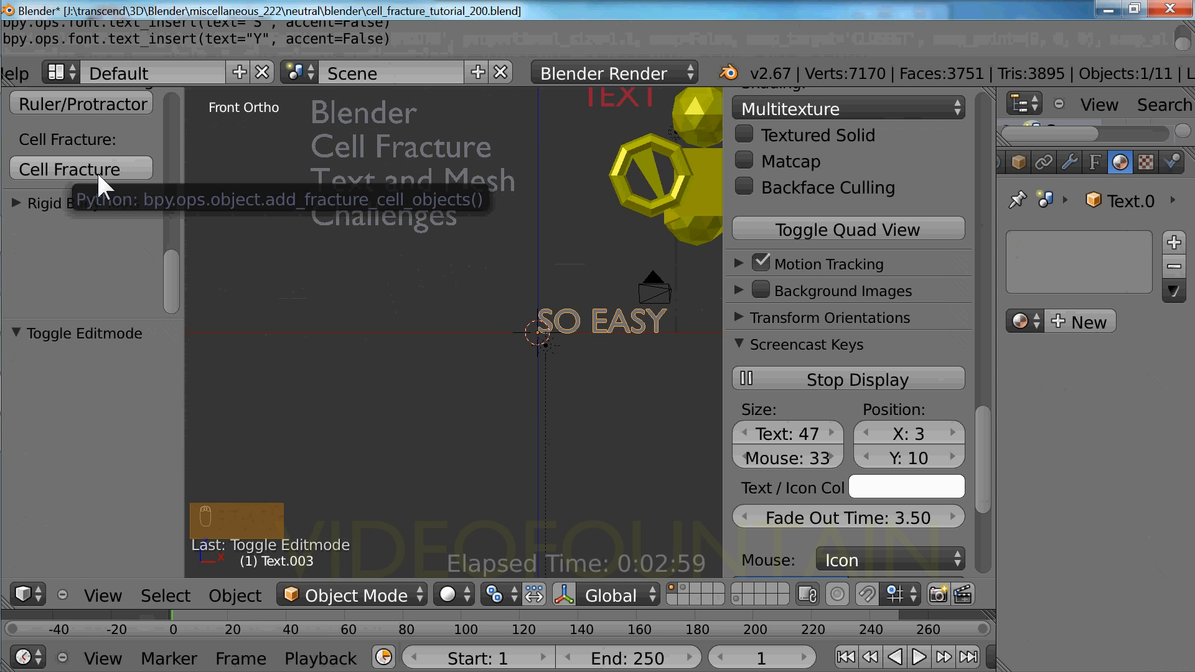
Step: Run Cell Fracture on the SO EASY text; it stays whole with no shards
{"action": "left_click", "coordinate": [81, 169]}
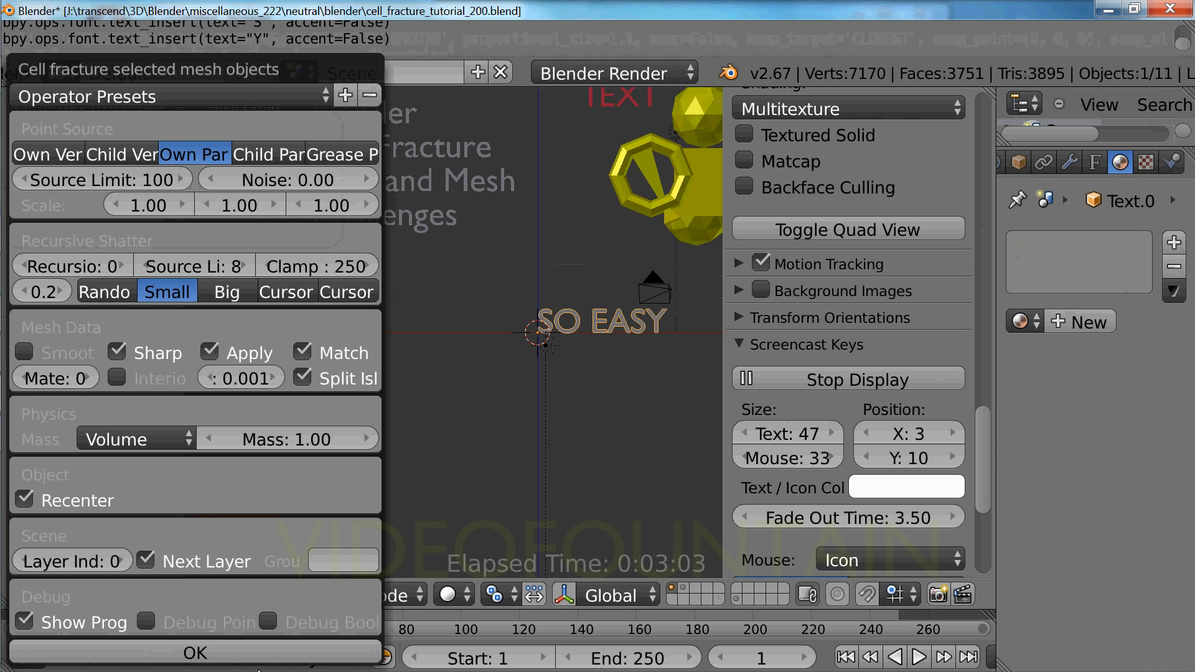
{"action": "left_click", "coordinate": [194, 653]}
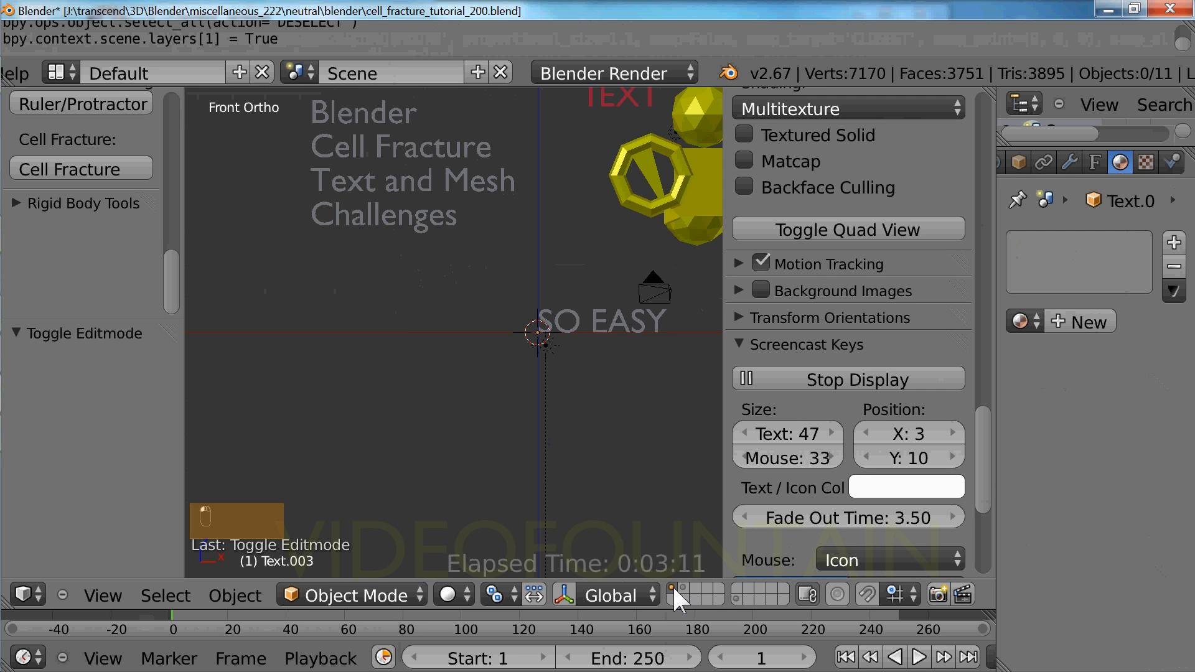
{"action": "mouse_move", "coordinate": [782, 422]}
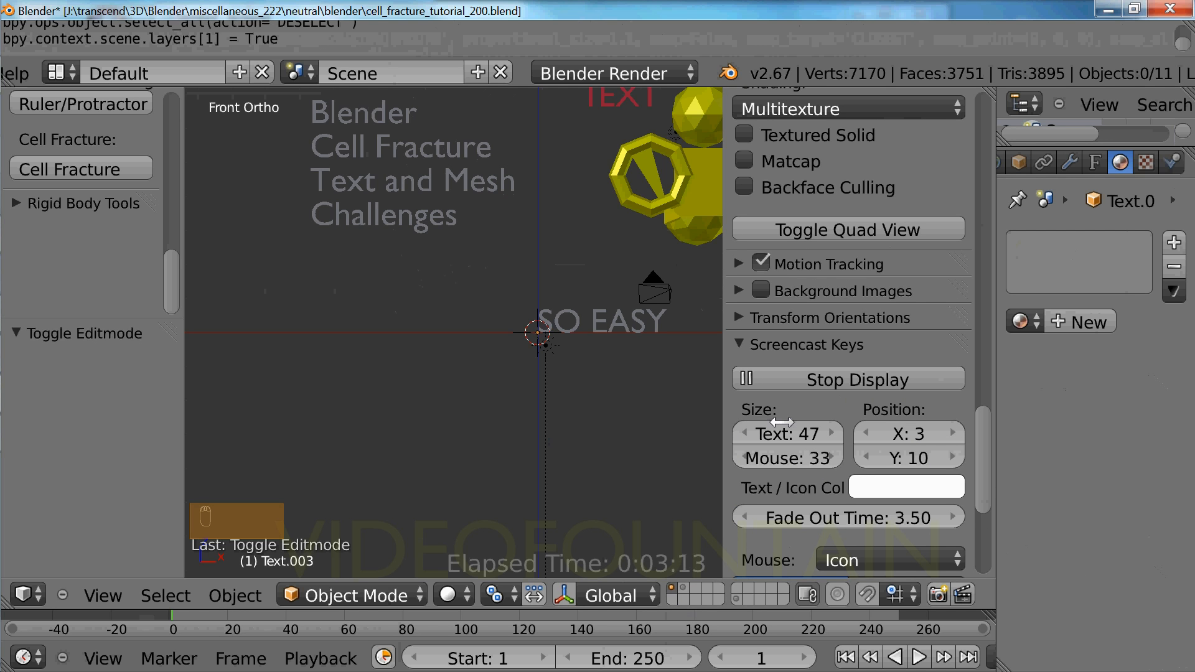
{"action": "mouse_move", "coordinate": [677, 381]}
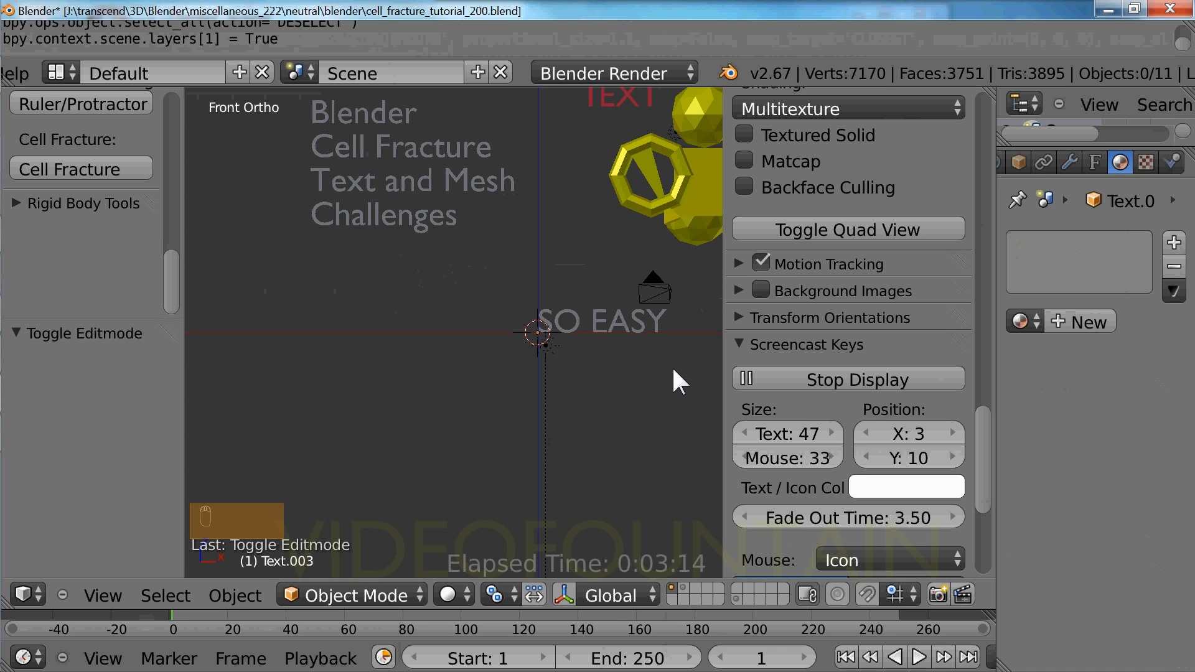
{"action": "mouse_move", "coordinate": [655, 335]}
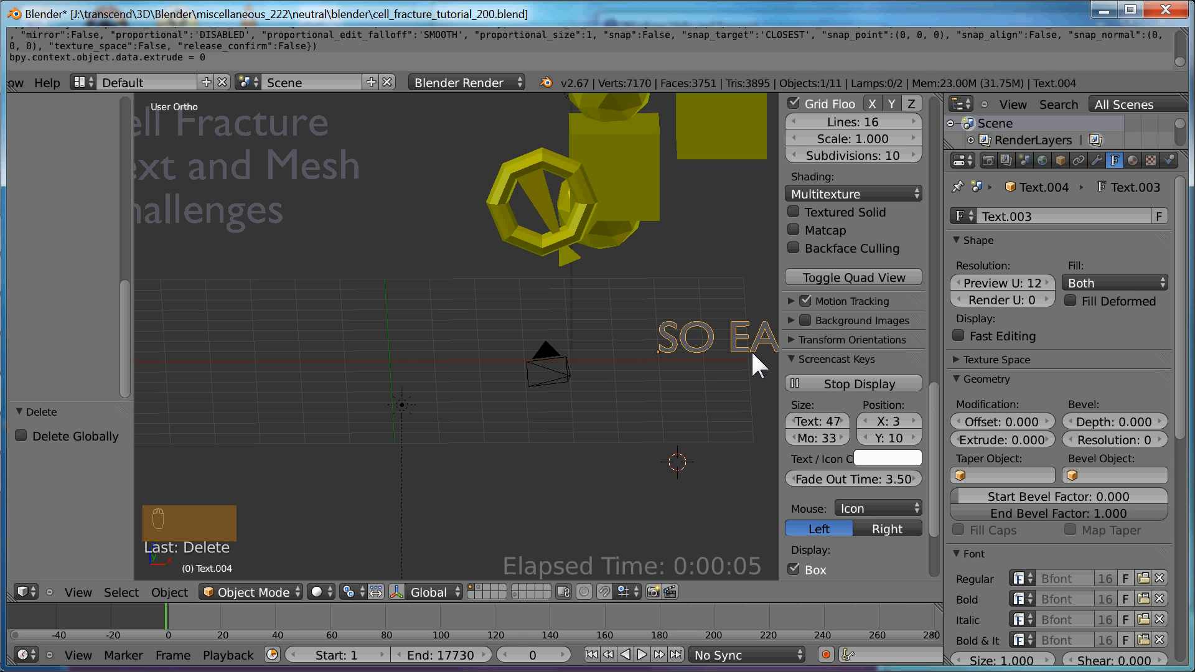
Step: Duplicate SO EASY, convert it to a mesh and select its non-manifold edges in Edit Mode
{"action": "key", "text": "shift+d"}
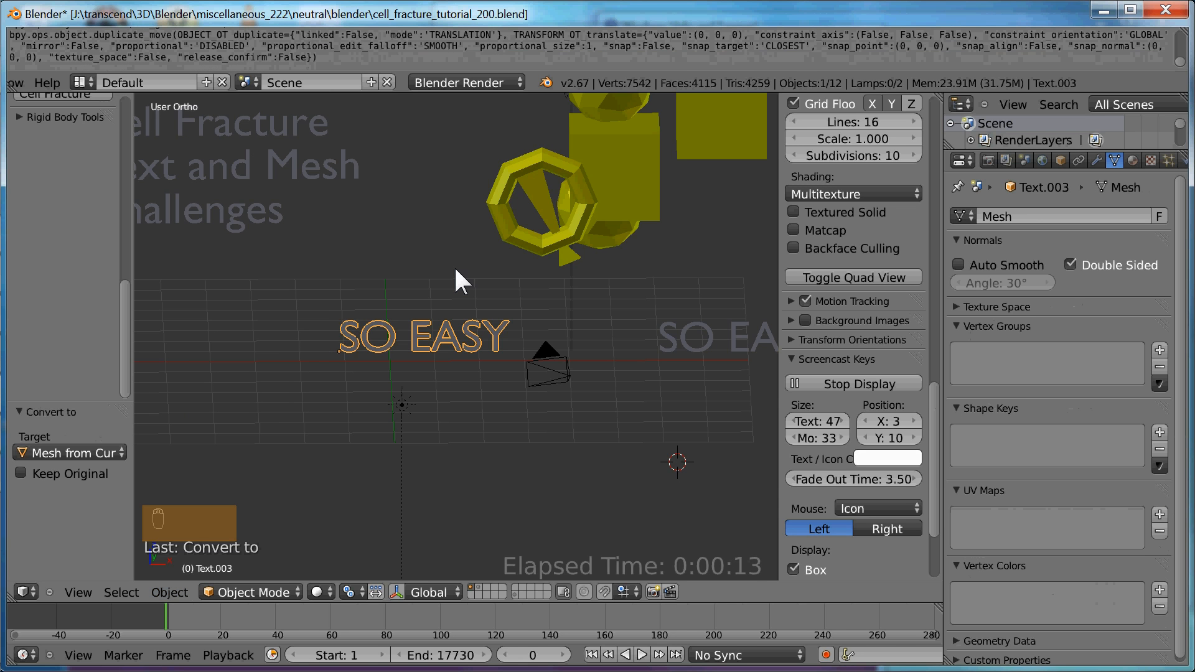
{"action": "key", "text": "Tab"}
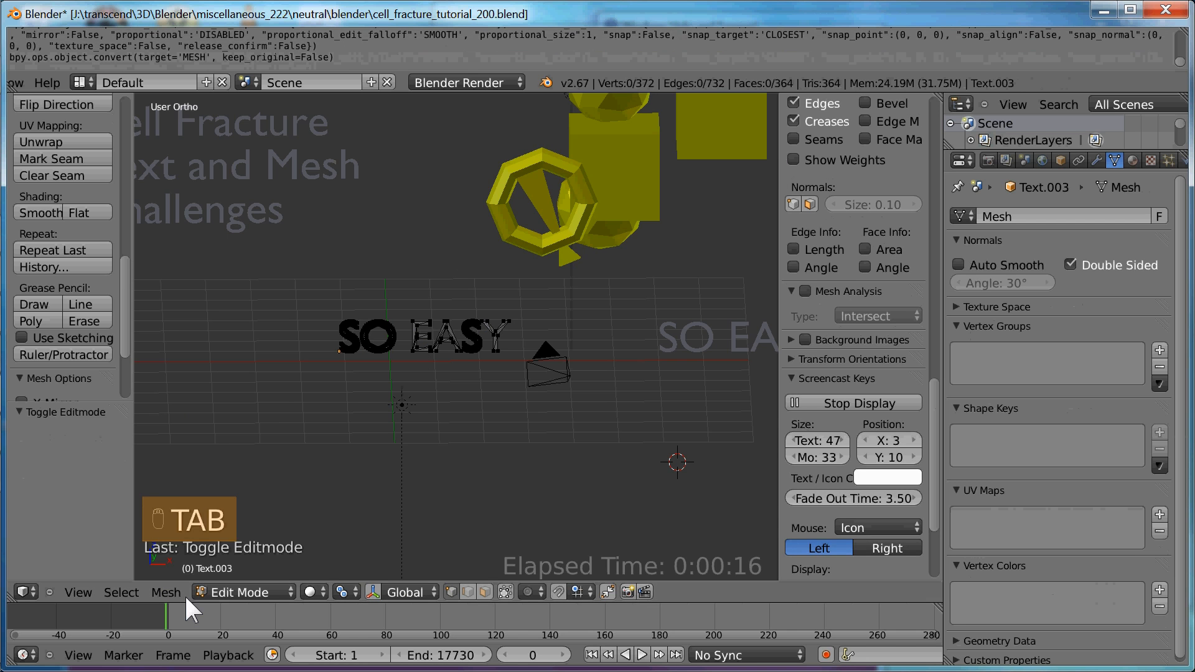
{"action": "left_click", "coordinate": [120, 592]}
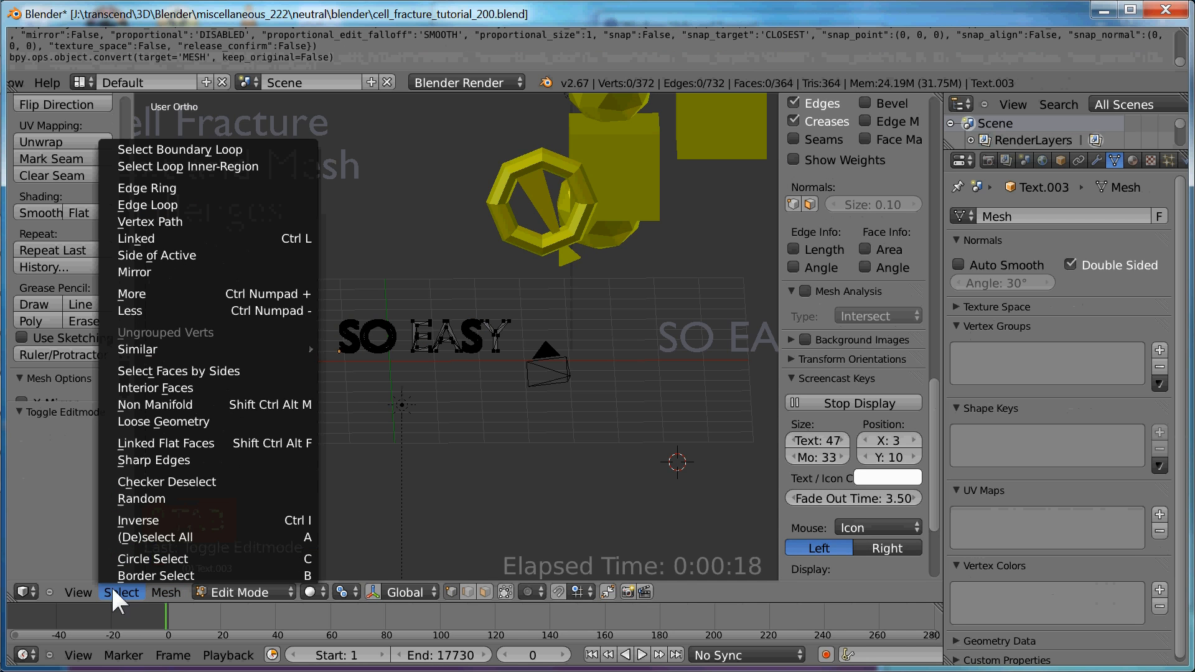
{"action": "left_click", "coordinate": [155, 404]}
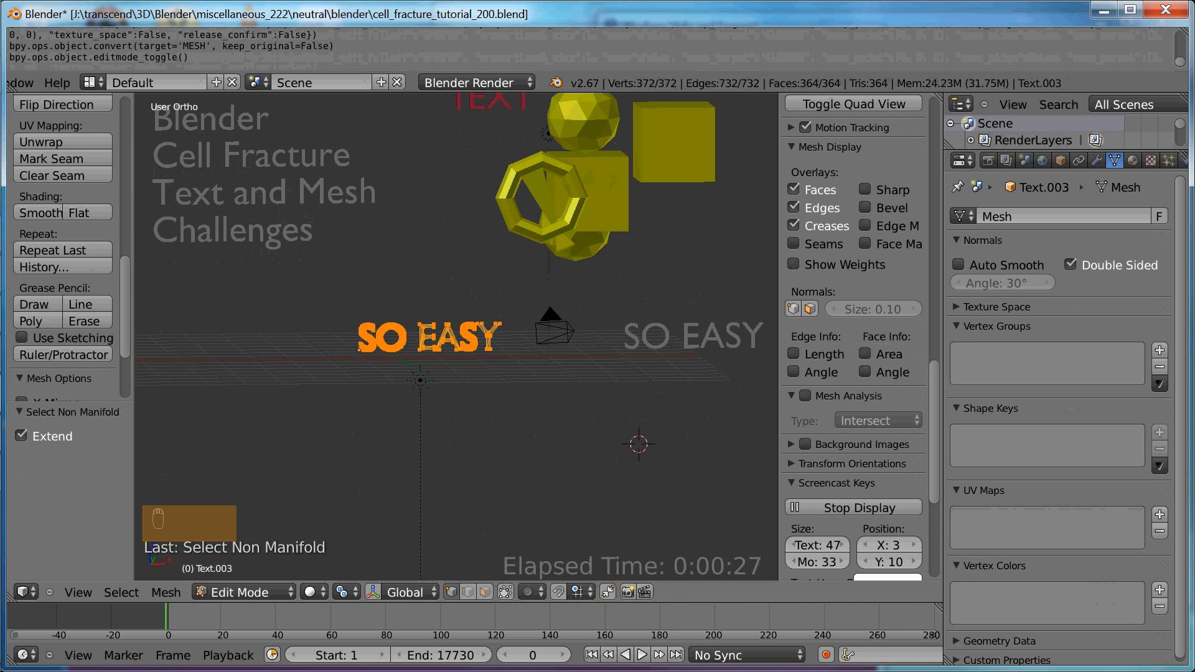
{"action": "key", "text": "Tab"}
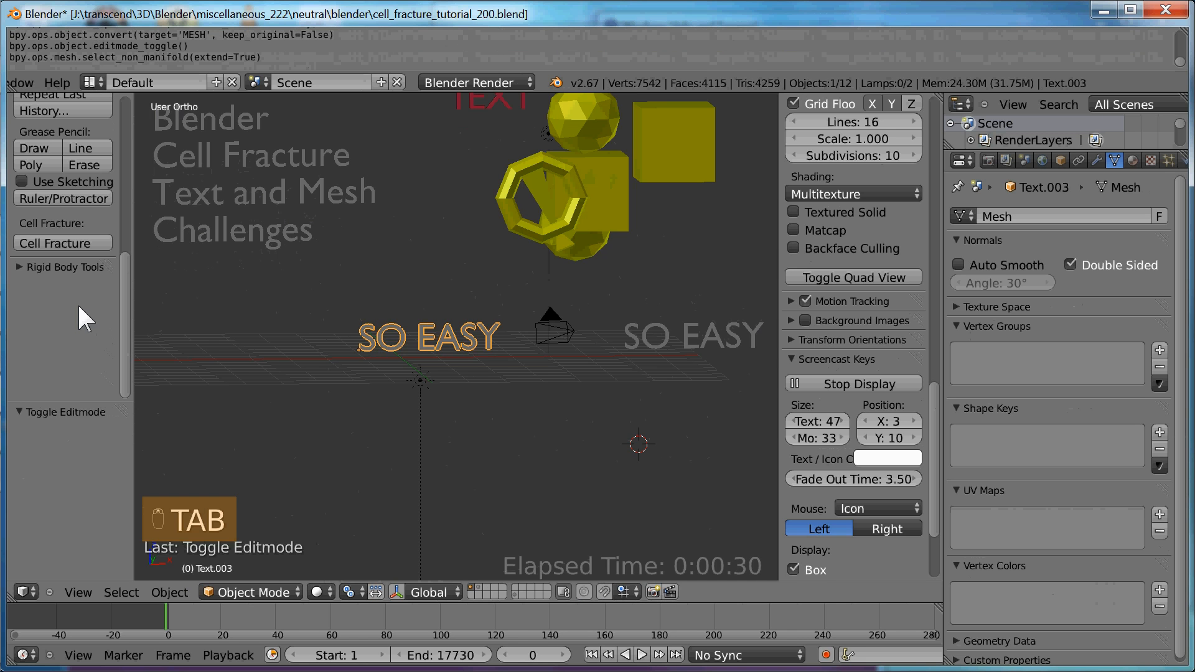
Step: Cell-fracture the meshed SO EASY copy using the Colorquick preset with Own Particles source
{"action": "left_click", "coordinate": [63, 242]}
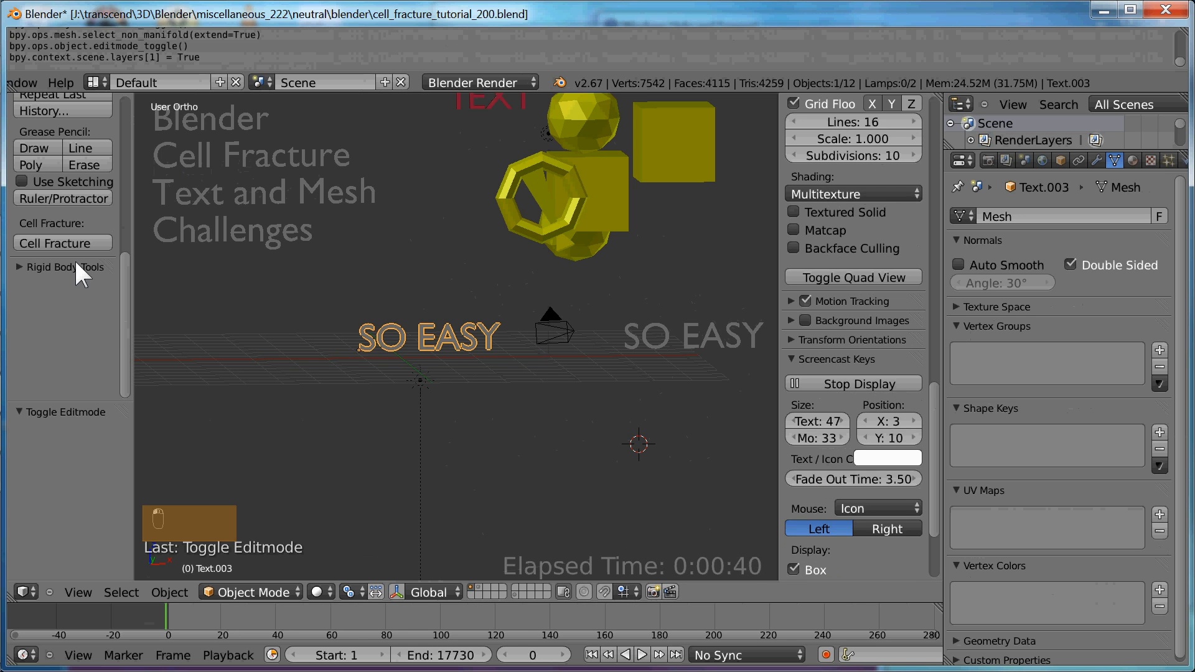
{"action": "mouse_move", "coordinate": [432, 483]}
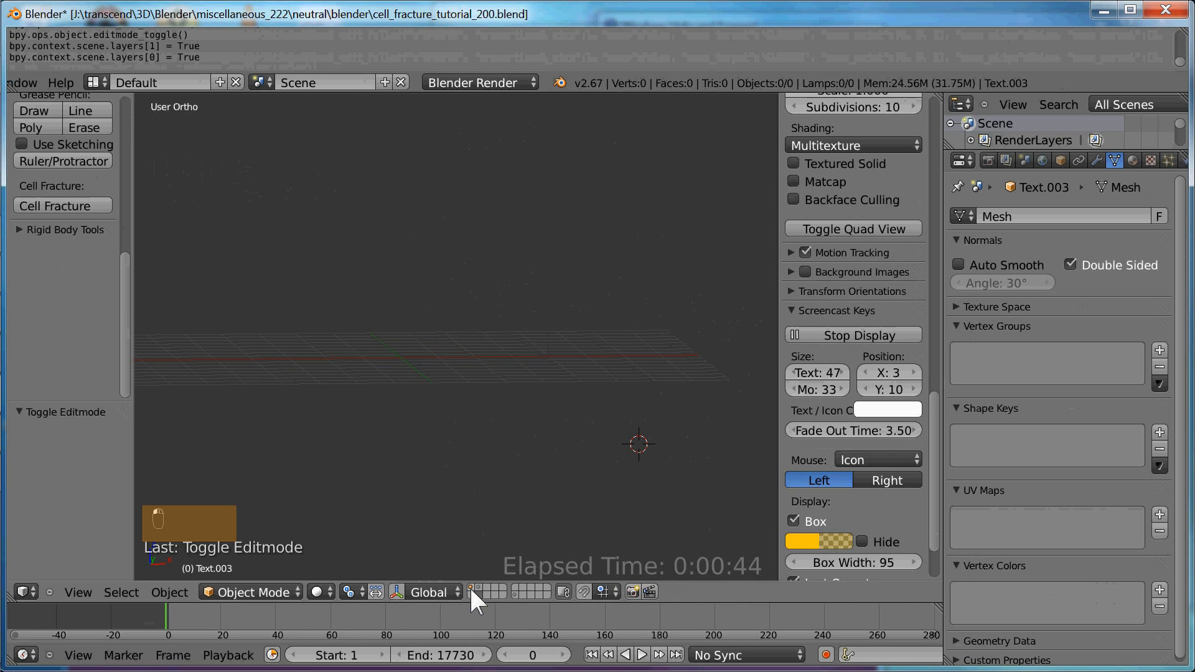
{"action": "left_click", "coordinate": [63, 205]}
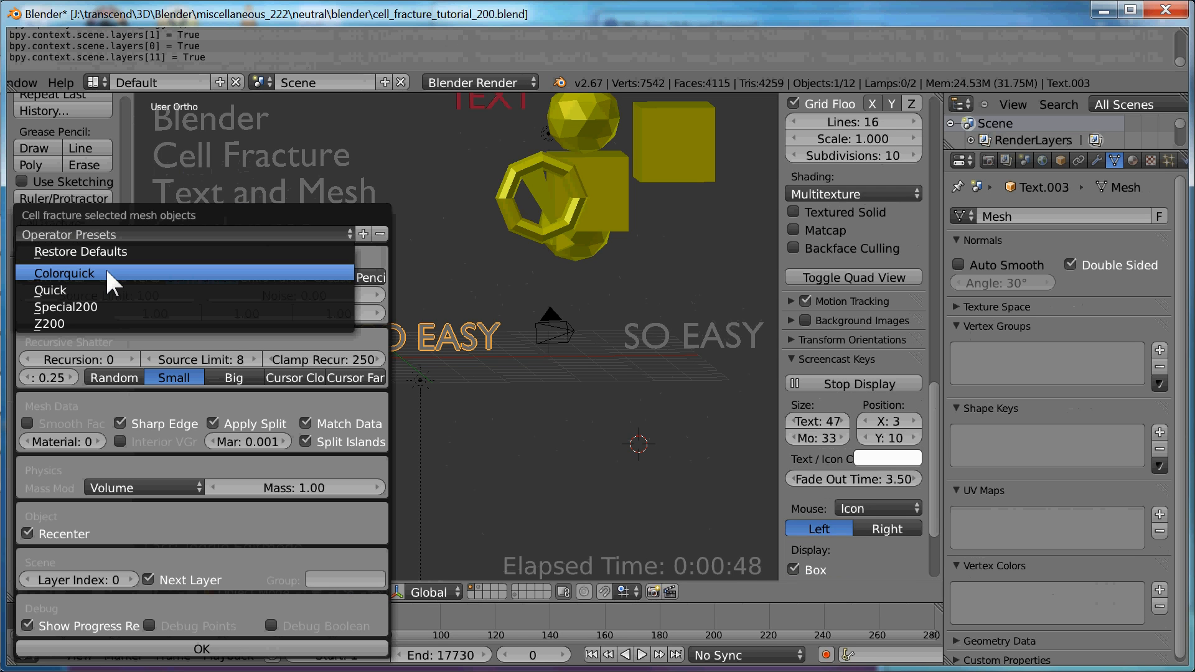
{"action": "left_click", "coordinate": [64, 274]}
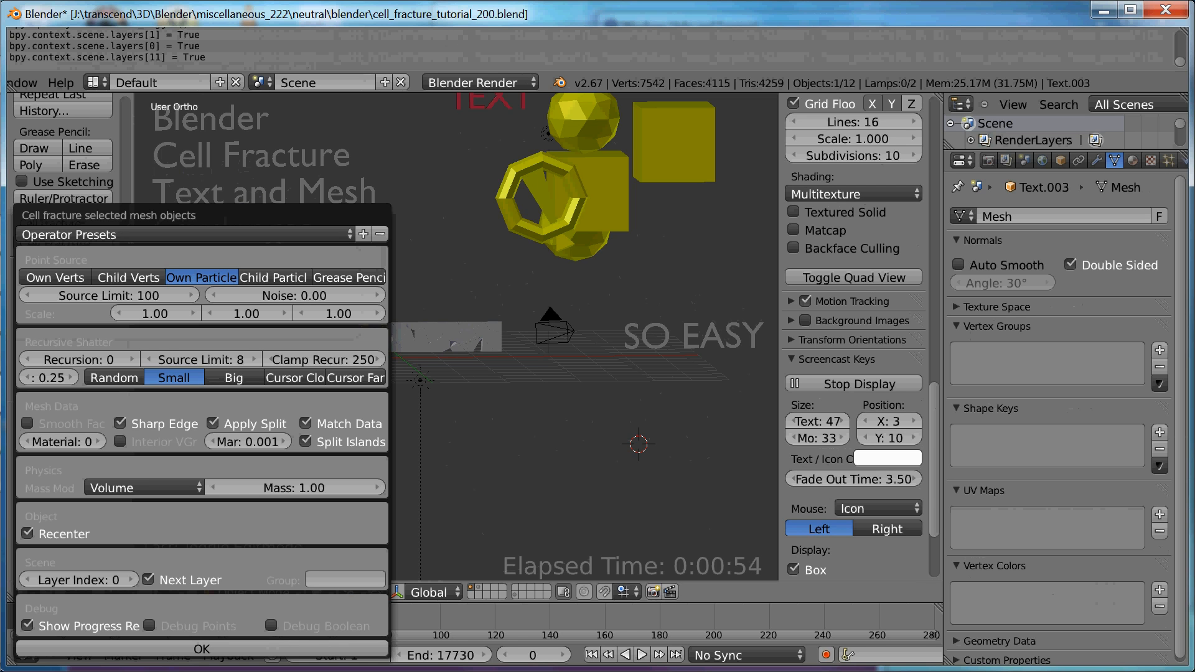
{"action": "left_click", "coordinate": [199, 647]}
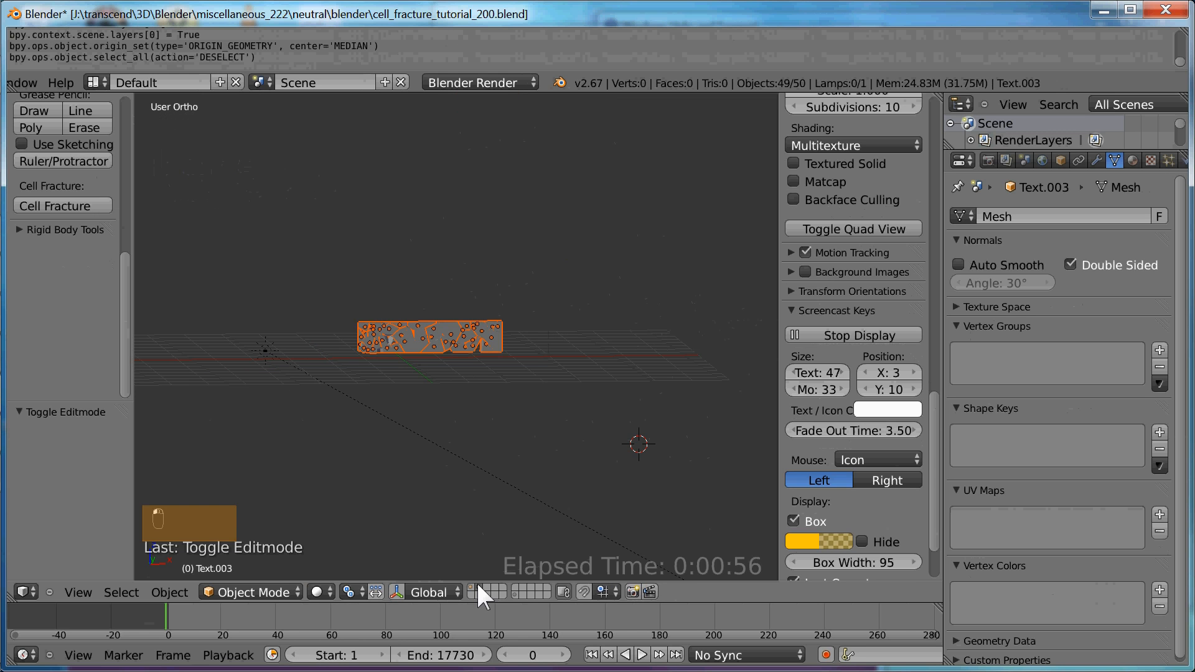
{"action": "mouse_move", "coordinate": [501, 444]}
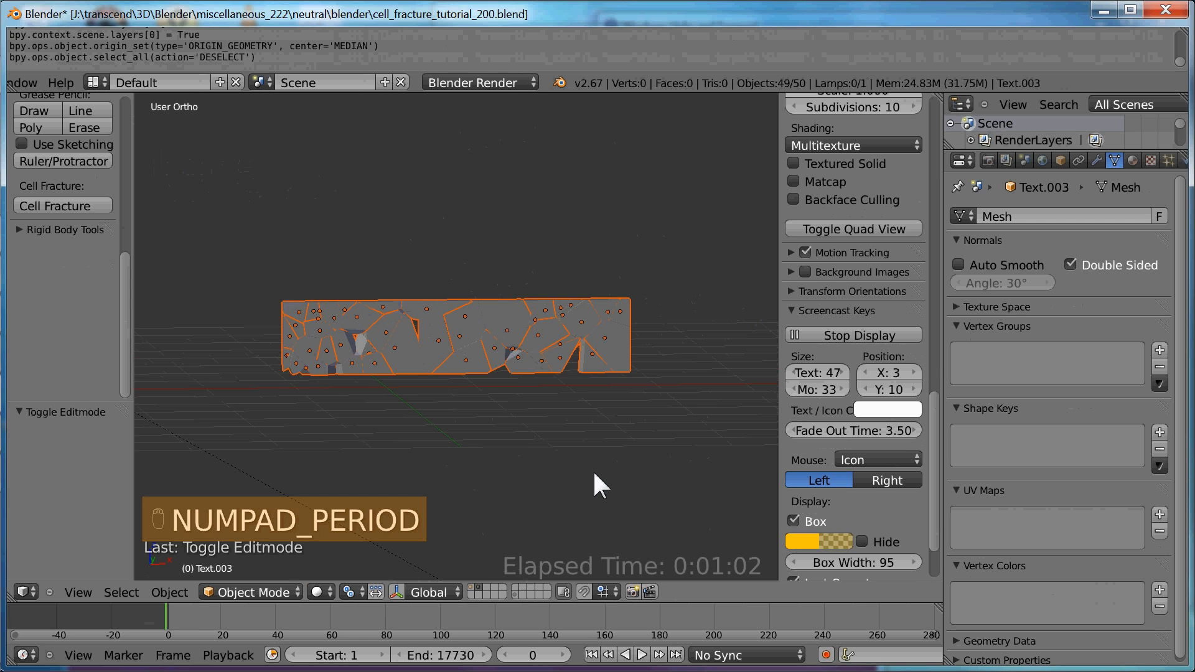
Step: Zoom in to inspect the failed SO EASY fracture pieces before discarding them
{"action": "key", "text": "s"}
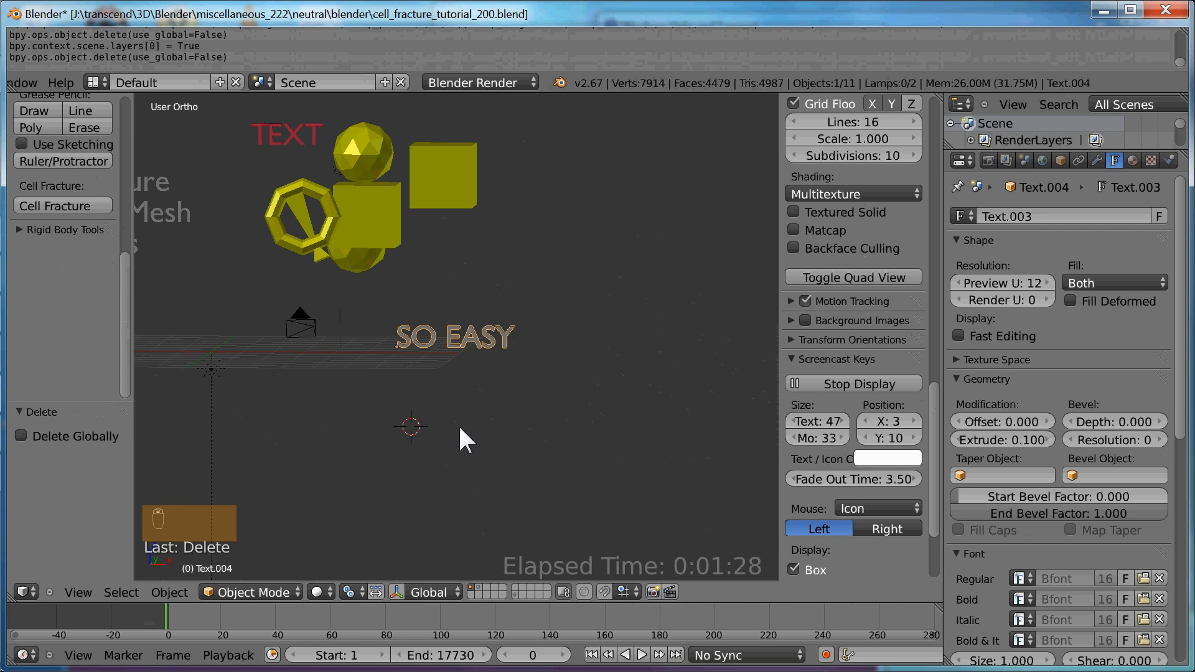
{"action": "mouse_move", "coordinate": [449, 400]}
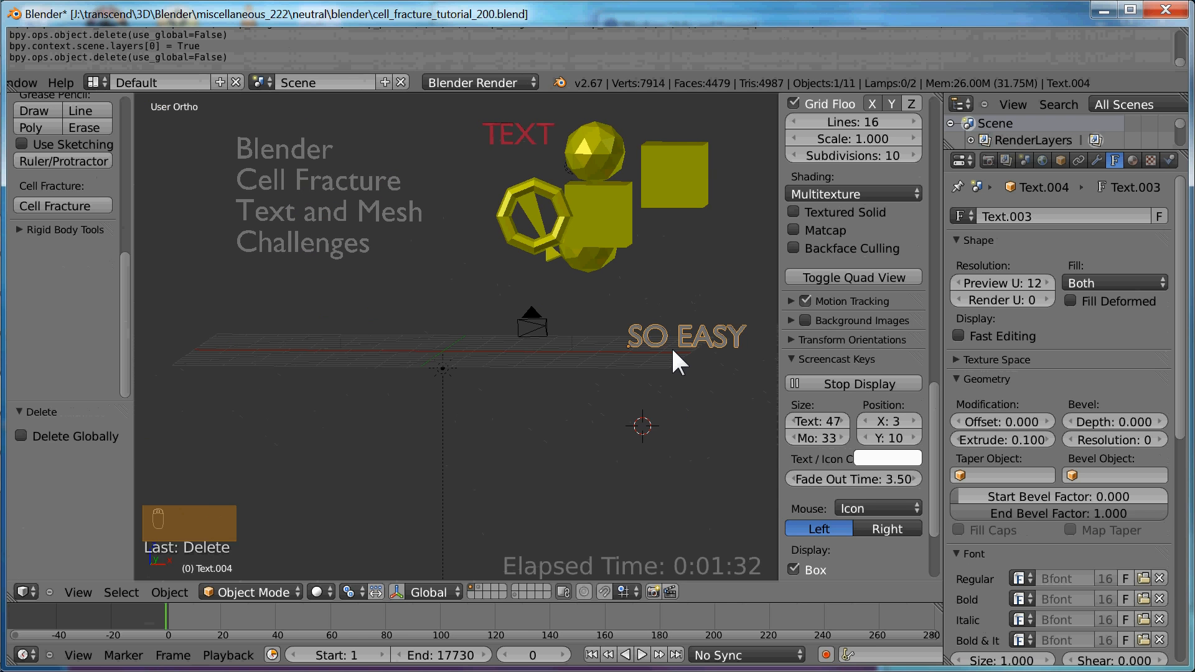
Step: Duplicate the SO EASY text and convert the copy to a mesh from text
{"action": "key", "text": "shift+d"}
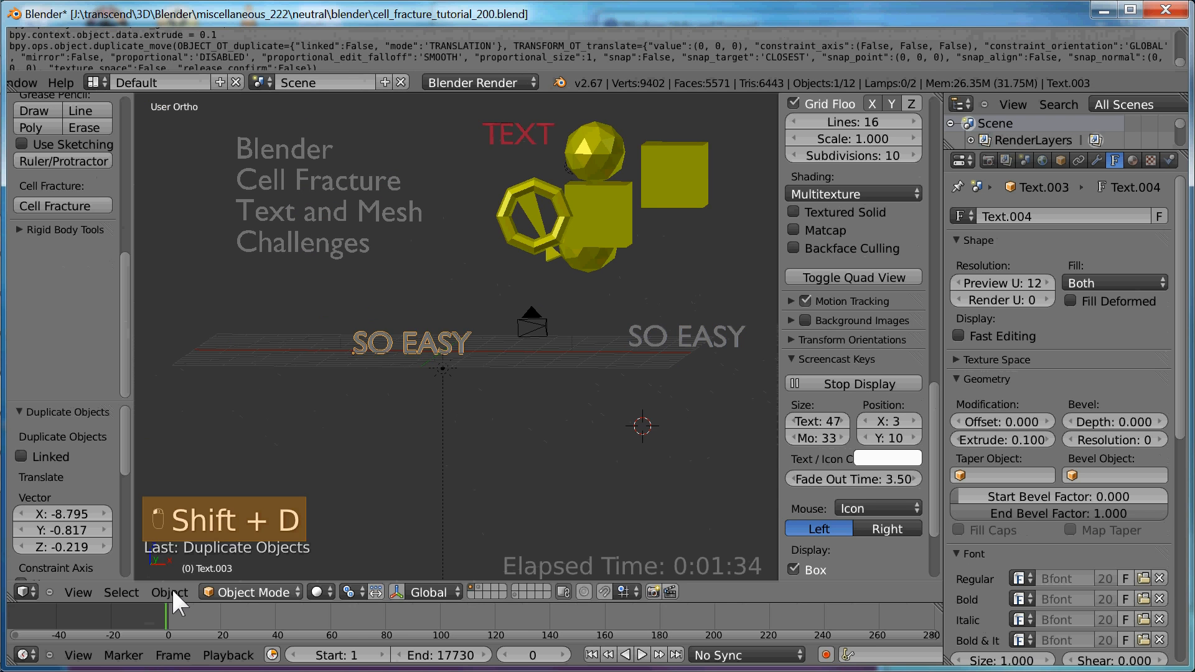
{"action": "left_click", "coordinate": [169, 593]}
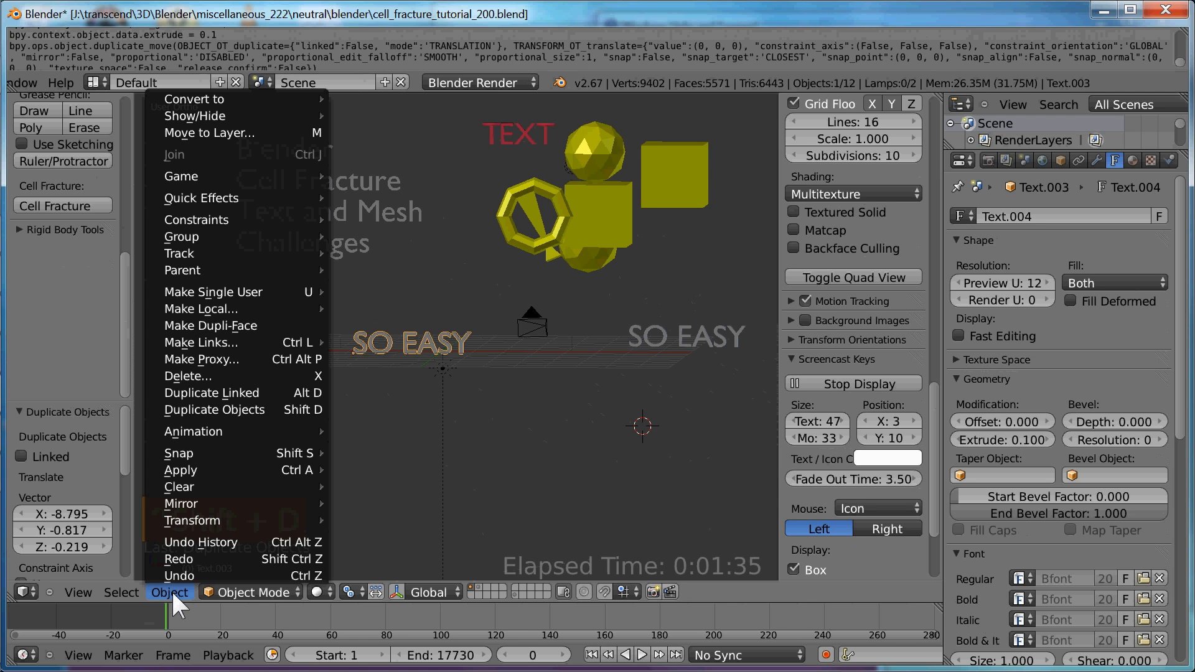
{"action": "mouse_move", "coordinate": [193, 99]}
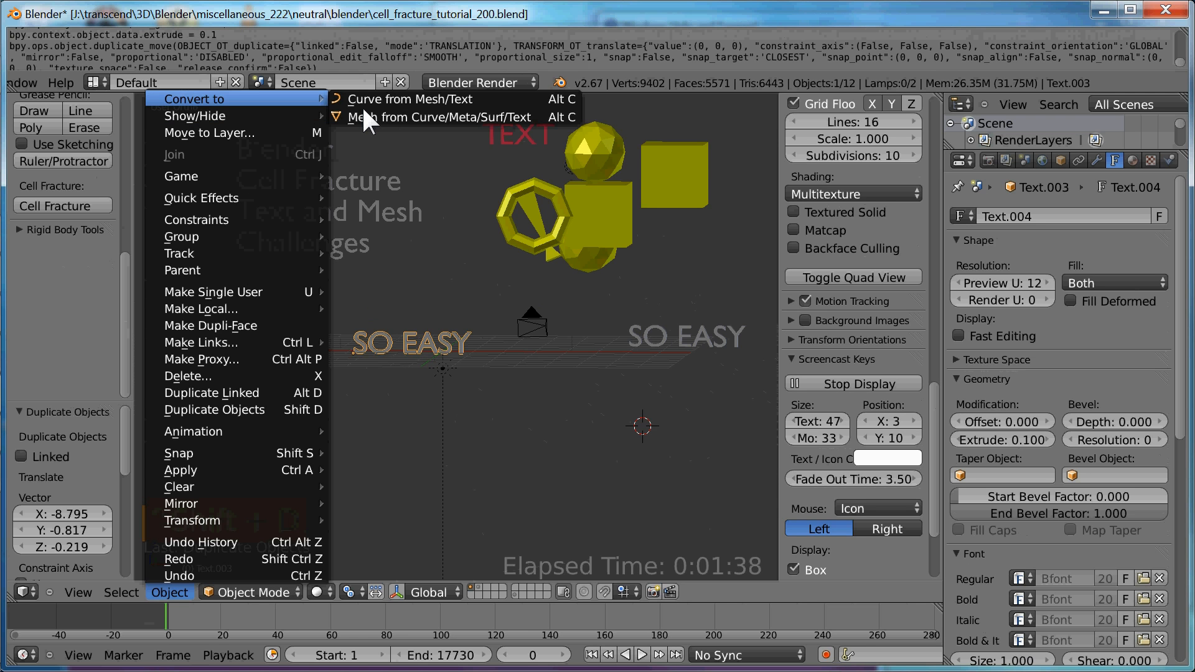
{"action": "left_click", "coordinate": [409, 117]}
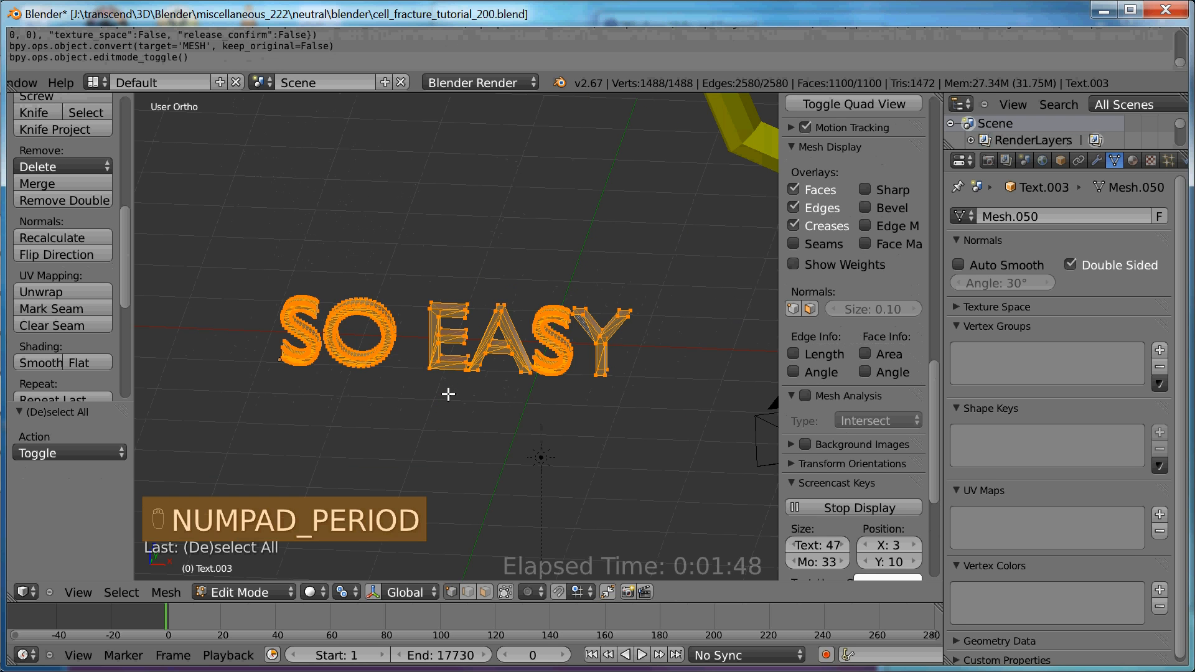
Step: Select the non-manifold geometry of the SO EASY mesh, then return to object mode
{"action": "key", "text": "Tab"}
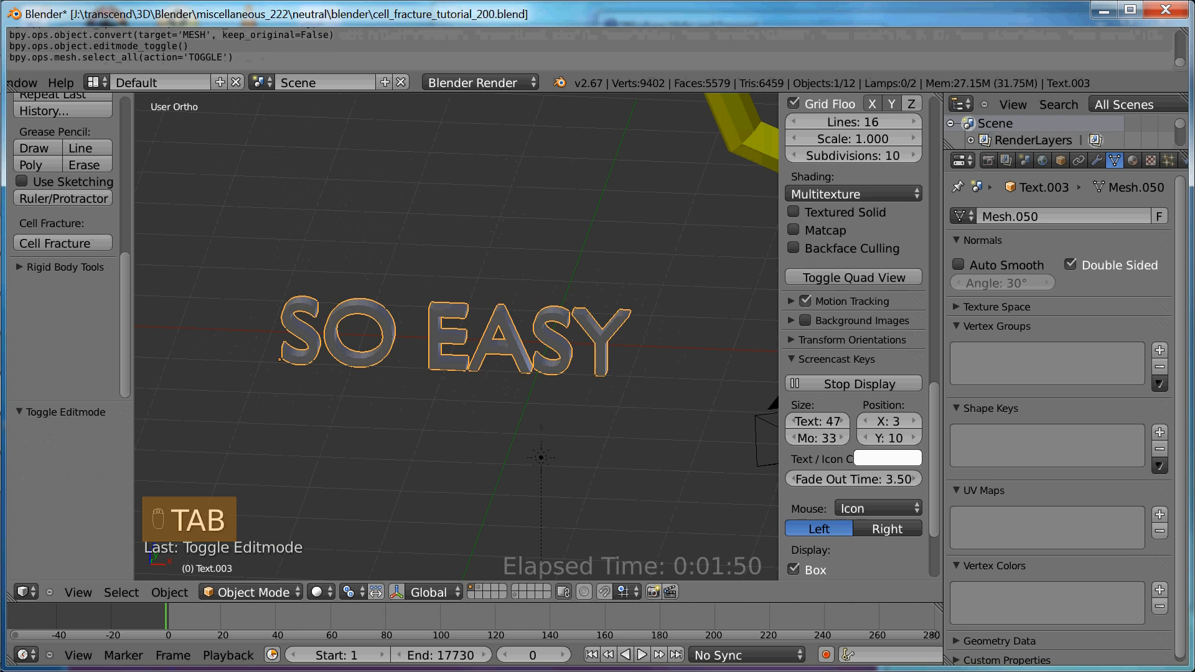
{"action": "mouse_move", "coordinate": [379, 442]}
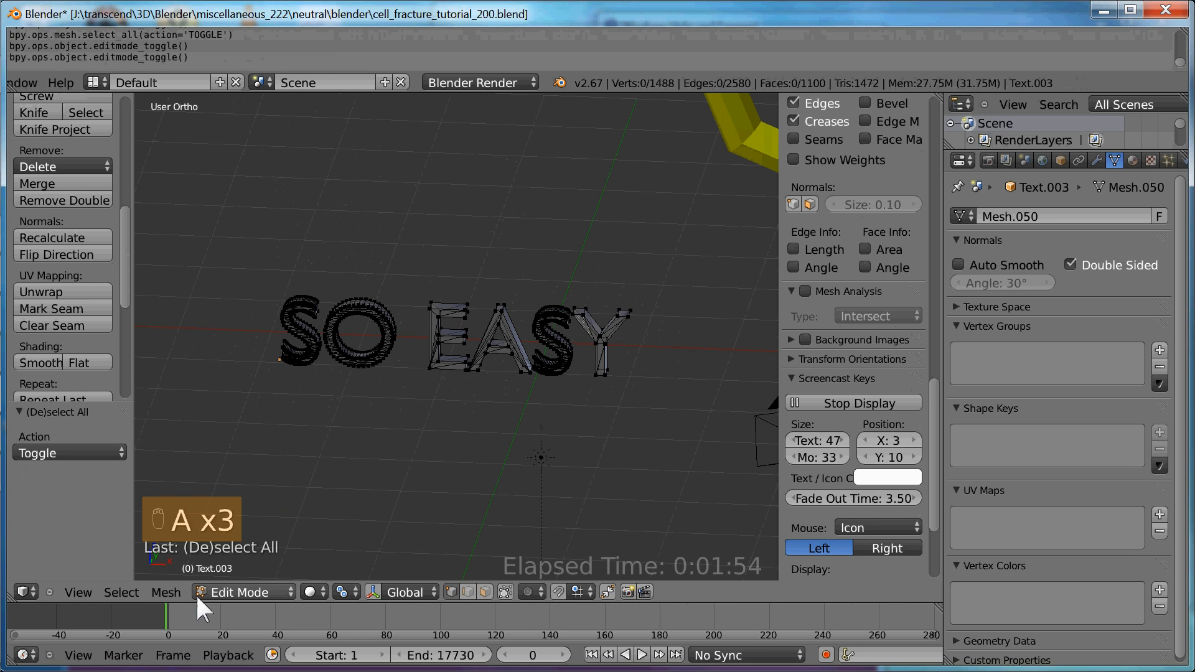
{"action": "left_click", "coordinate": [121, 592]}
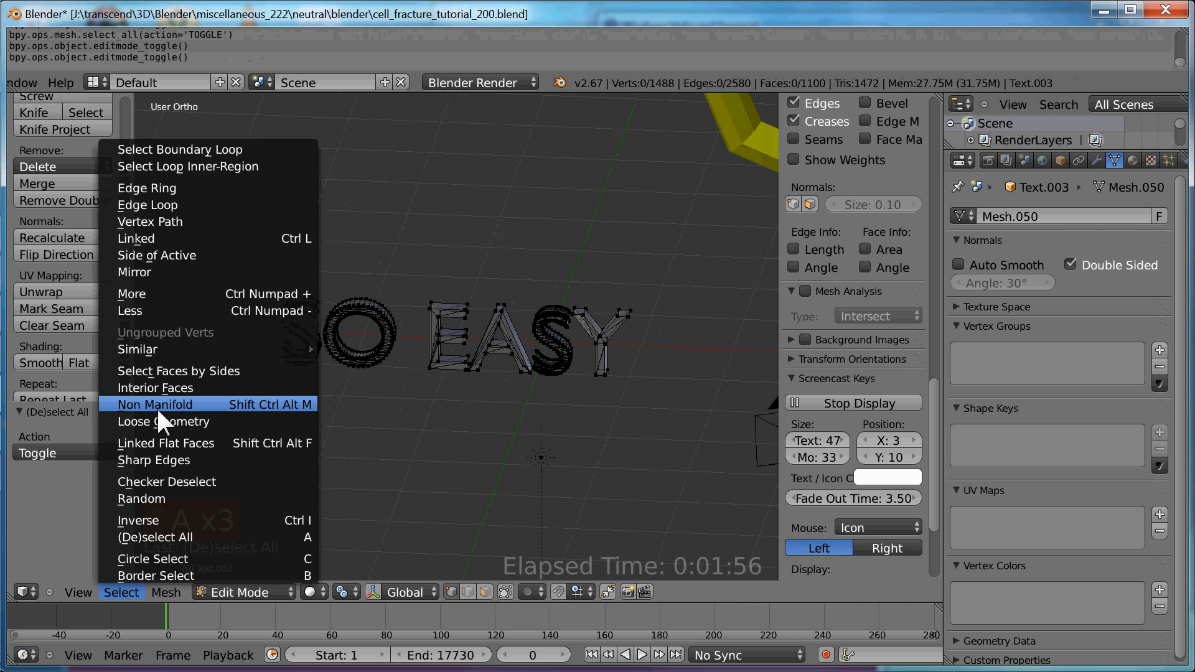
{"action": "left_click", "coordinate": [155, 404]}
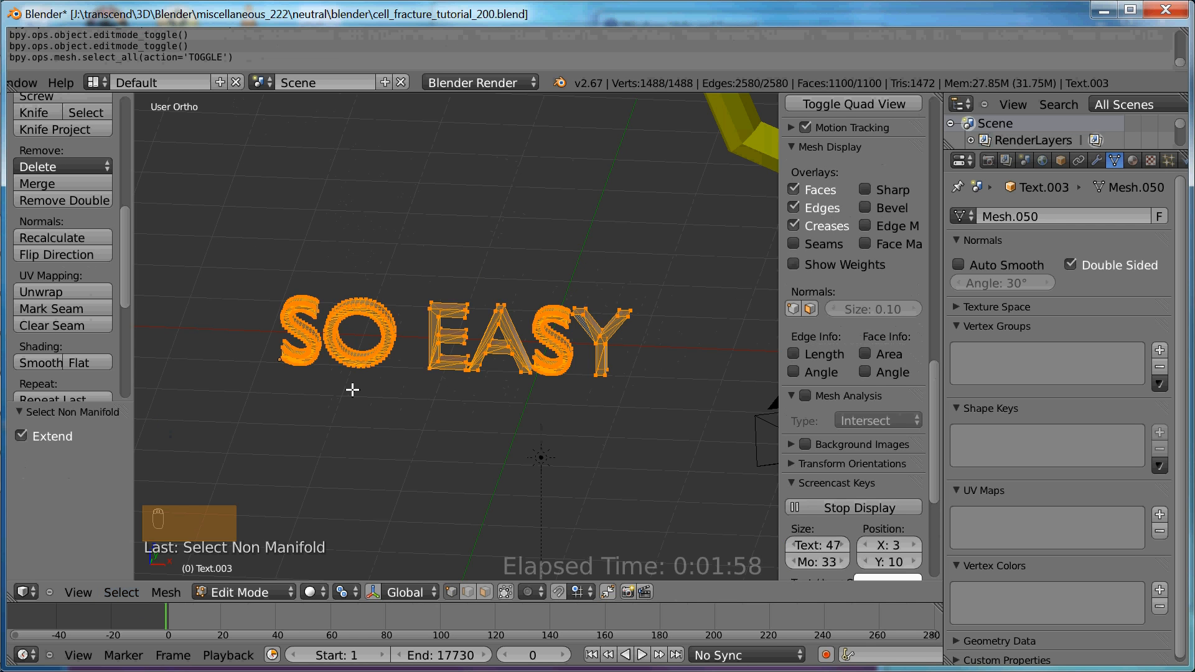
{"action": "key", "text": "Tab"}
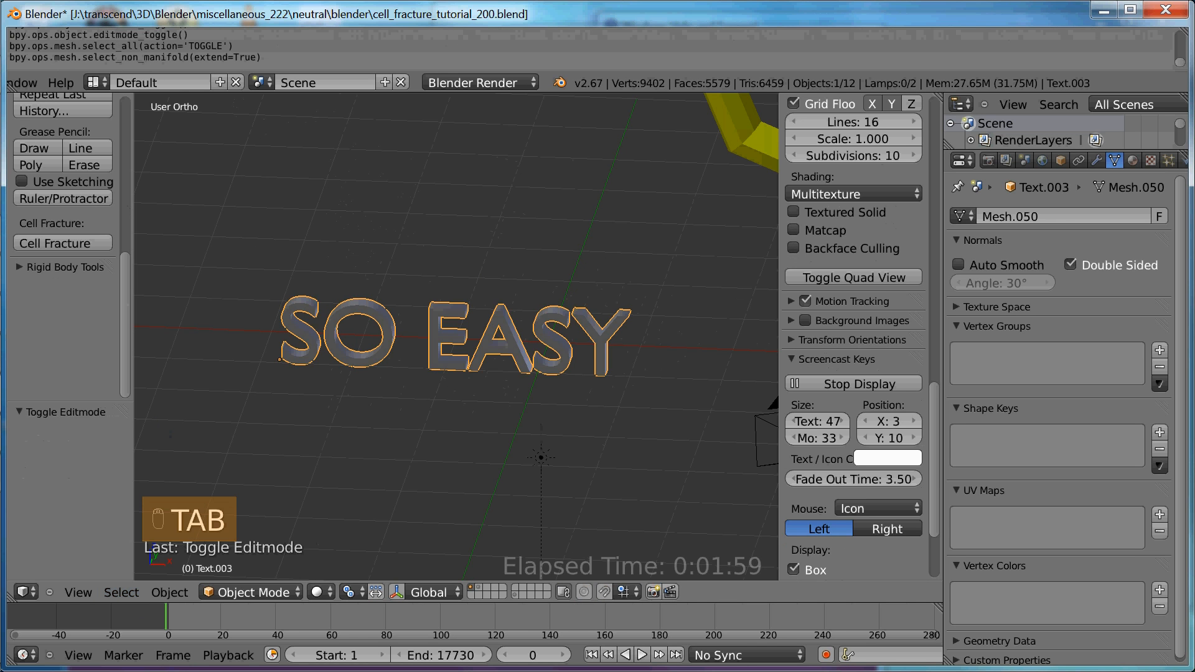
{"action": "left_click", "coordinate": [169, 592]}
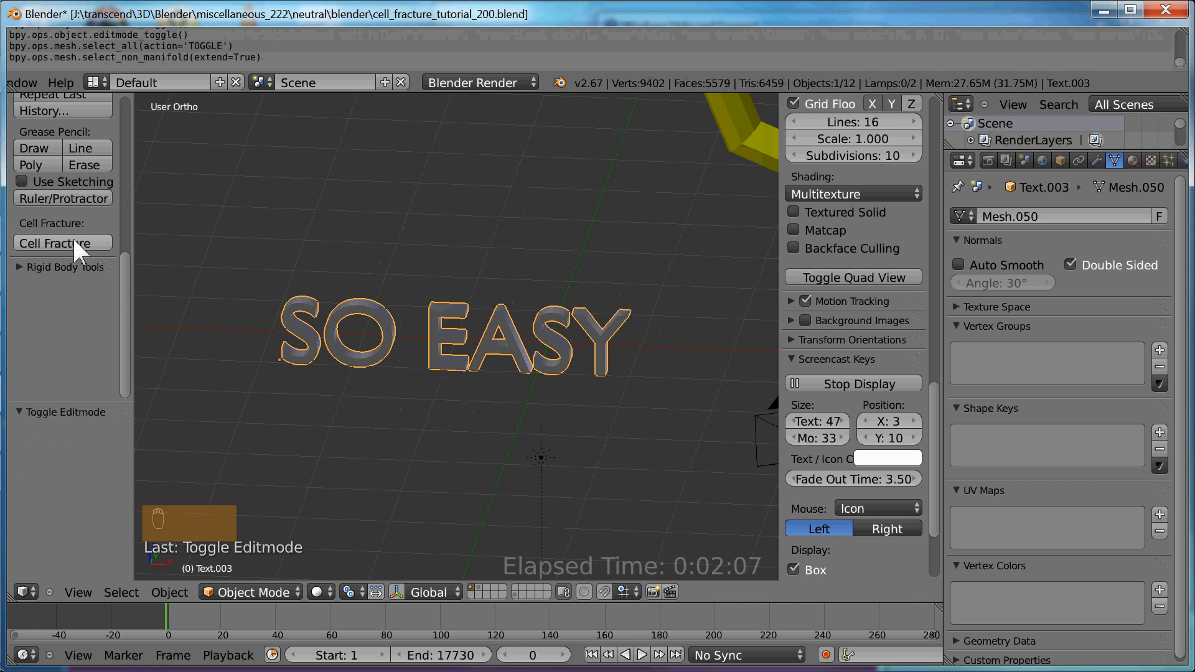
{"action": "left_click", "coordinate": [62, 242]}
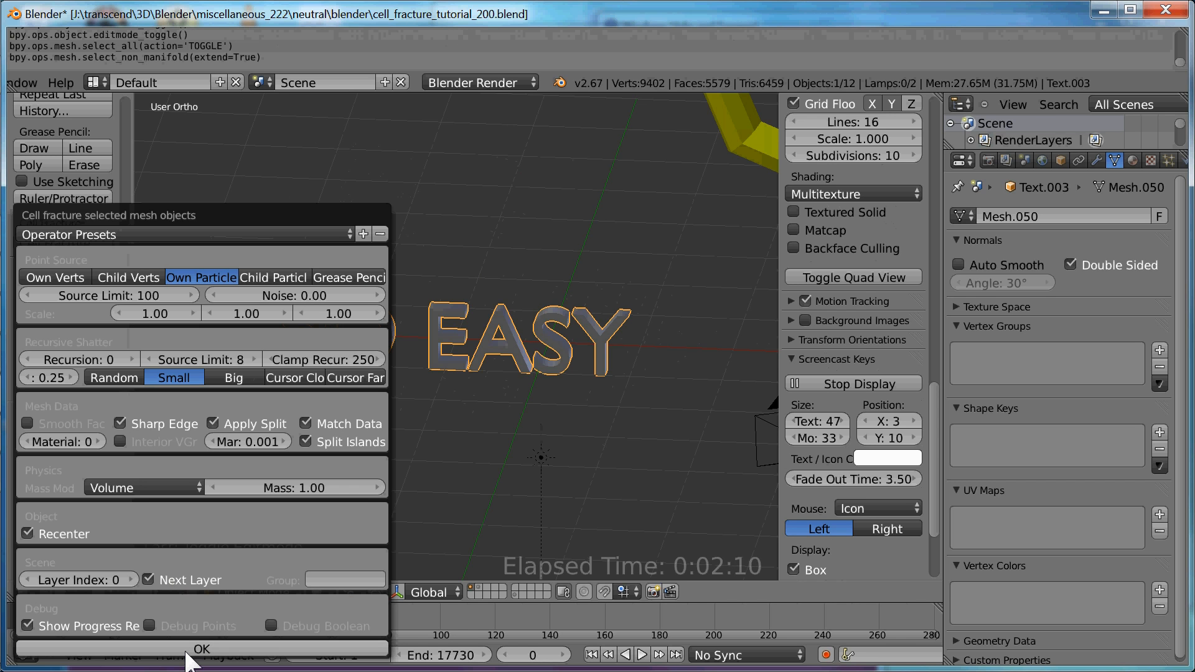
{"action": "left_click", "coordinate": [172, 234]}
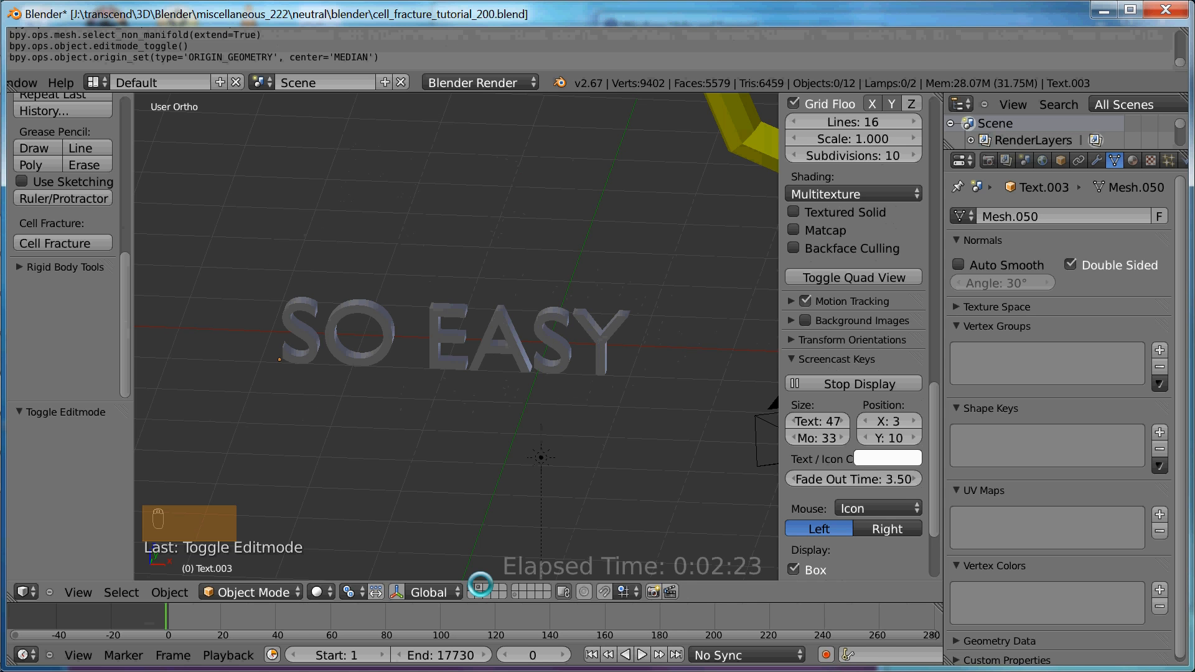
{"action": "left_click", "coordinate": [62, 243]}
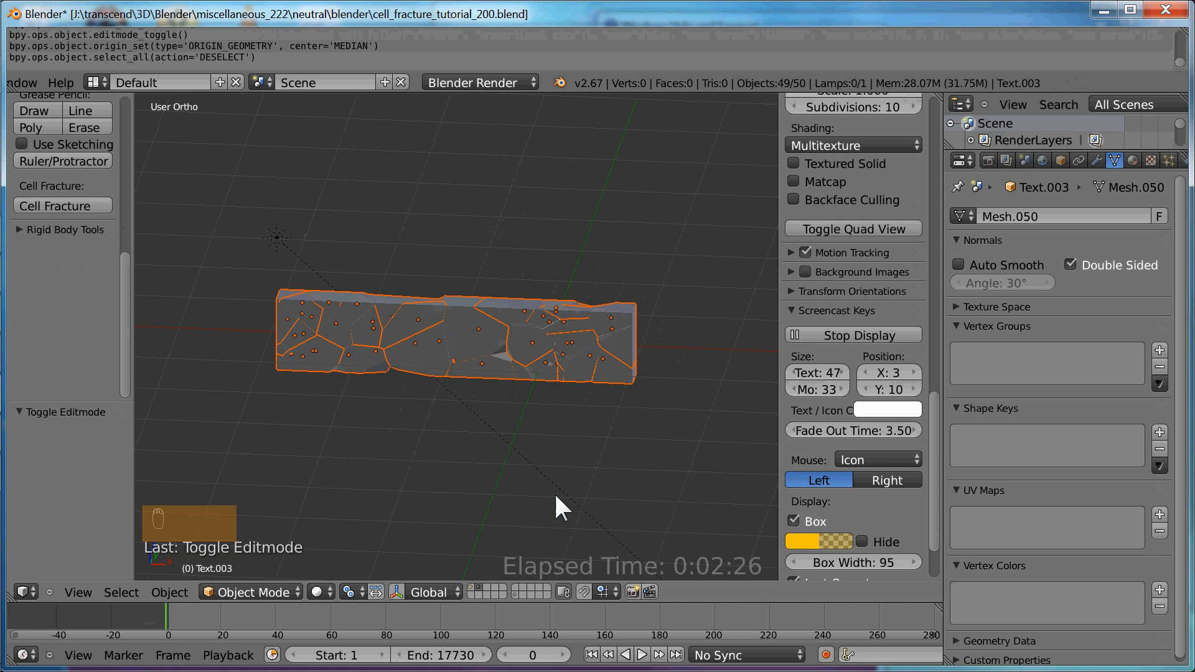
{"action": "key", "text": "s"}
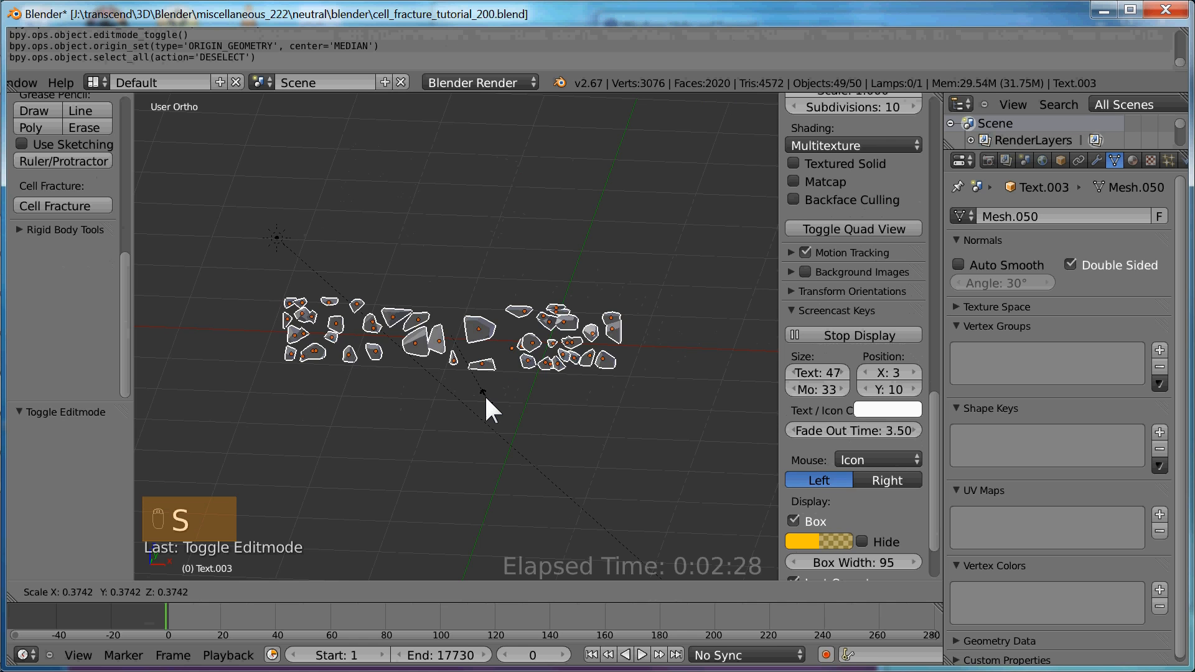
{"action": "key", "text": "Delete"}
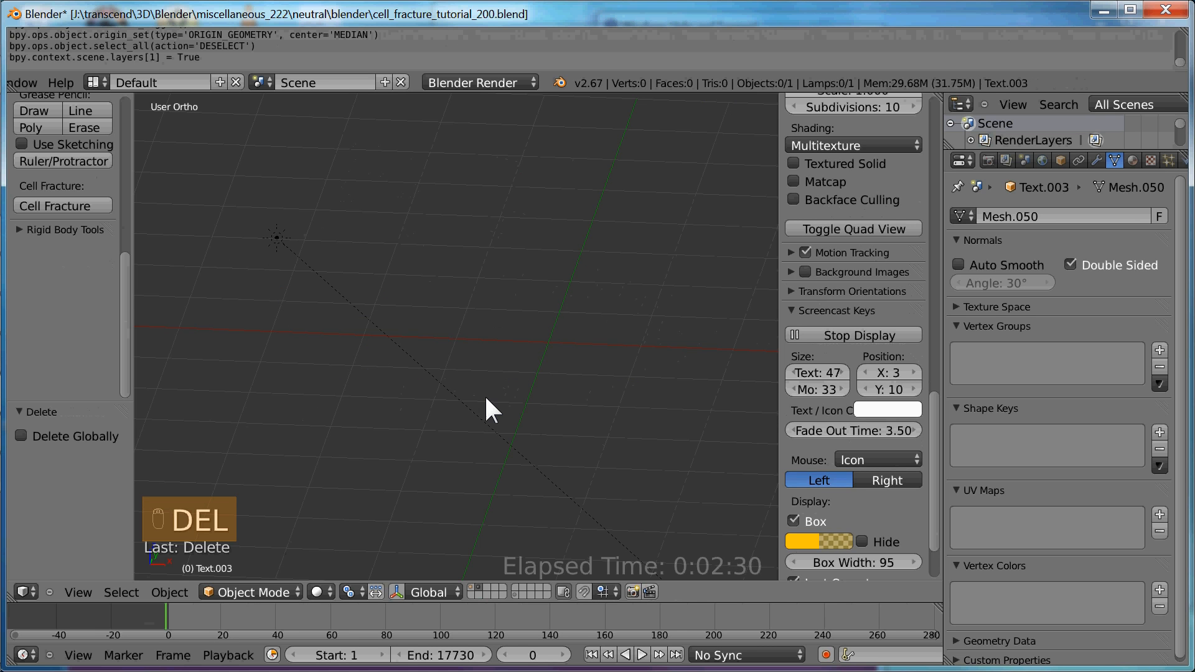
{"action": "mouse_move", "coordinate": [336, 598]}
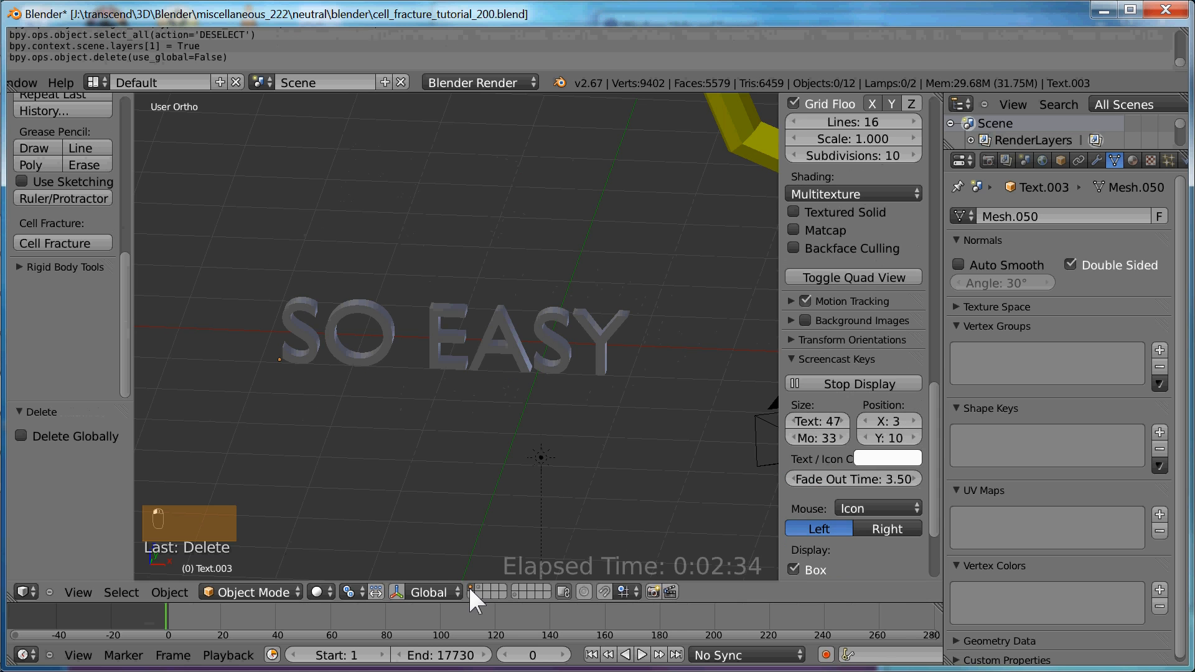
{"action": "mouse_move", "coordinate": [426, 502]}
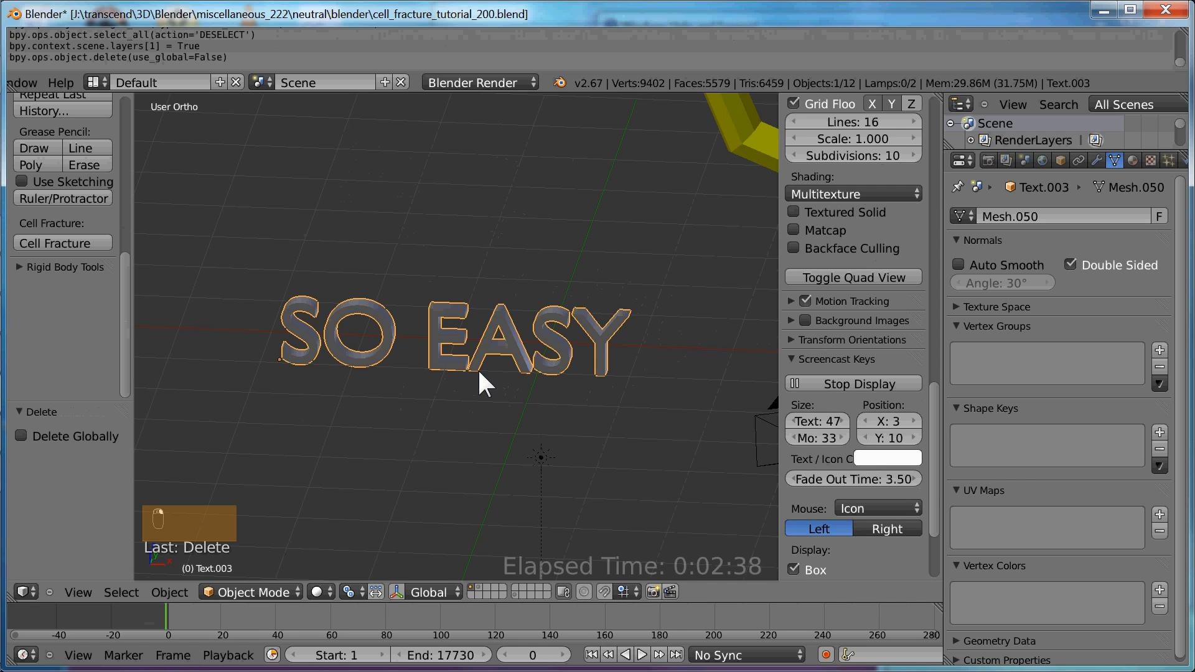
Step: Inspect the letter O's linked loop for overlaps, undo the move, and select every vertex
{"action": "key", "text": "Tab"}
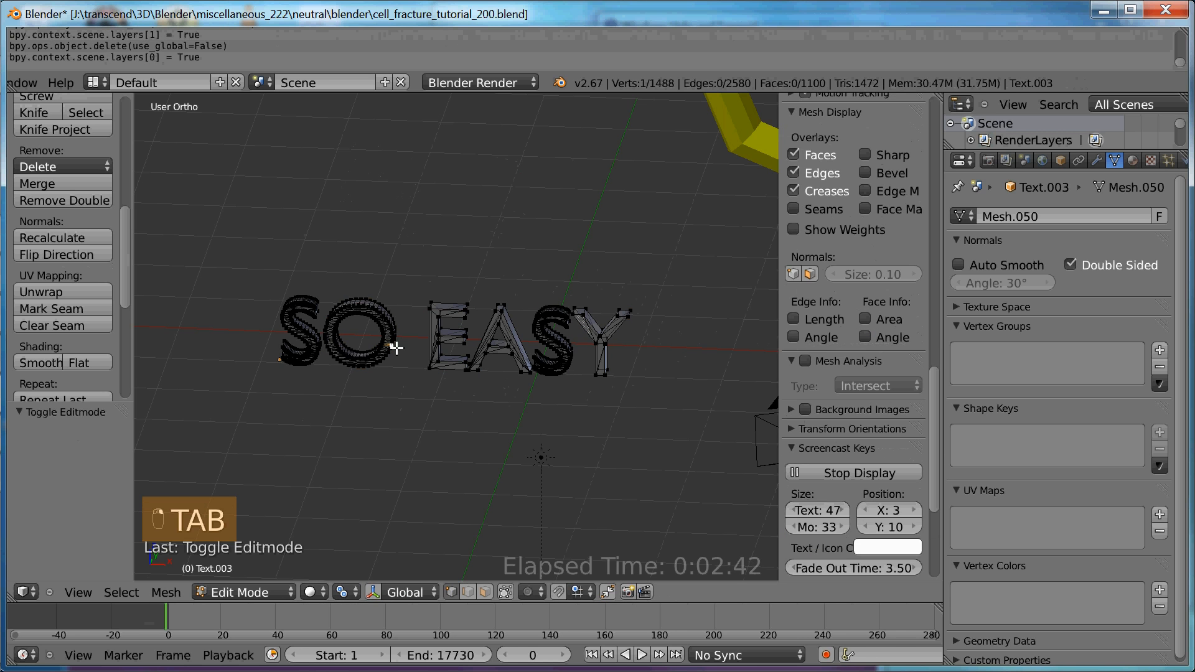
{"action": "key", "text": "ctrl+l"}
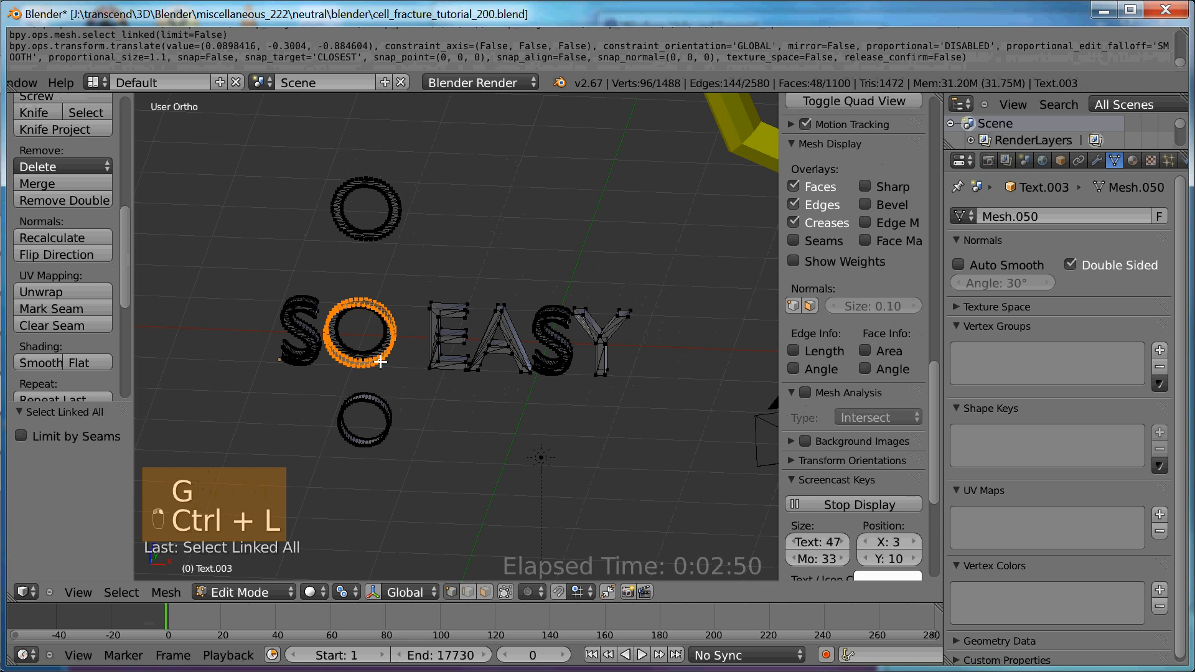
{"action": "left_click_drag", "start_coordinate": [366, 335], "coordinate": [396, 251]}
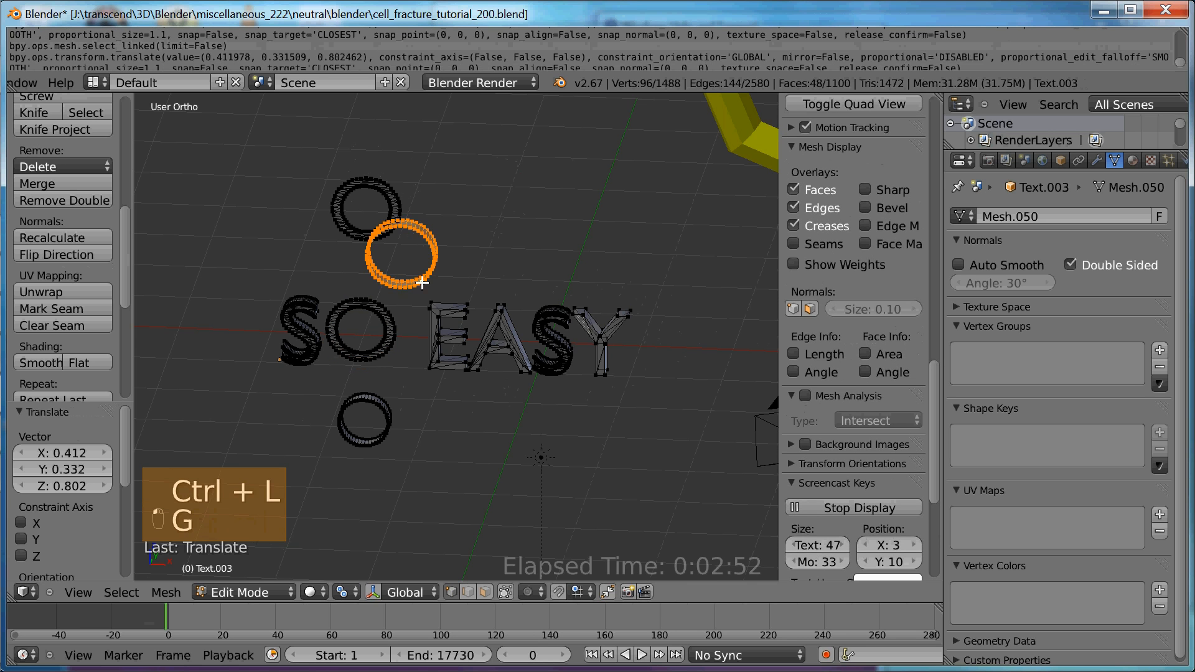
{"action": "key", "text": "ctrl+z"}
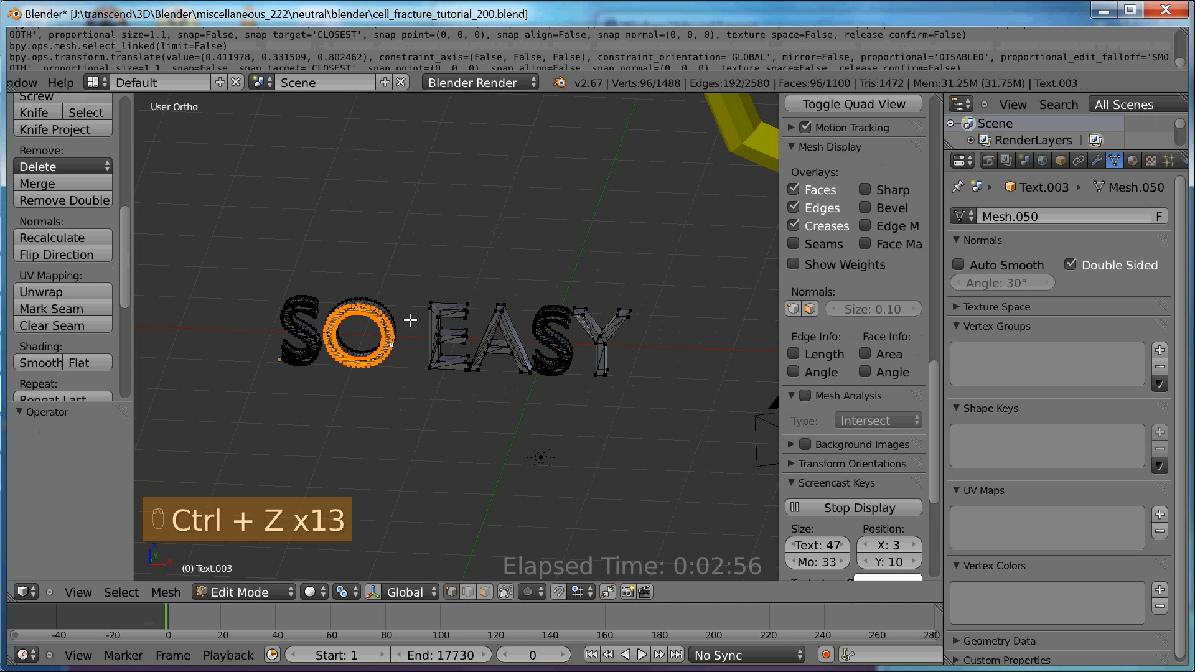
{"action": "key", "text": "a"}
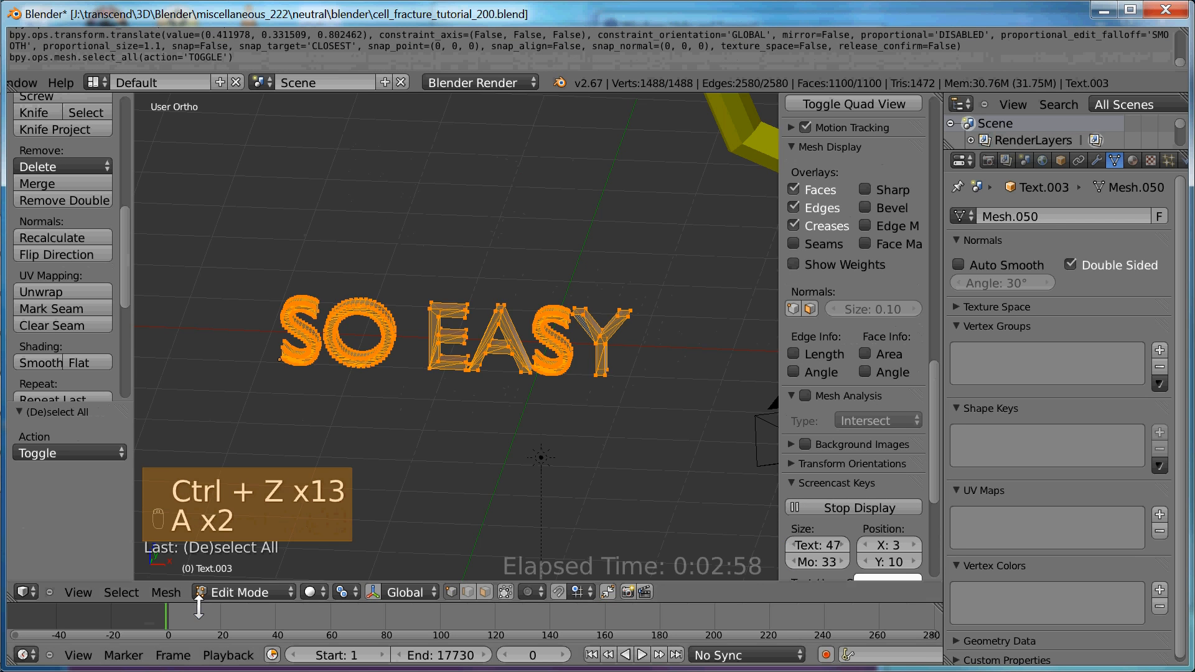
Step: Remove 744 duplicate vertices from the SO EASY mesh with Remove Doubles and return to object mode
{"action": "left_click", "coordinate": [165, 593]}
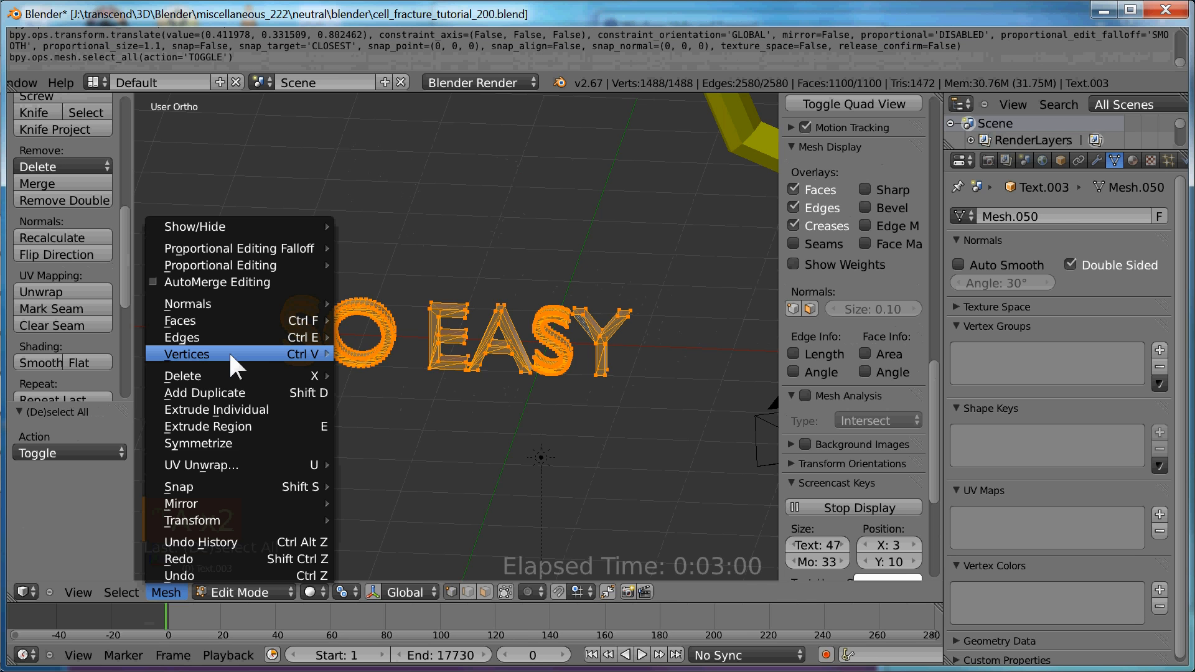
{"action": "mouse_move", "coordinate": [187, 354]}
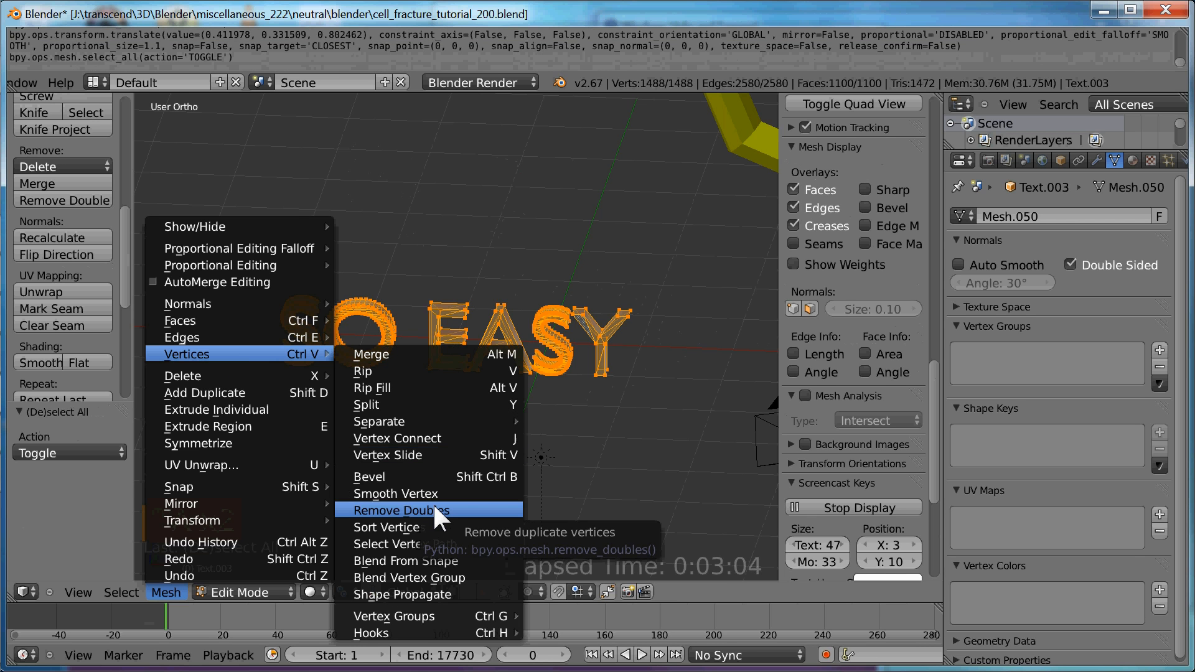
{"action": "left_click", "coordinate": [401, 511]}
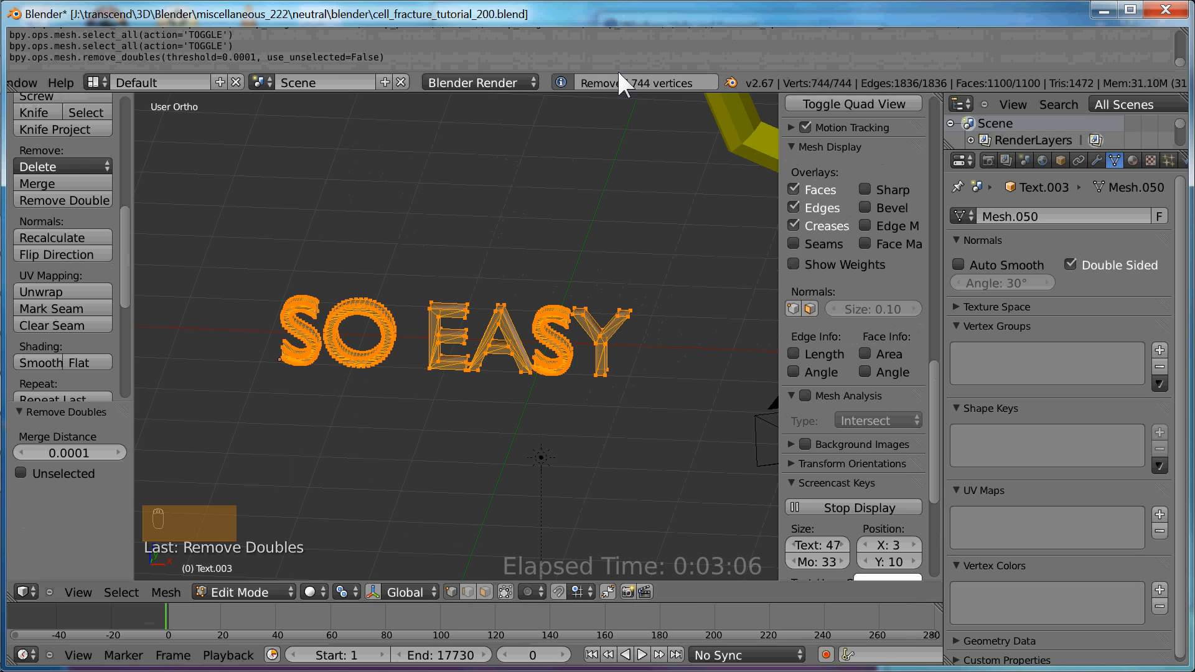
{"action": "key", "text": "Tab"}
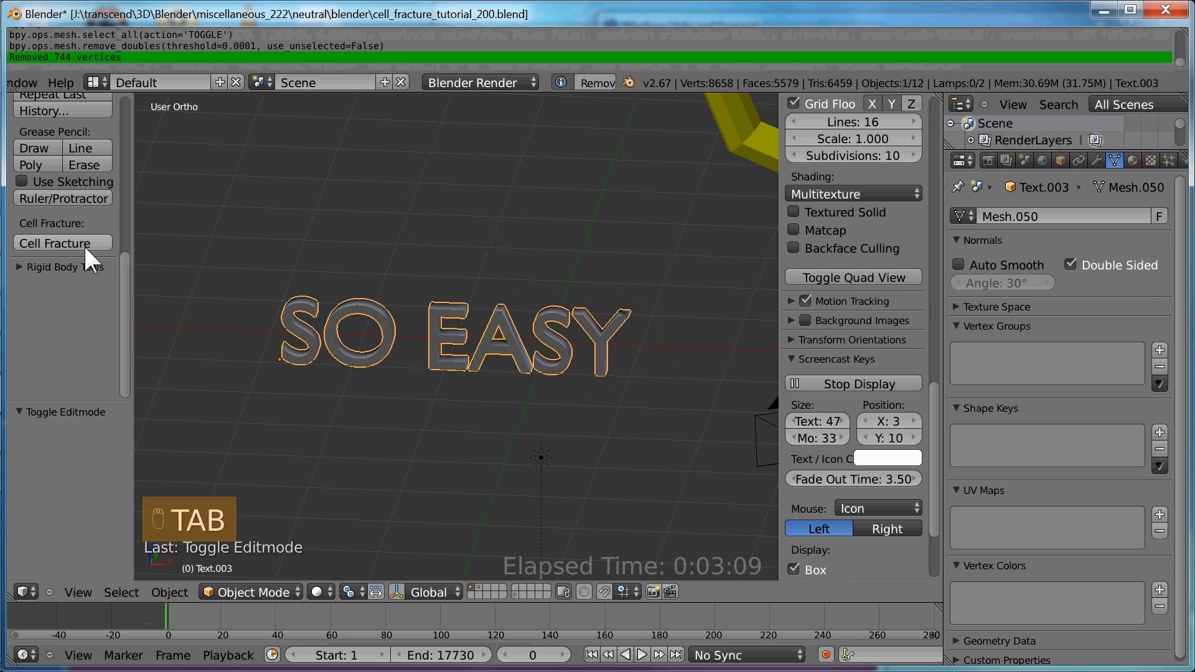
{"action": "mouse_move", "coordinate": [91, 257]}
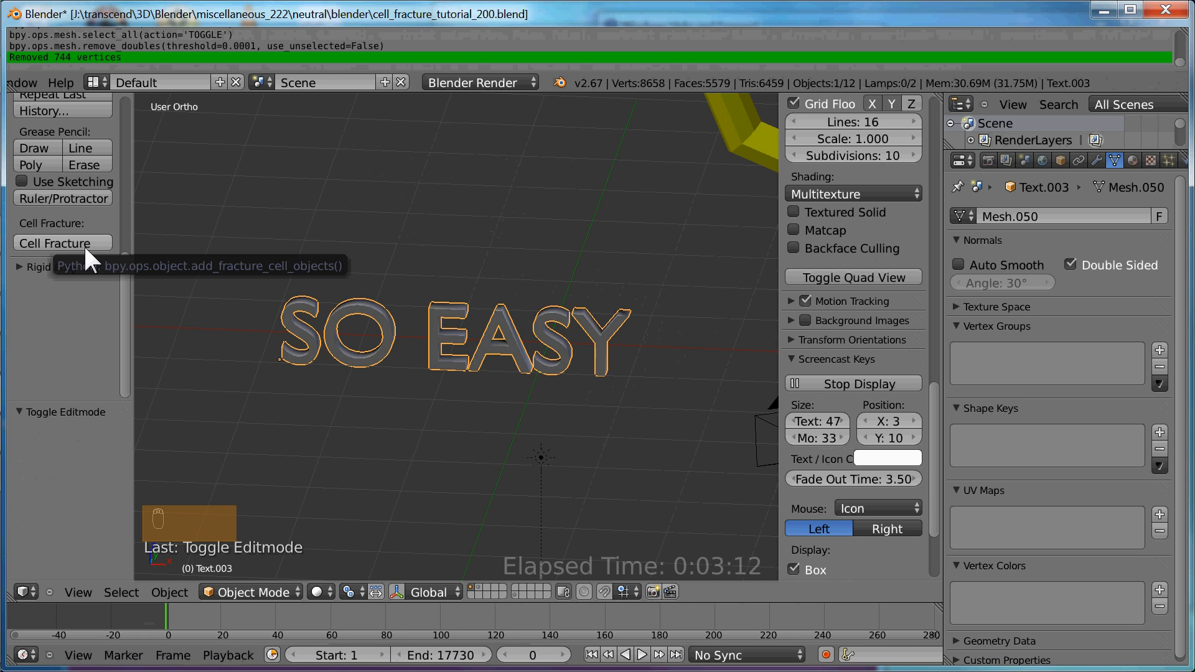
Step: Cell-fracture the SO EASY mesh with a saved preset, shrink the shards, then delete them
{"action": "left_click", "coordinate": [61, 242]}
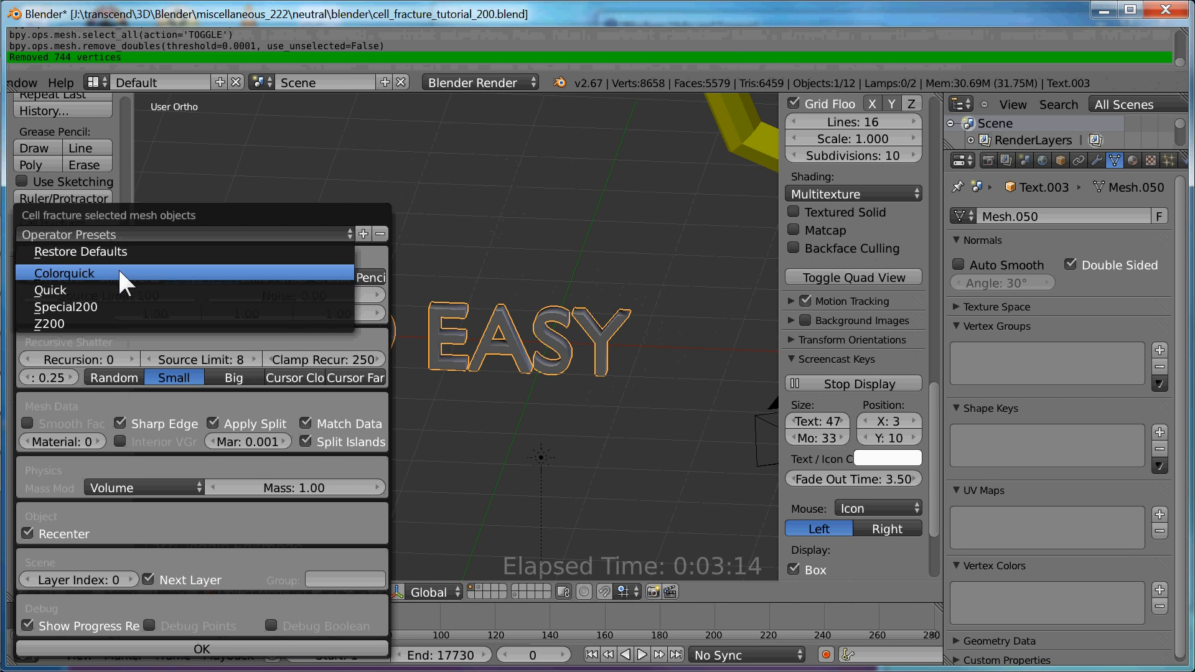
{"action": "left_click", "coordinate": [63, 274]}
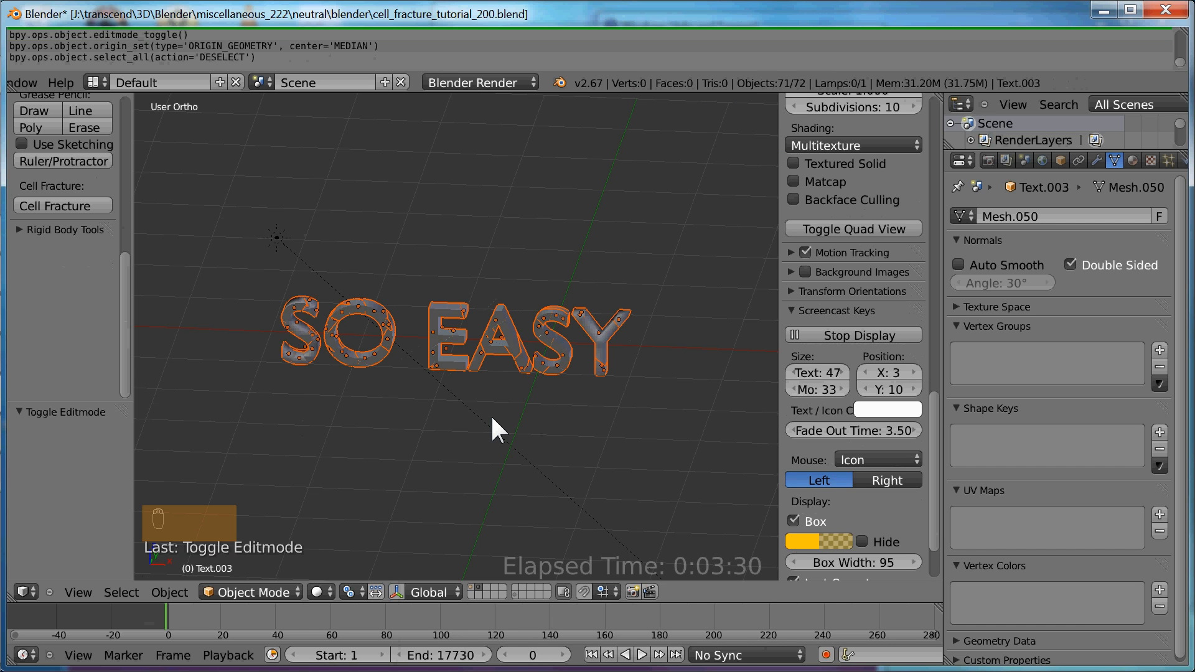
{"action": "key", "text": "s"}
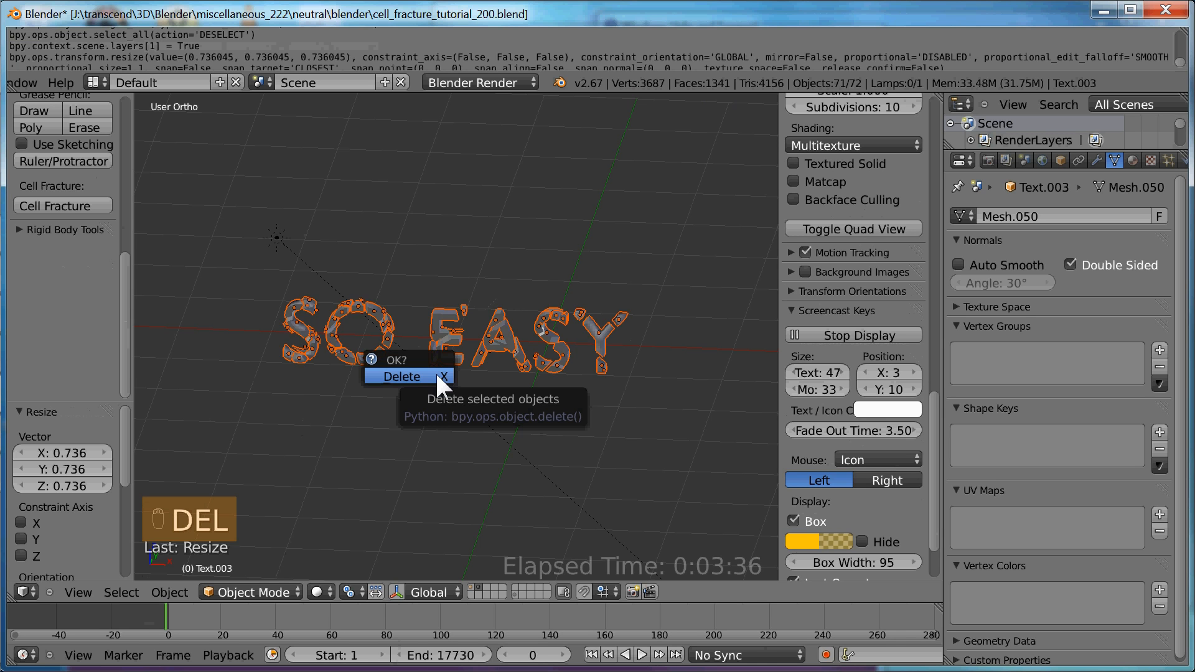
{"action": "left_click", "coordinate": [402, 376]}
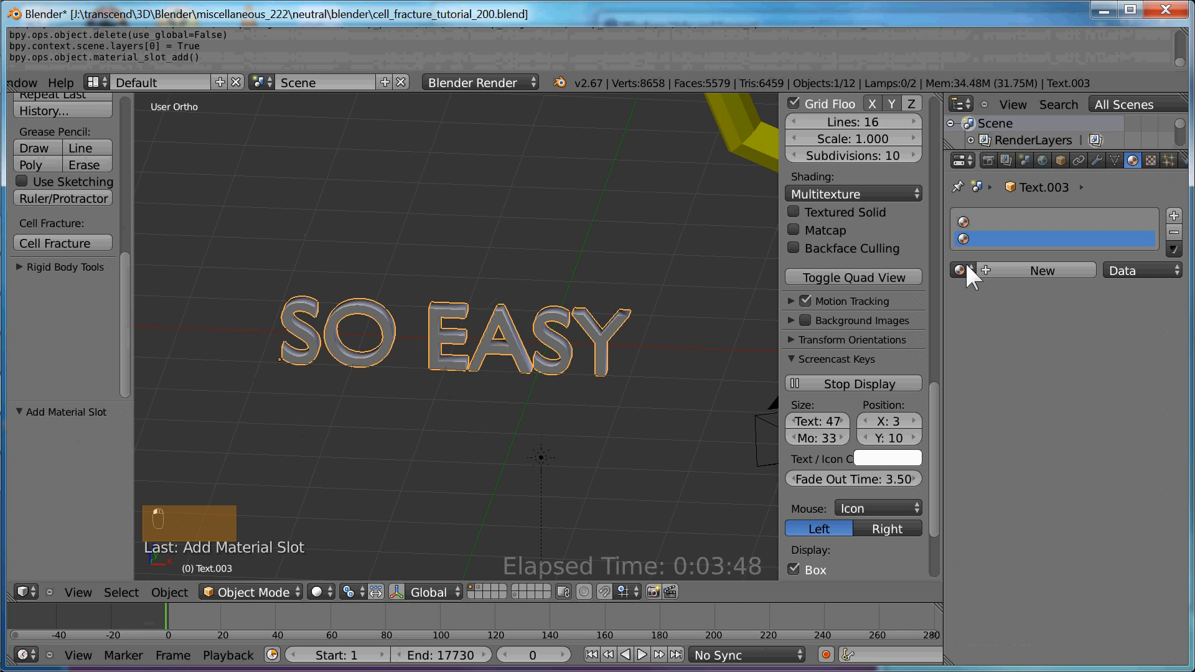
Step: Add yellow Material and red Material.001 slots to the SO EASY text
{"action": "left_click", "coordinate": [960, 270]}
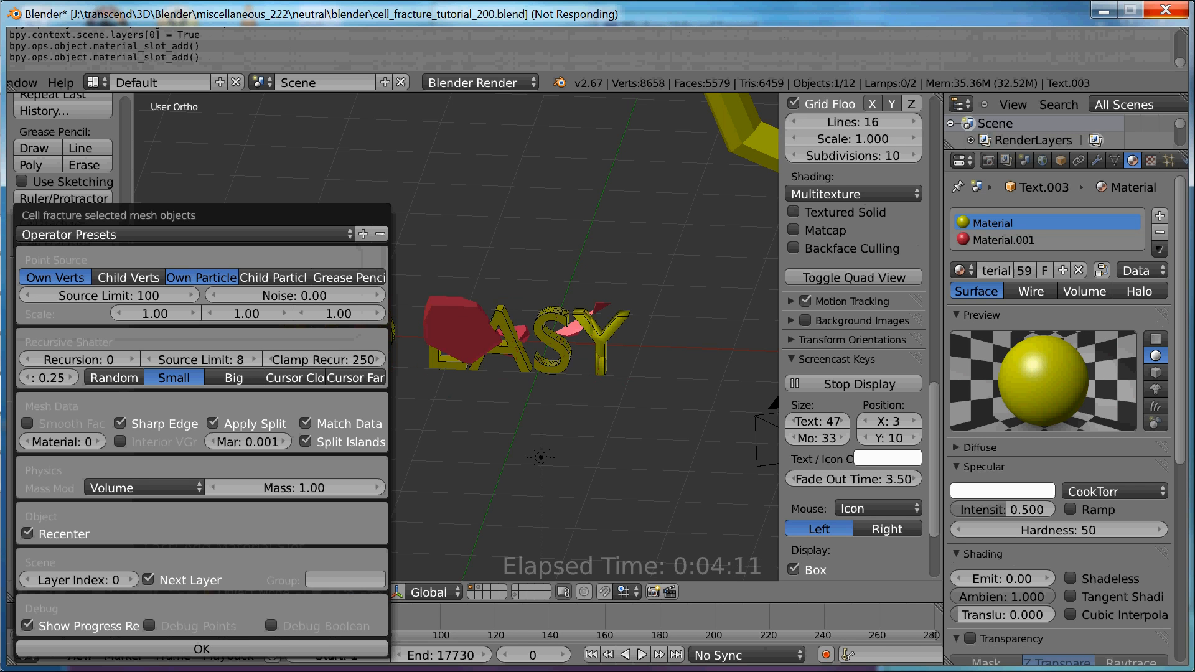
Step: Fracture the yellow text into shards with red interiors, then delete the shards
{"action": "left_click", "coordinate": [200, 650]}
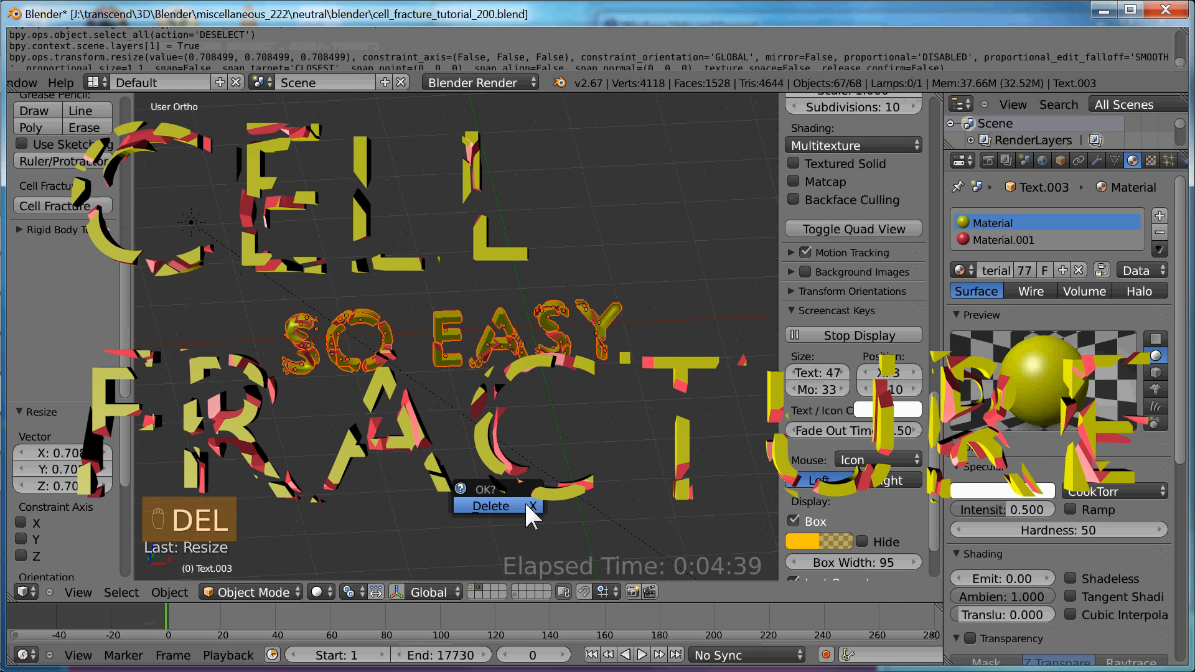
{"action": "left_click", "coordinate": [491, 505]}
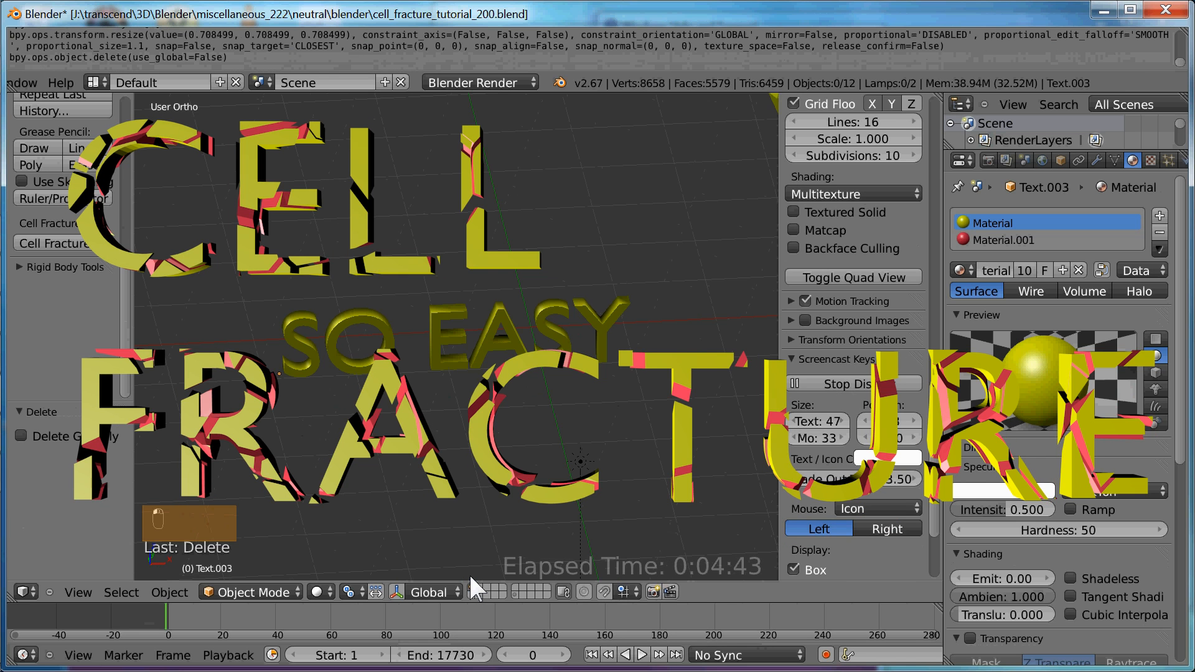
{"action": "mouse_move", "coordinate": [461, 518]}
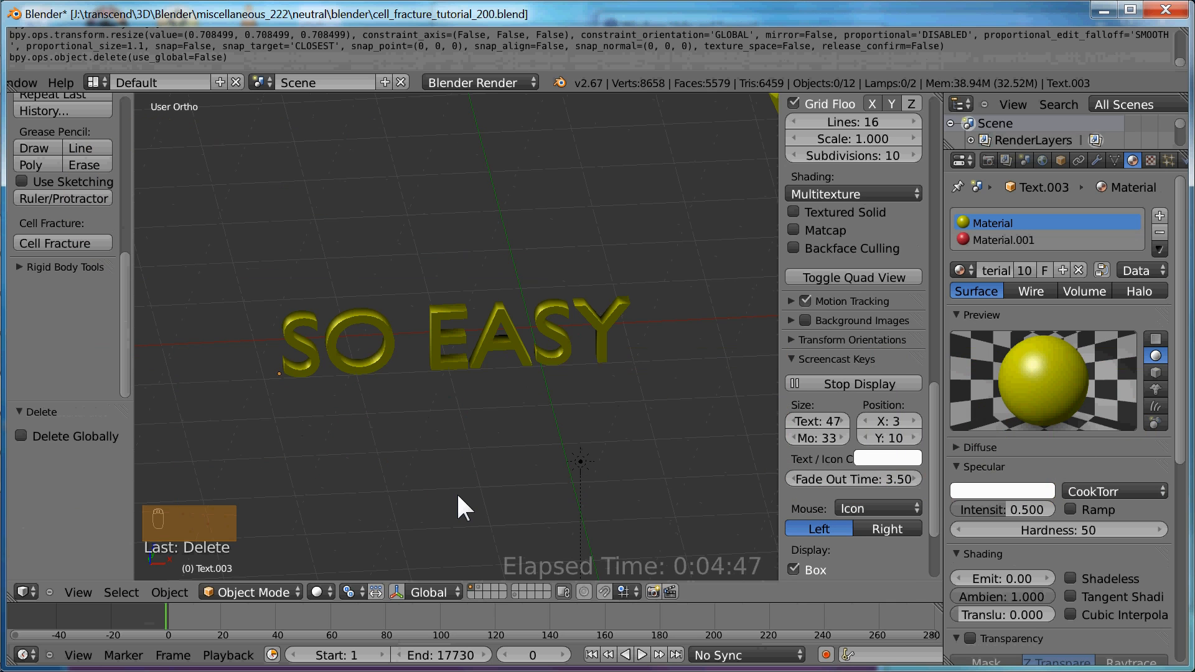
{"action": "mouse_move", "coordinate": [459, 472]}
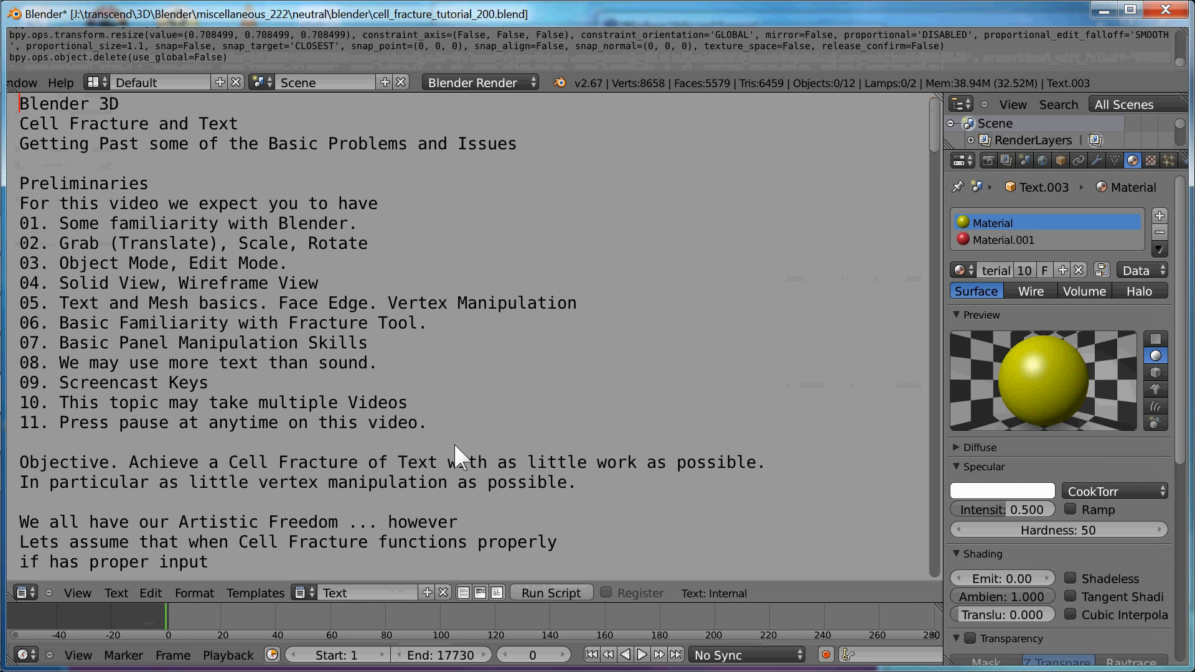
Step: Scroll the tutorial notes through mesh definitions and text examples up to Text Example 06, Closer to Success
{"action": "left_click", "coordinate": [18, 183]}
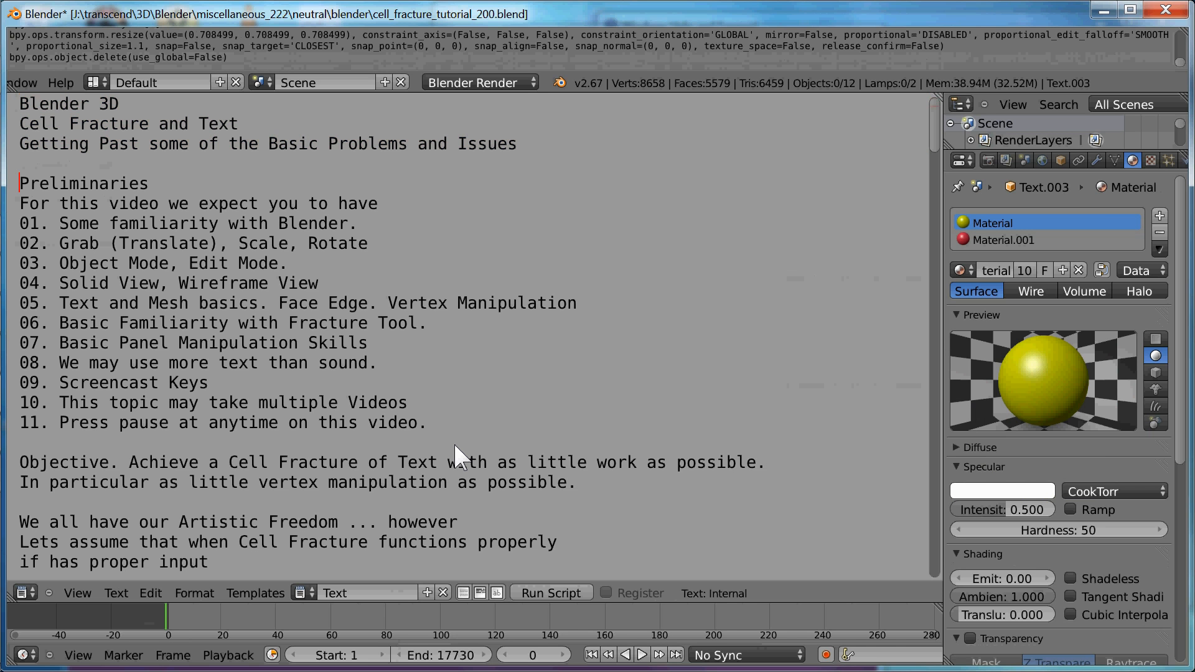
{"action": "scroll", "scroll_direction": "down", "scroll_amount": 3}
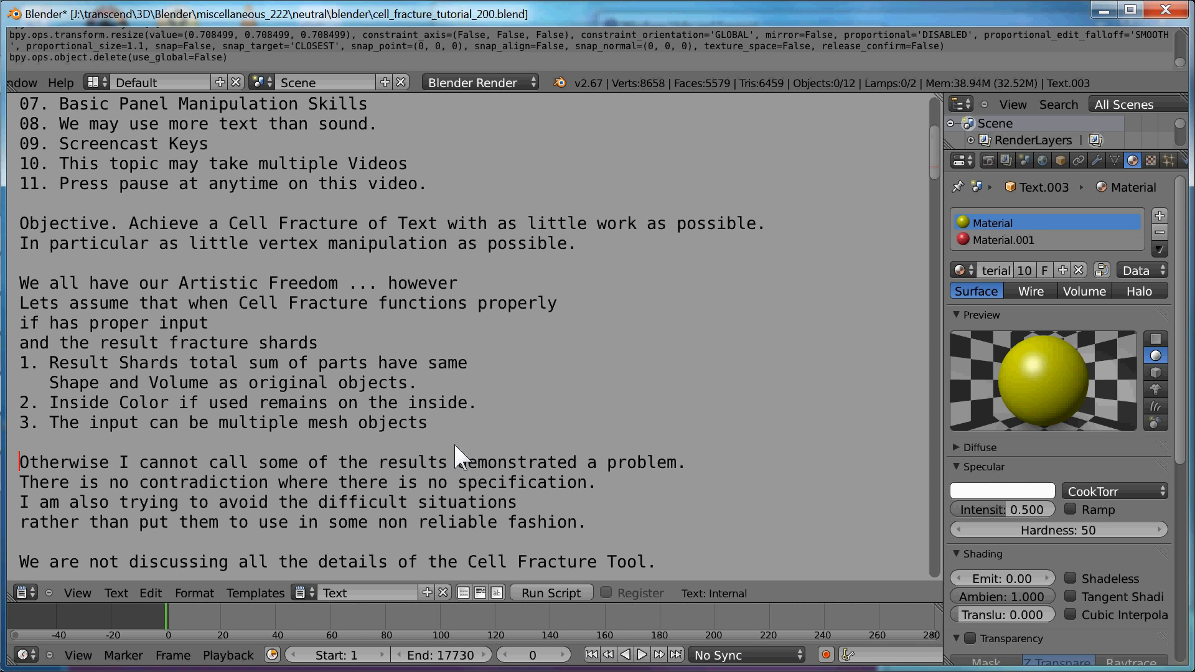
{"action": "scroll", "scroll_direction": "down", "scroll_amount": 3}
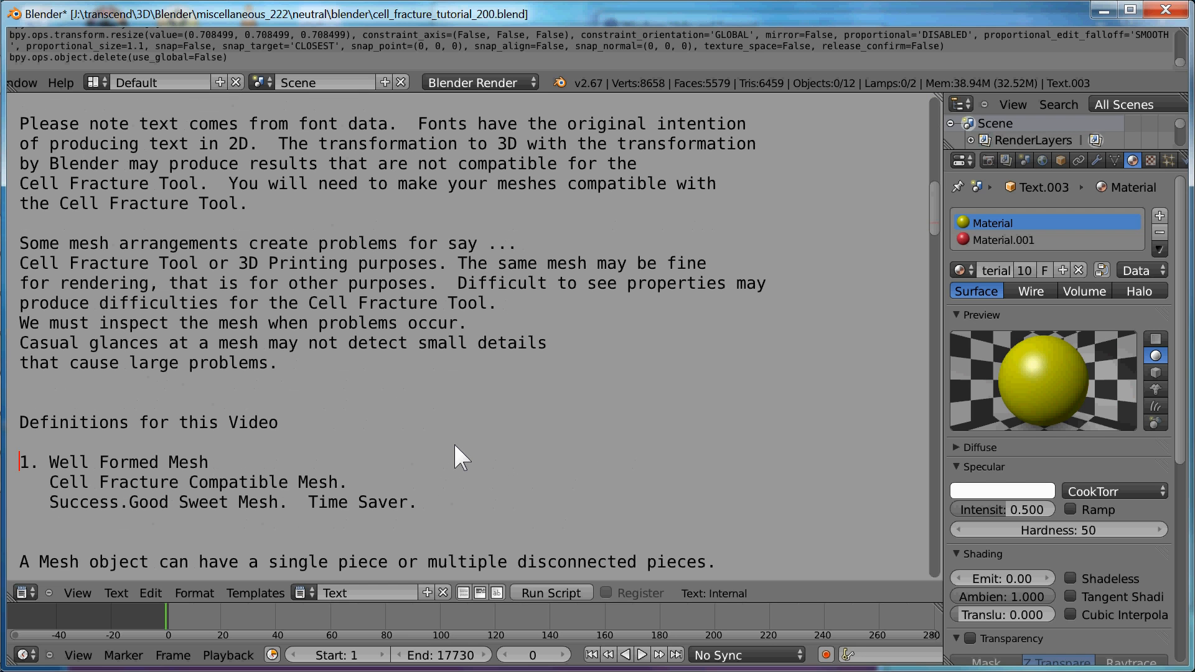
{"action": "scroll", "scroll_direction": "down", "scroll_amount": 3}
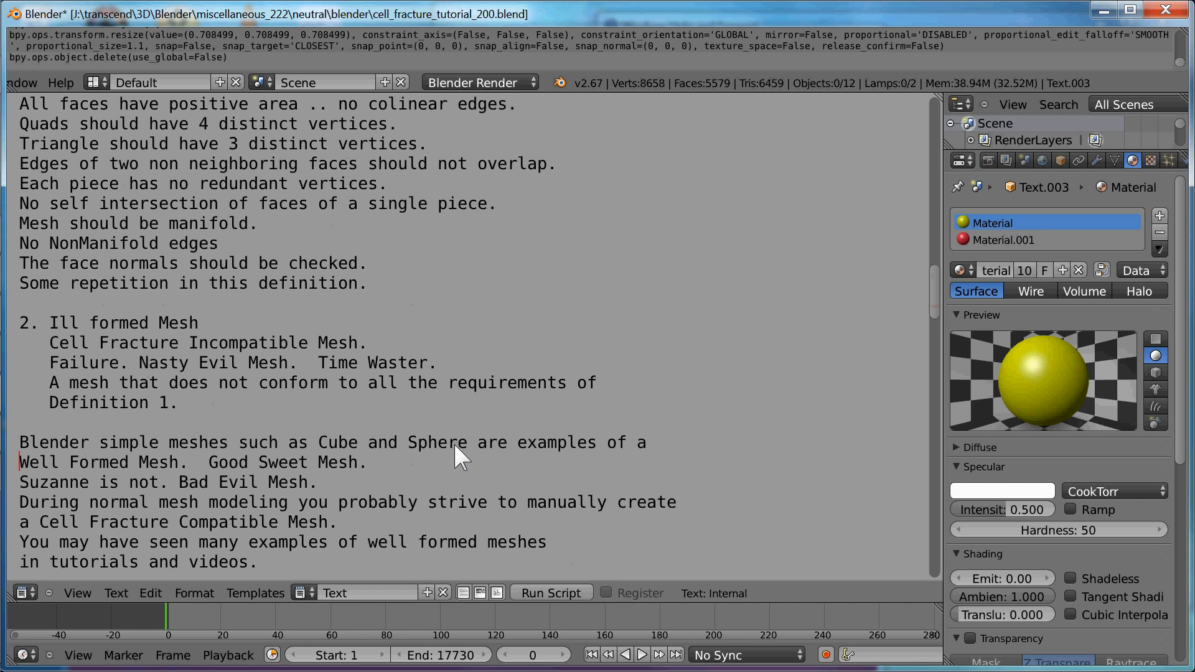
{"action": "scroll", "scroll_direction": "down", "scroll_amount": 3}
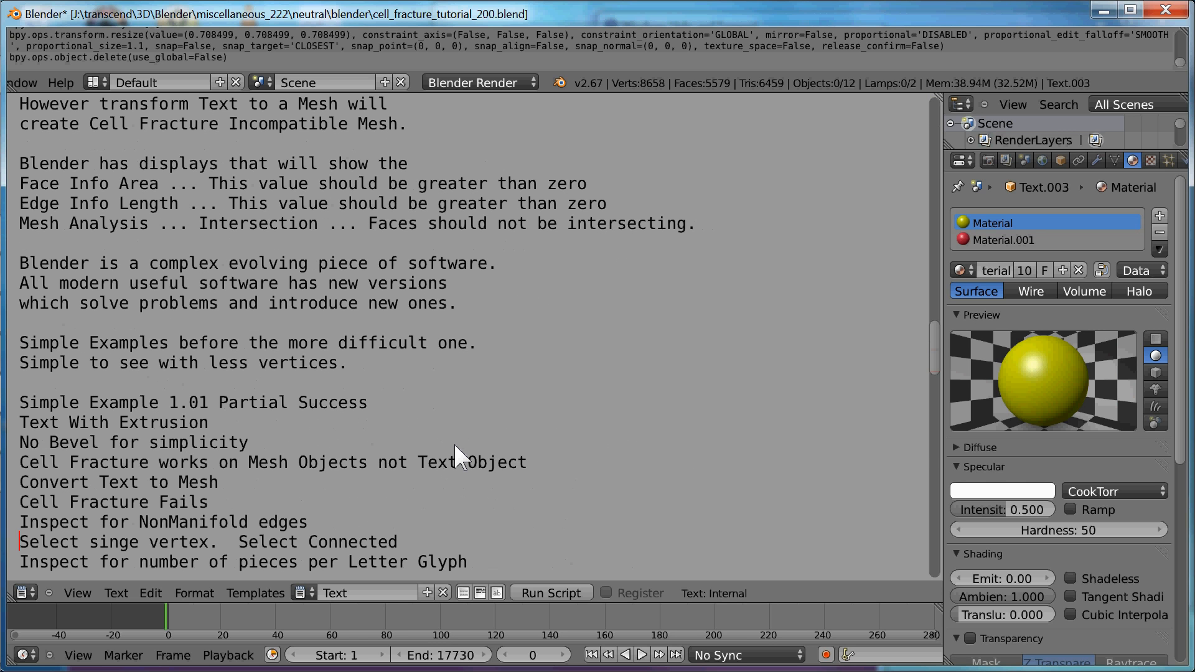
{"action": "scroll", "scroll_direction": "down", "scroll_amount": 3}
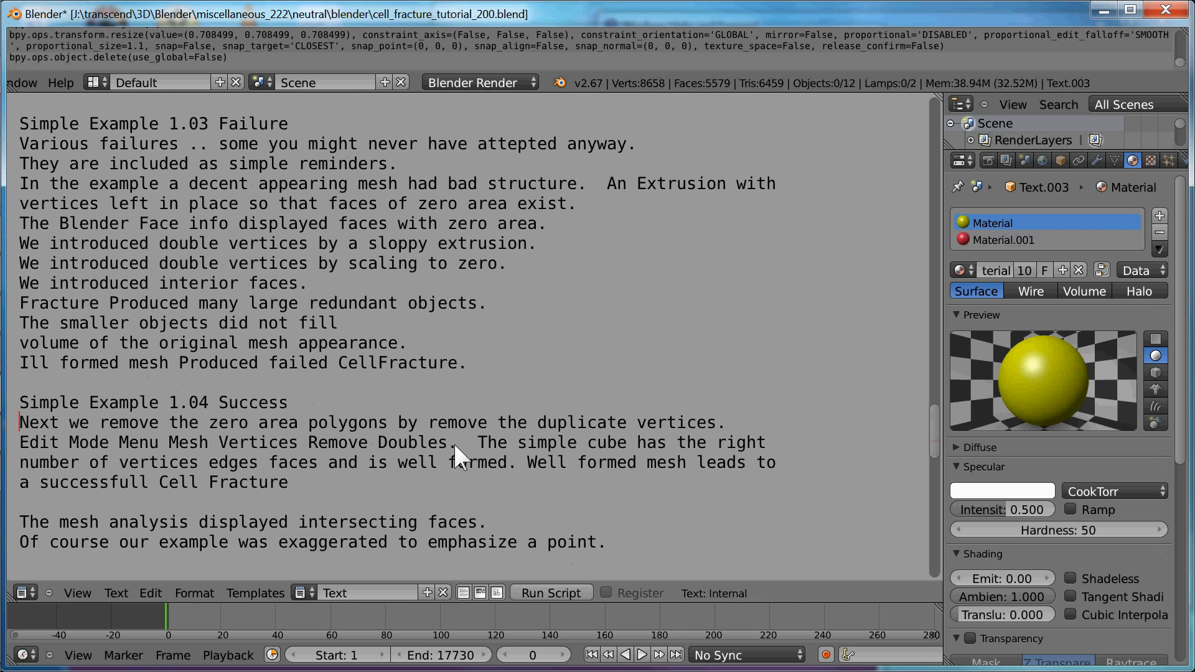
{"action": "scroll", "scroll_direction": "down", "scroll_amount": 3}
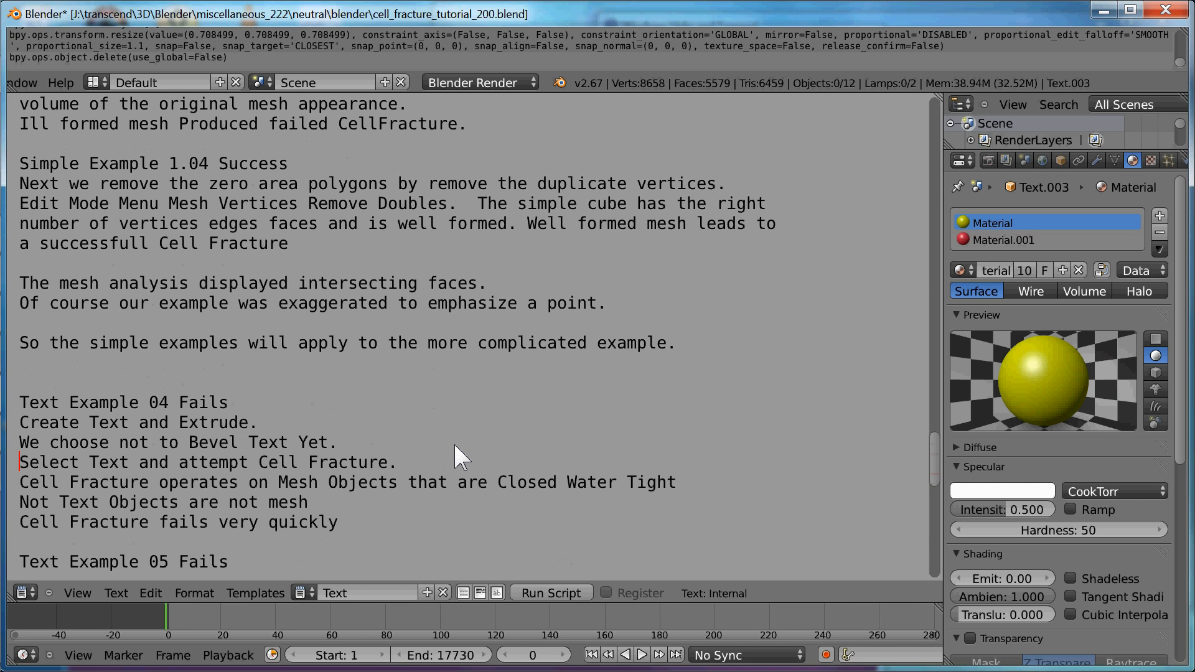
{"action": "scroll", "scroll_direction": "down", "scroll_amount": 3}
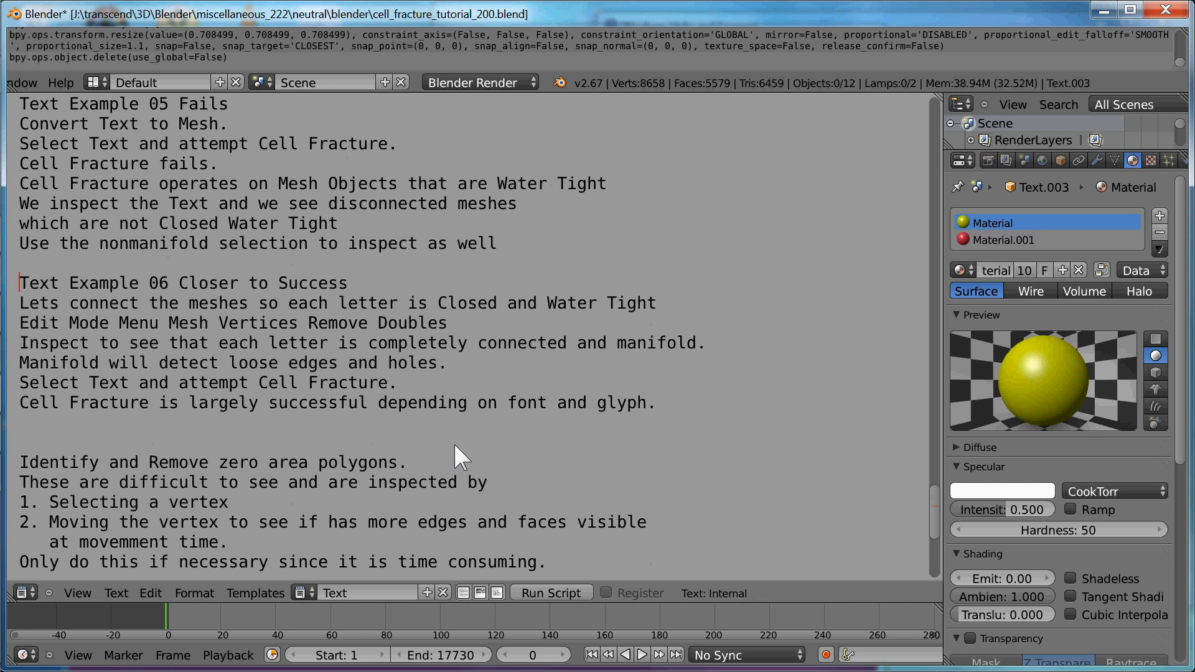
{"action": "left_click", "coordinate": [22, 323]}
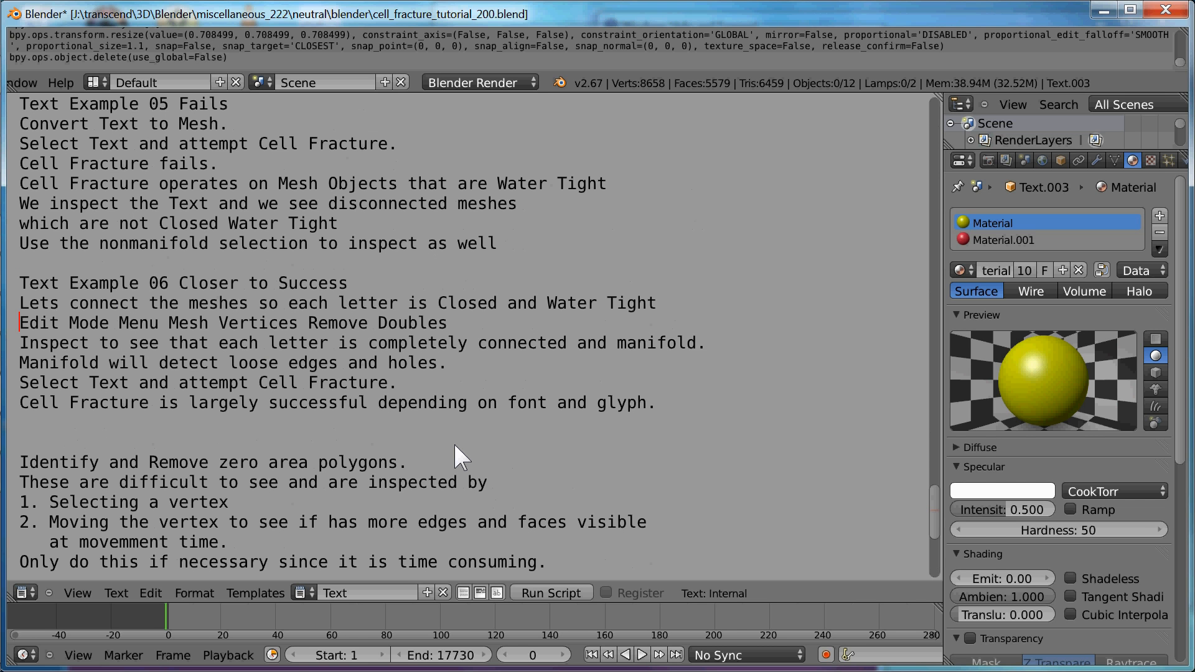